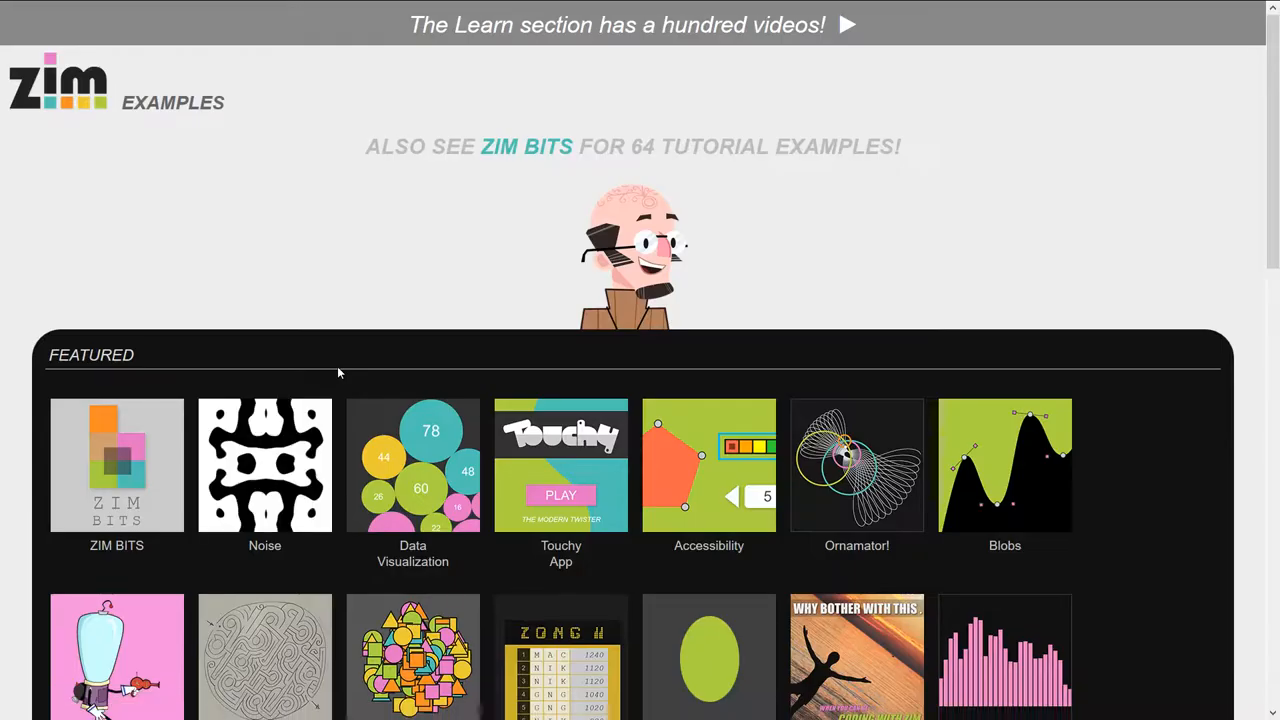
pyautogui.moveTo(265, 500)
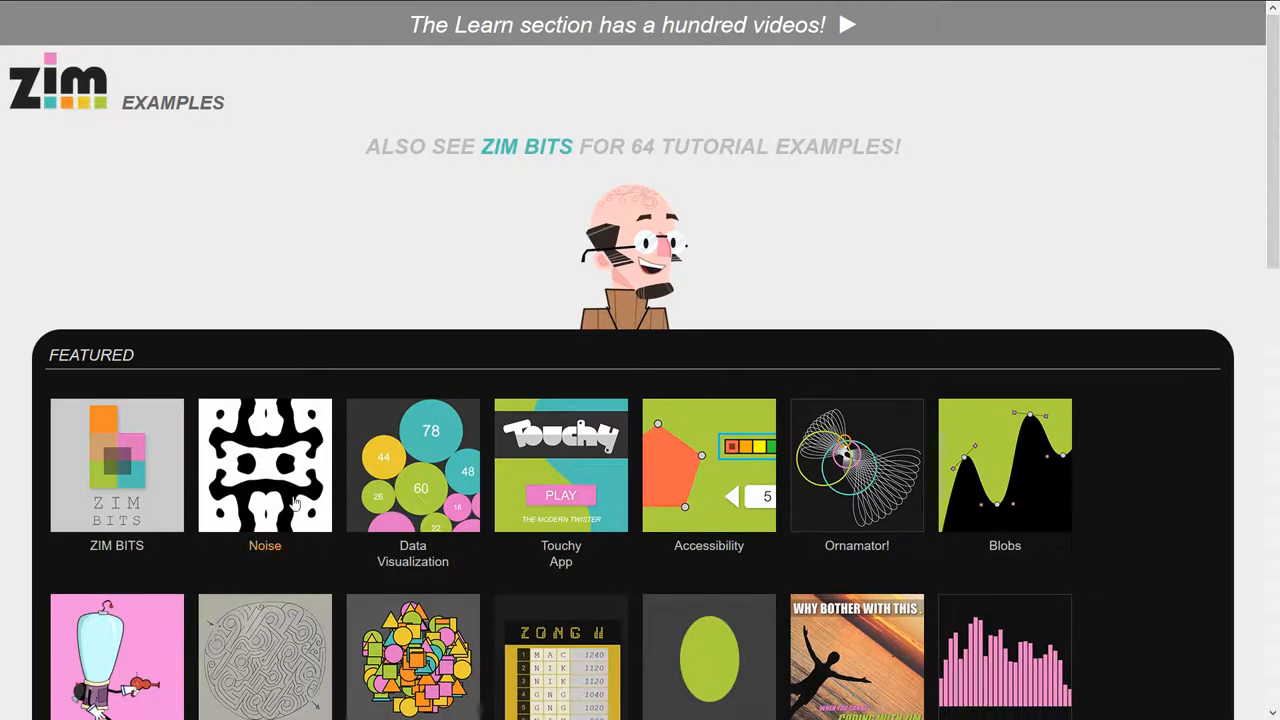
# Open the Noise thumbnail from ZIM Examples' Featured section
pyautogui.click(265, 465)
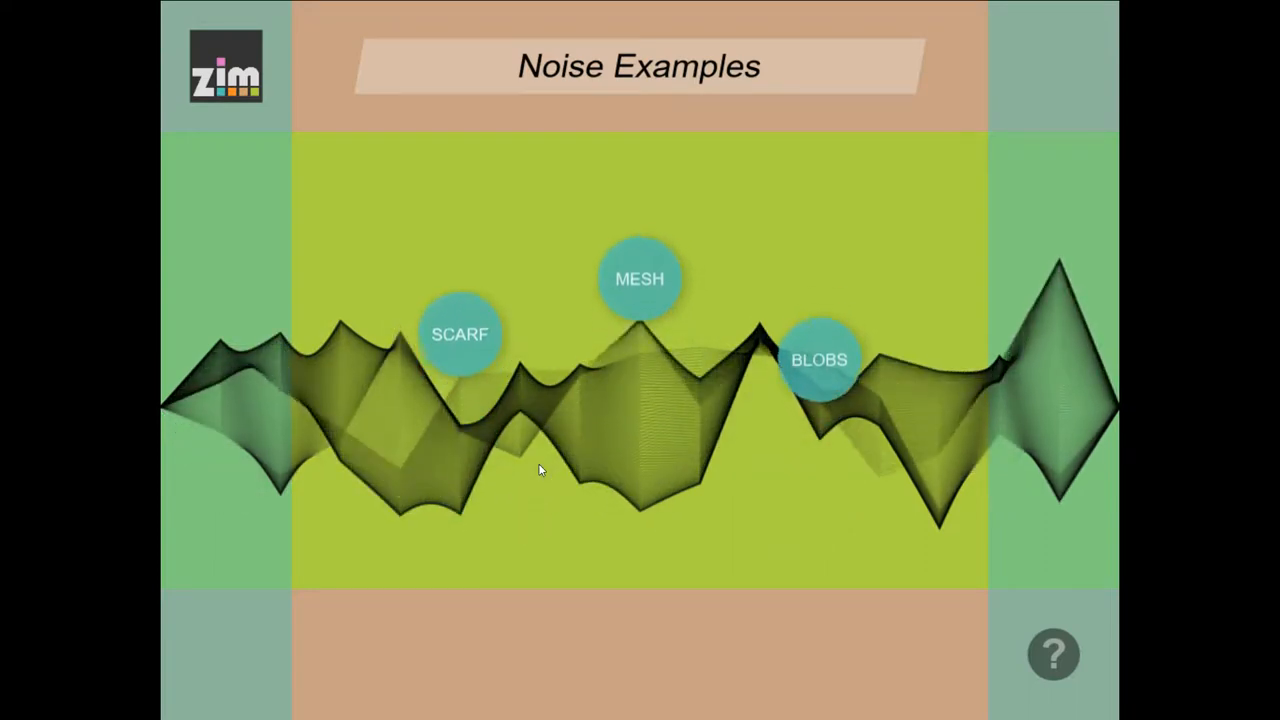
pyautogui.click(460, 334)
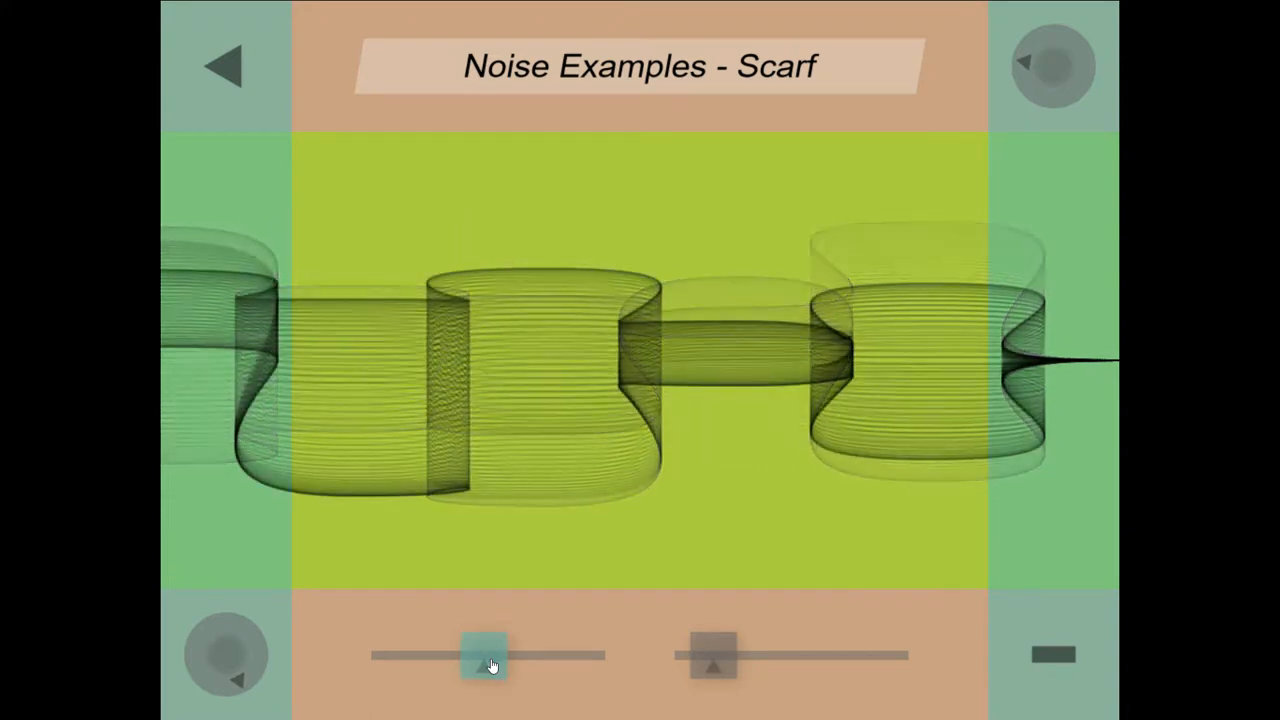
# Flatten the scarf to a thin ribbon, then spread it tall, settling at medium layering
pyautogui.moveTo(487, 655); pyautogui.dragTo(445, 655)
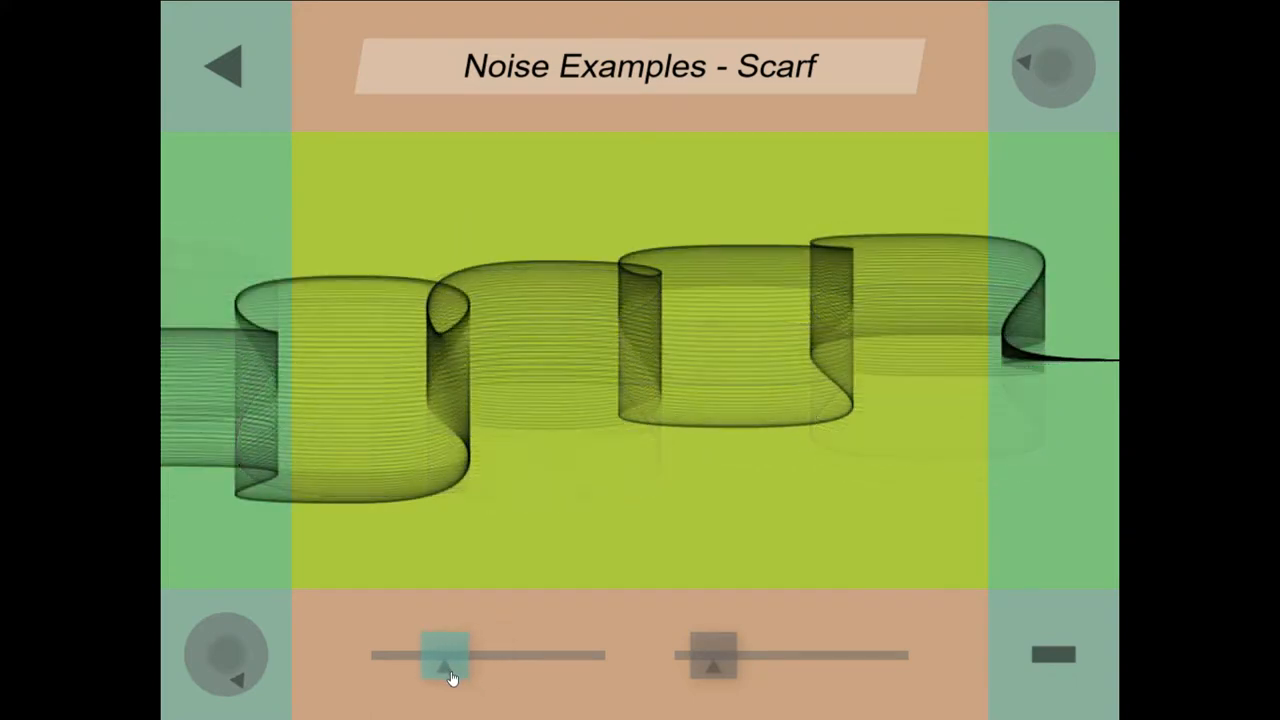
pyautogui.moveTo(450, 655); pyautogui.dragTo(400, 655)
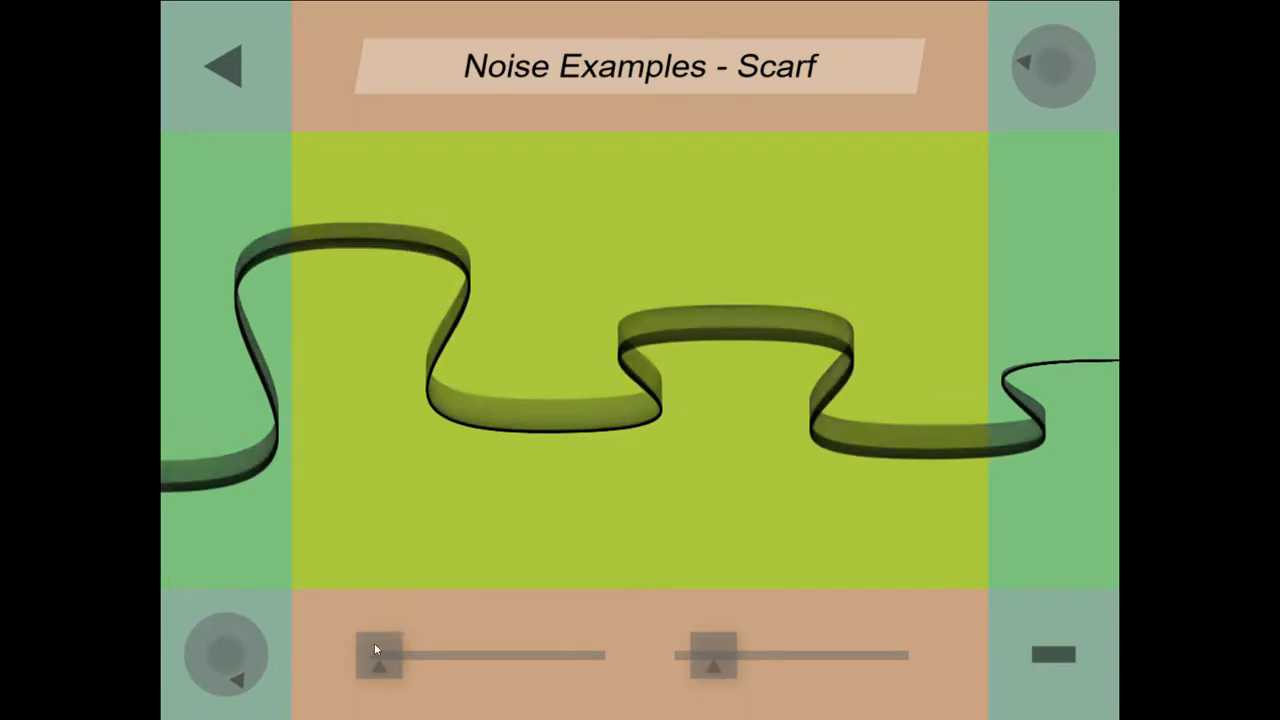
pyautogui.moveTo(380, 655); pyautogui.dragTo(465, 655)
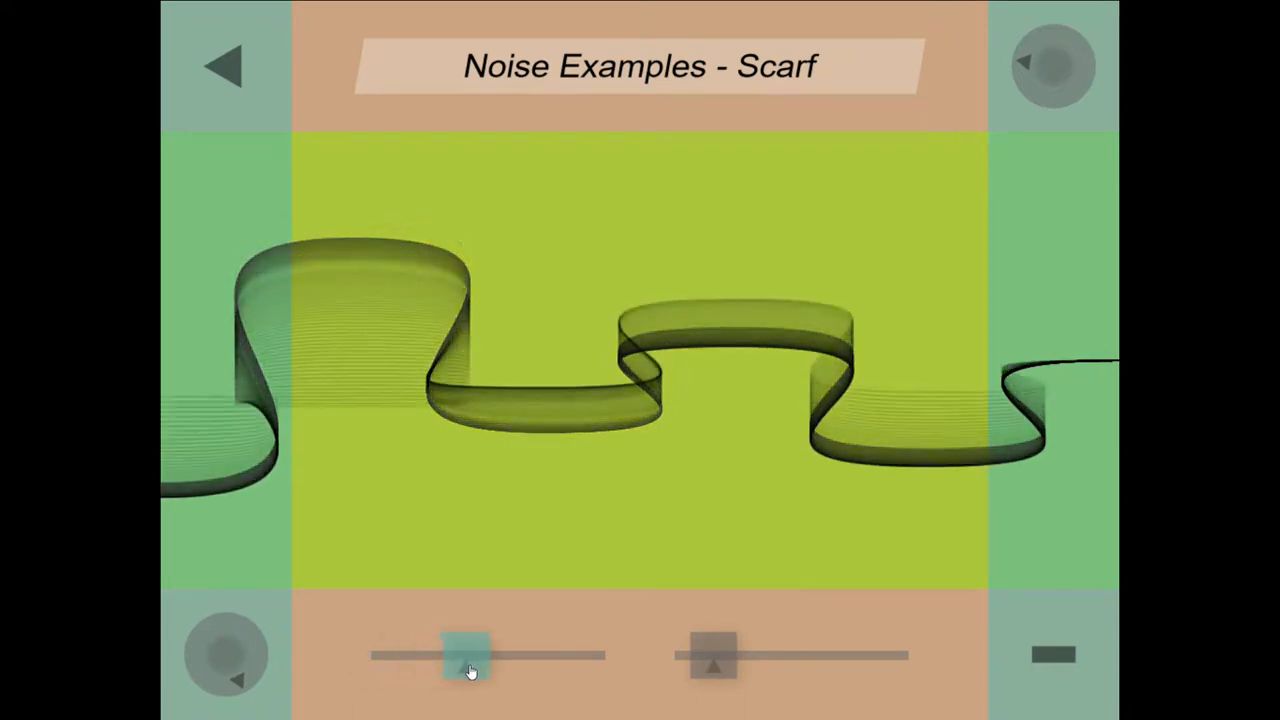
pyautogui.moveTo(470, 655); pyautogui.dragTo(605, 655)
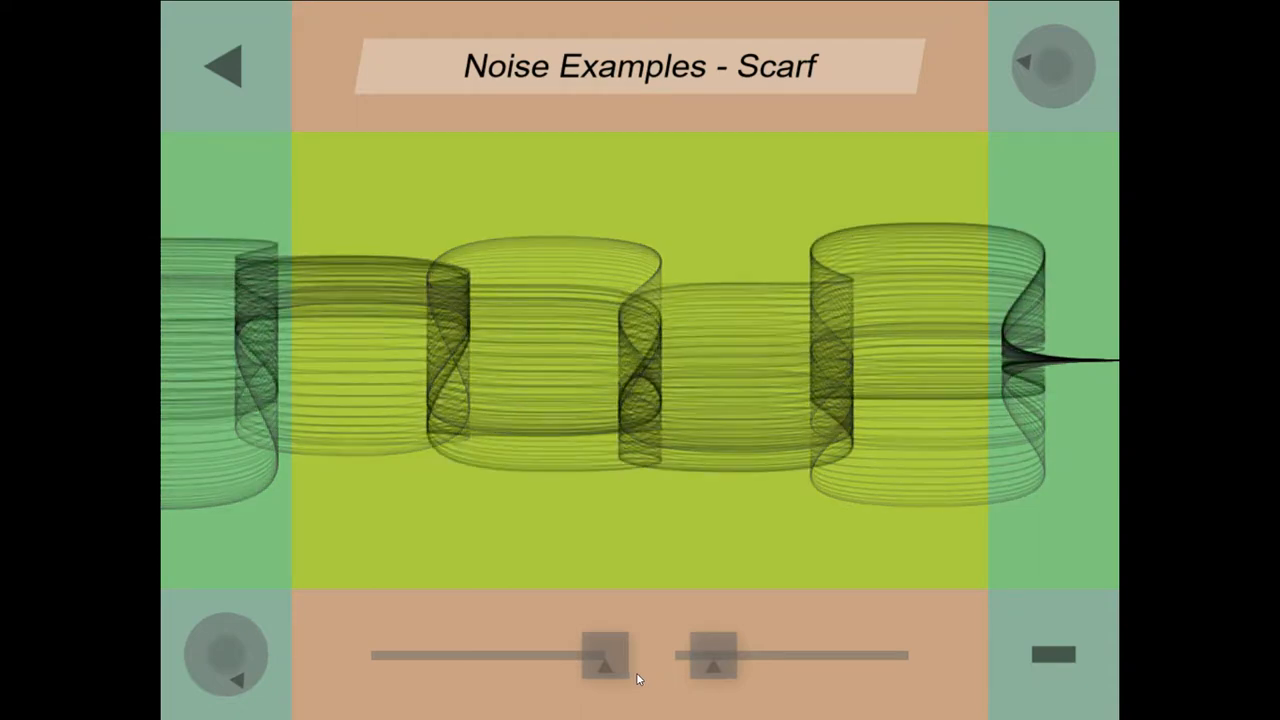
pyautogui.click(600, 655)
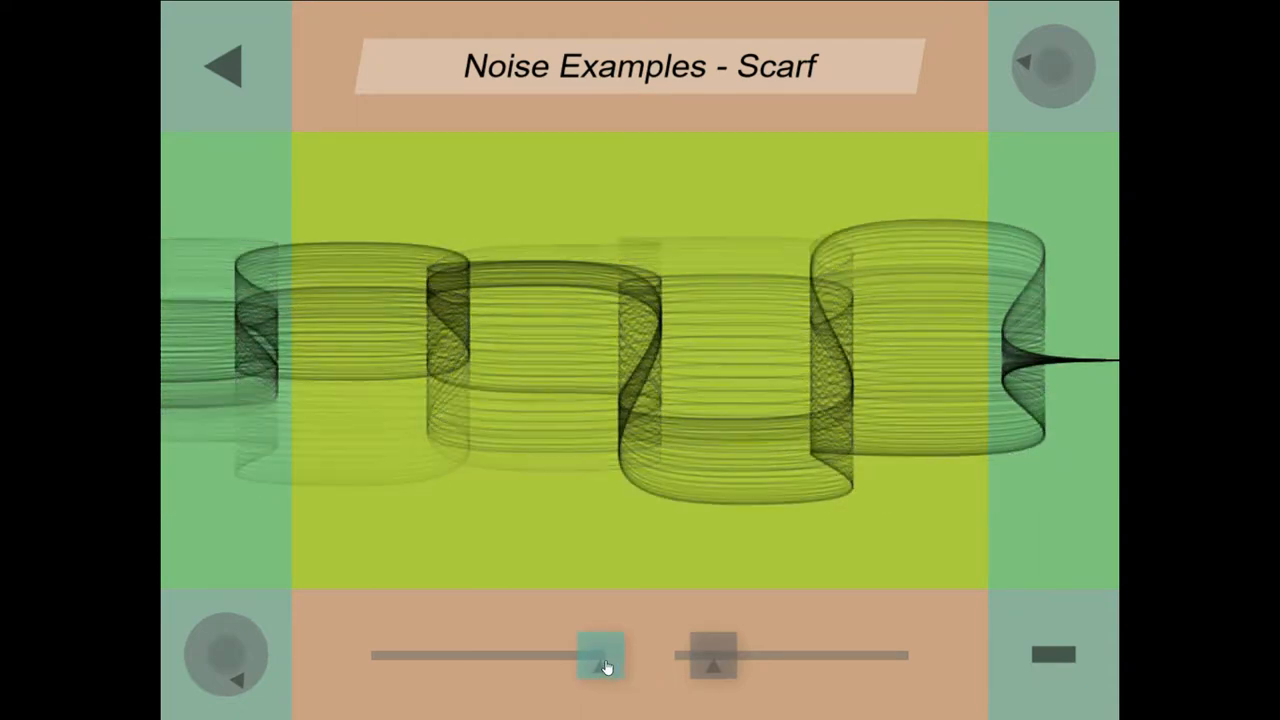
pyautogui.moveTo(600, 655); pyautogui.dragTo(490, 660)
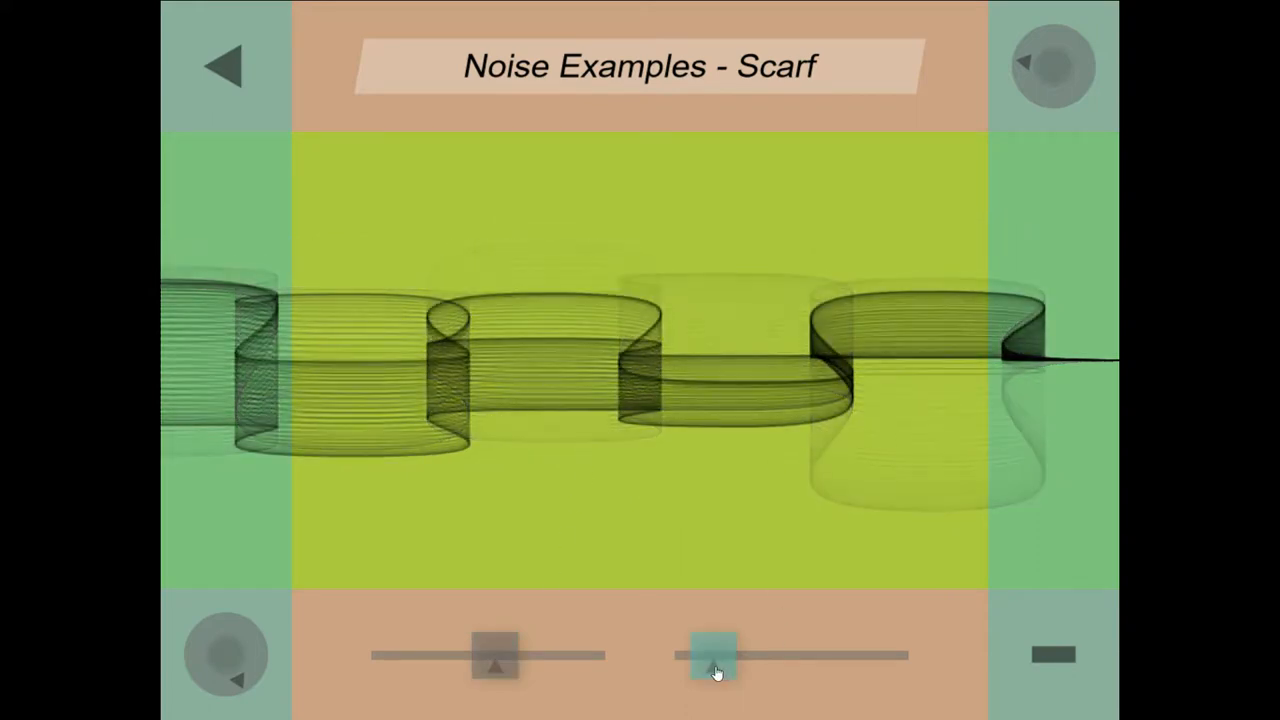
# Push the scarf into chaotic twisting waves and narrow its layering
pyautogui.moveTo(715, 655); pyautogui.dragTo(750, 655)
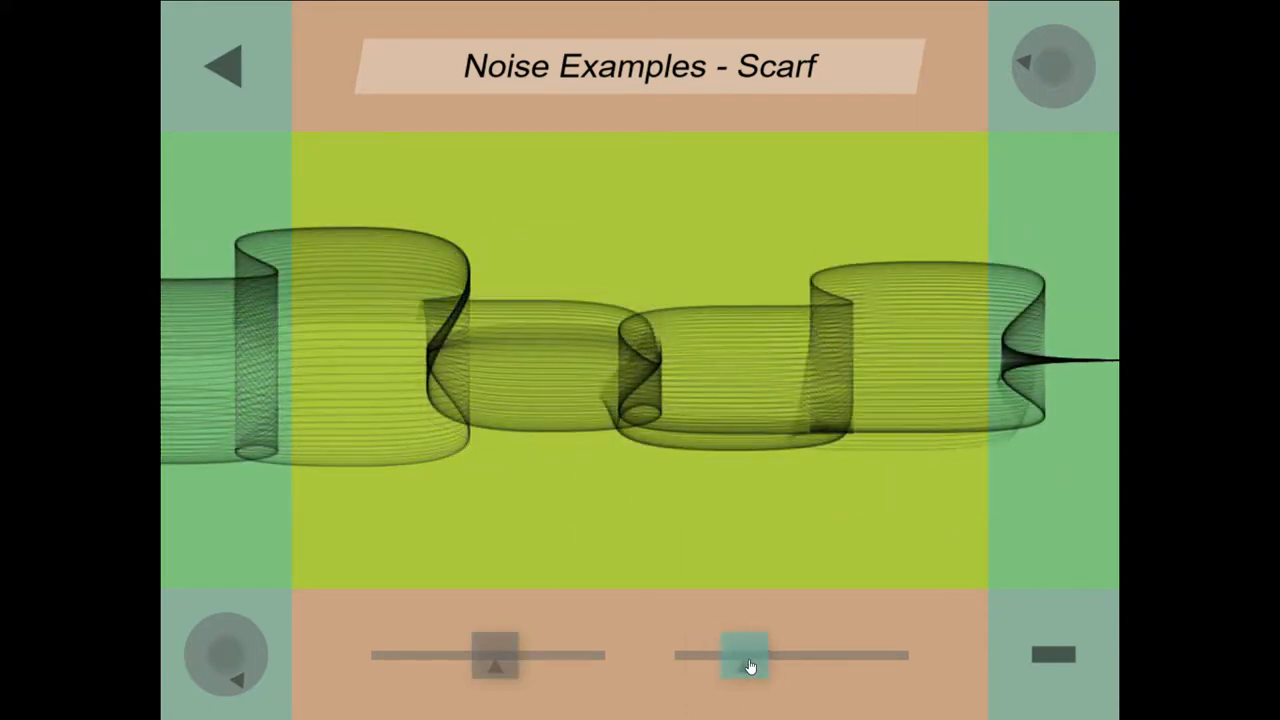
pyautogui.moveTo(748, 655); pyautogui.dragTo(828, 655)
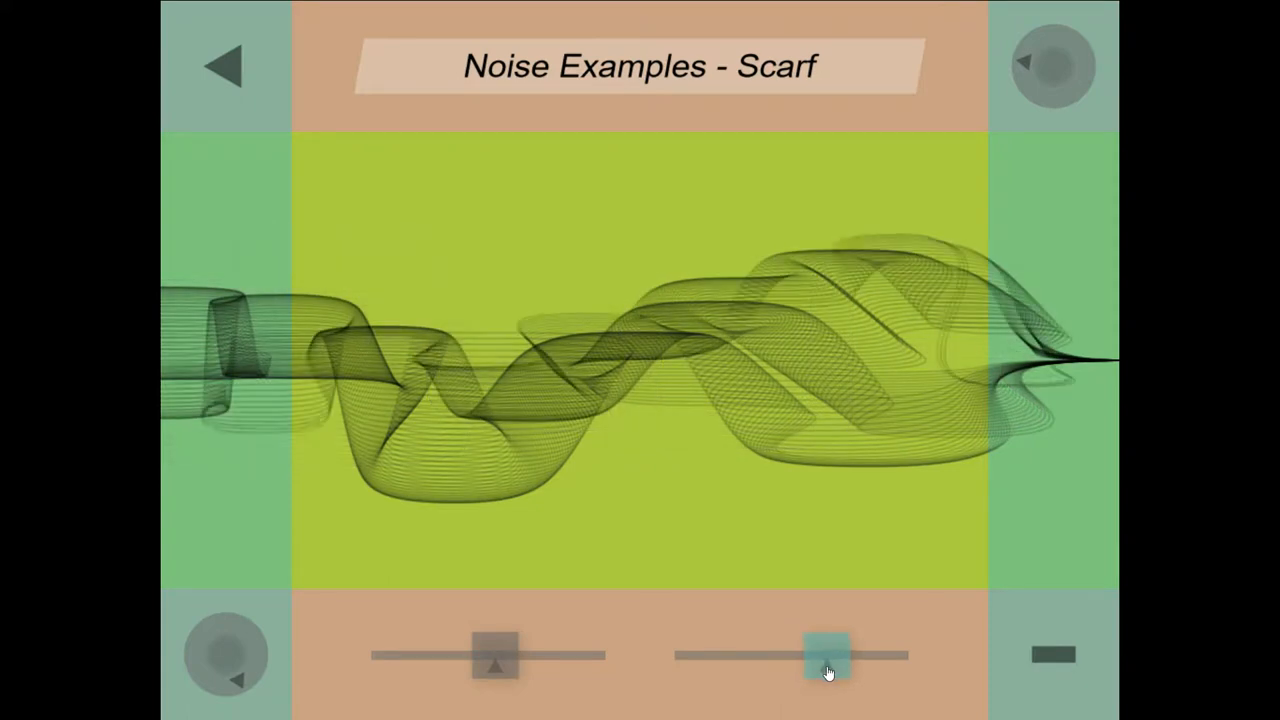
pyautogui.moveTo(830, 655); pyautogui.dragTo(870, 655)
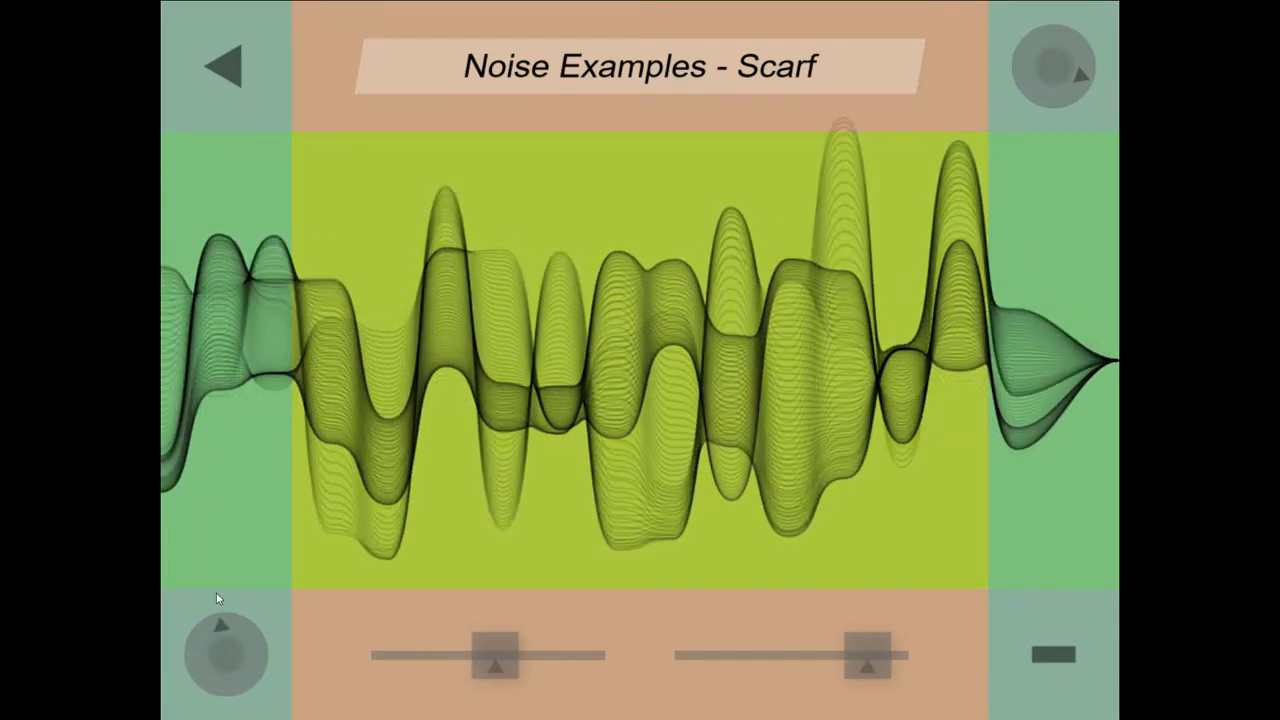
pyautogui.moveTo(497, 657); pyautogui.dragTo(428, 657)
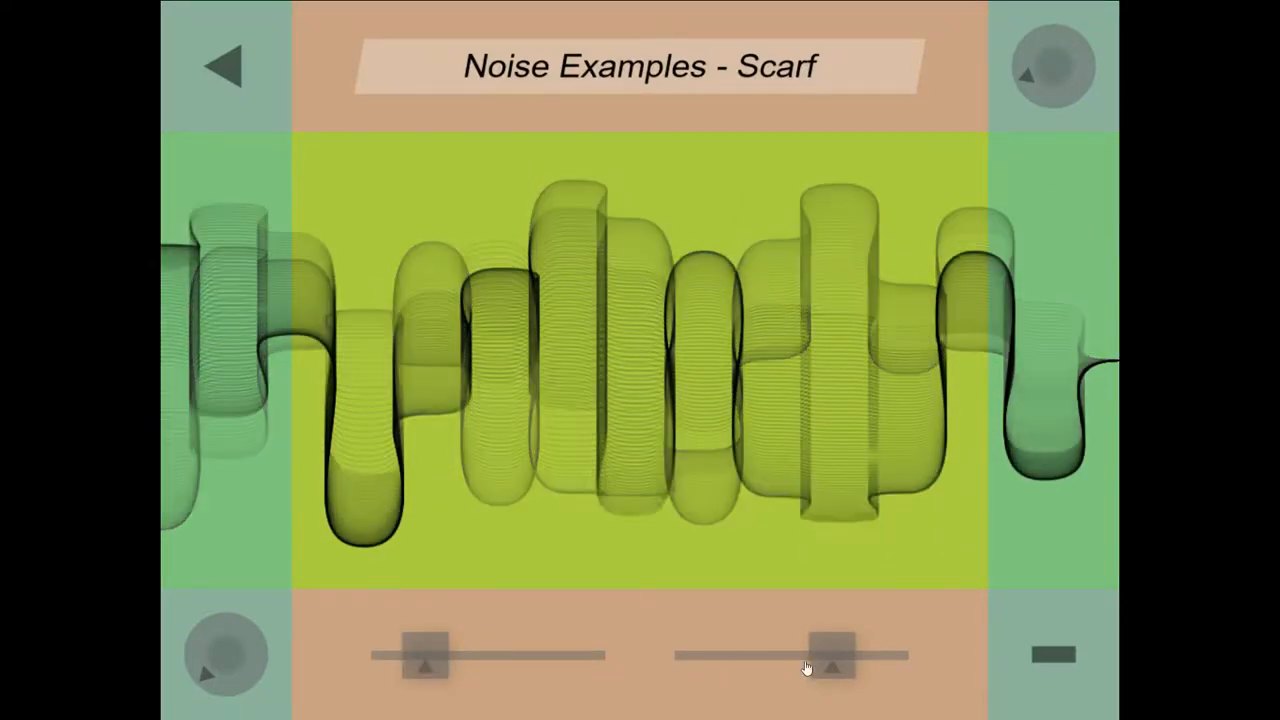
# Smooth the scarf's waves almost flat and change its flow direction
pyautogui.moveTo(835, 655); pyautogui.dragTo(685, 655)
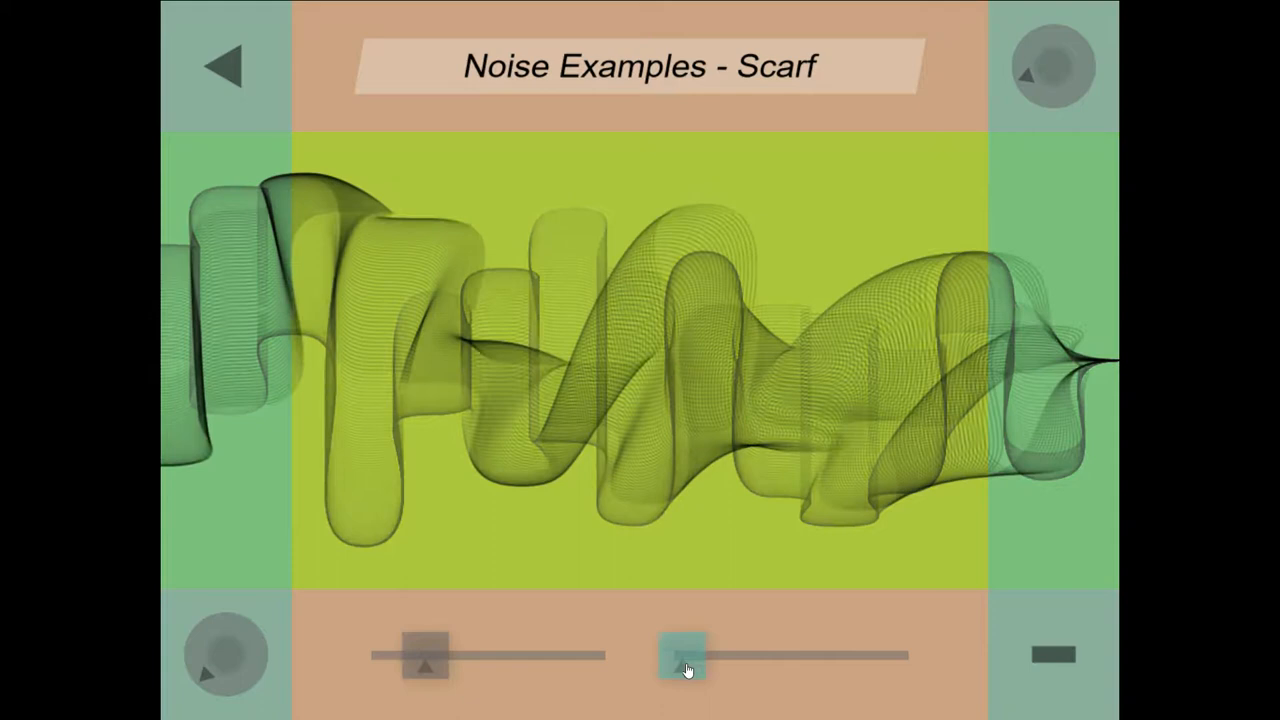
pyautogui.moveTo(685, 655); pyautogui.dragTo(670, 655)
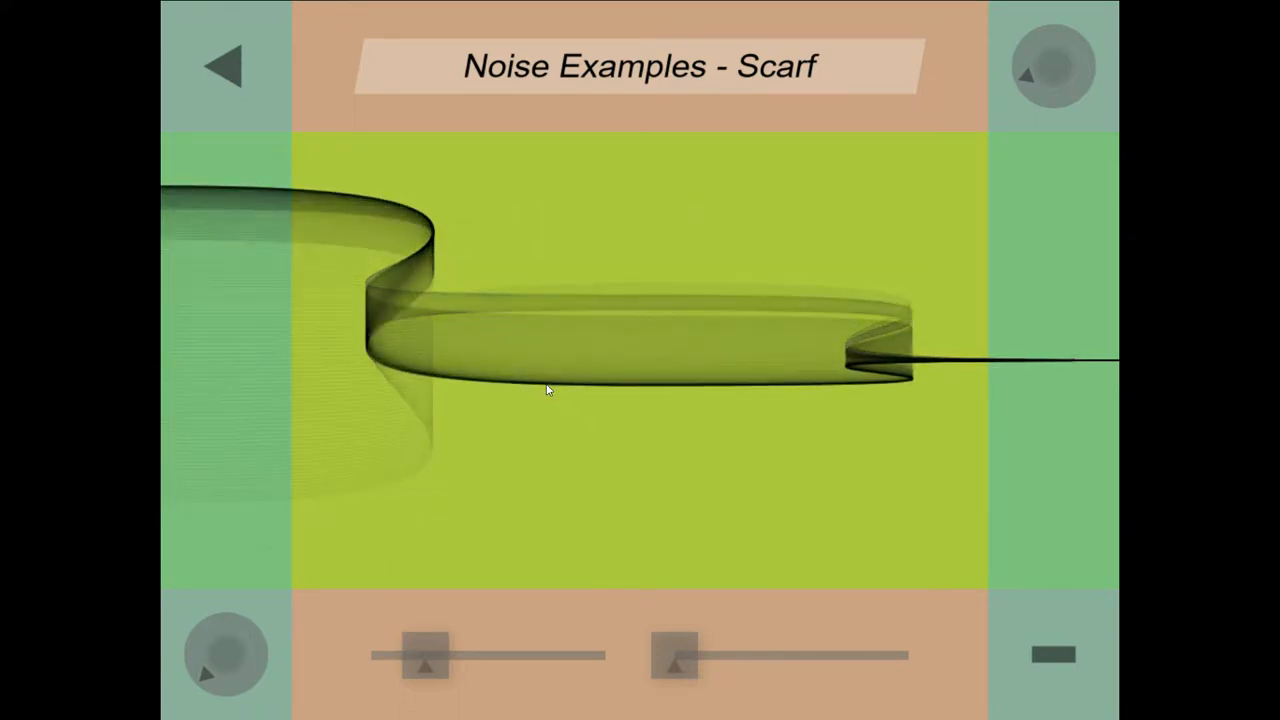
pyautogui.click(675, 655)
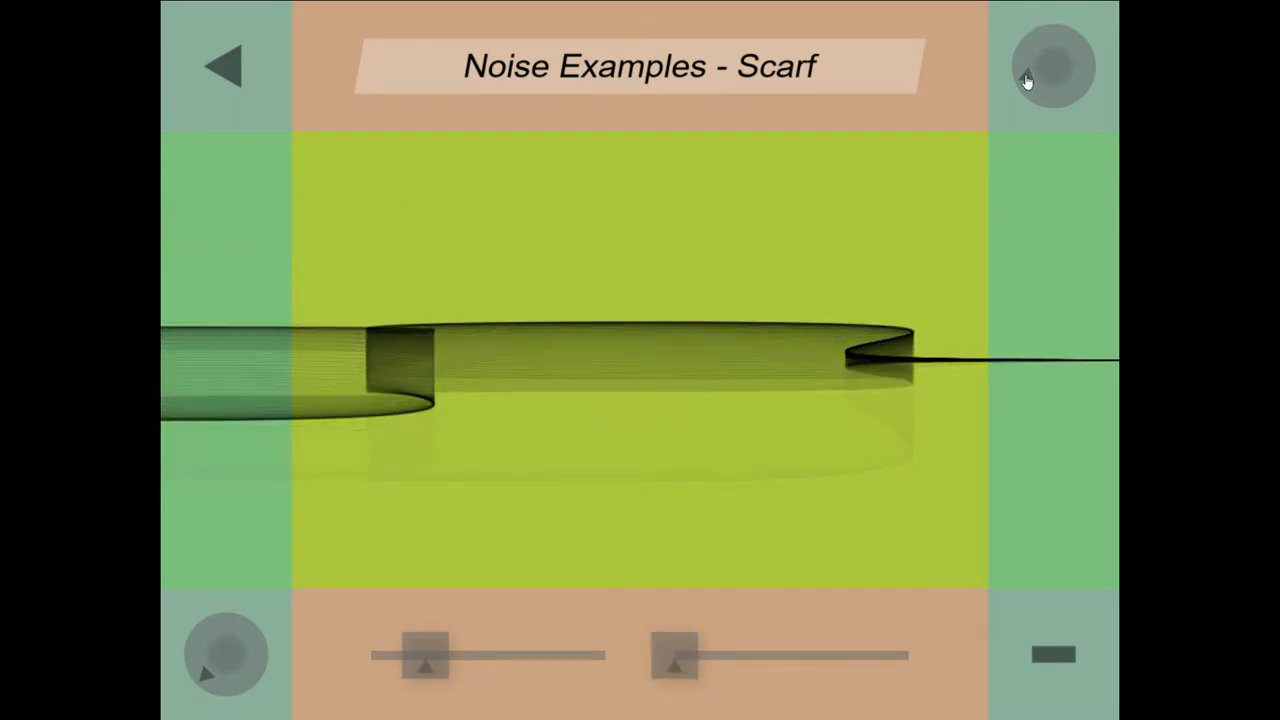
pyautogui.click(1053, 67)
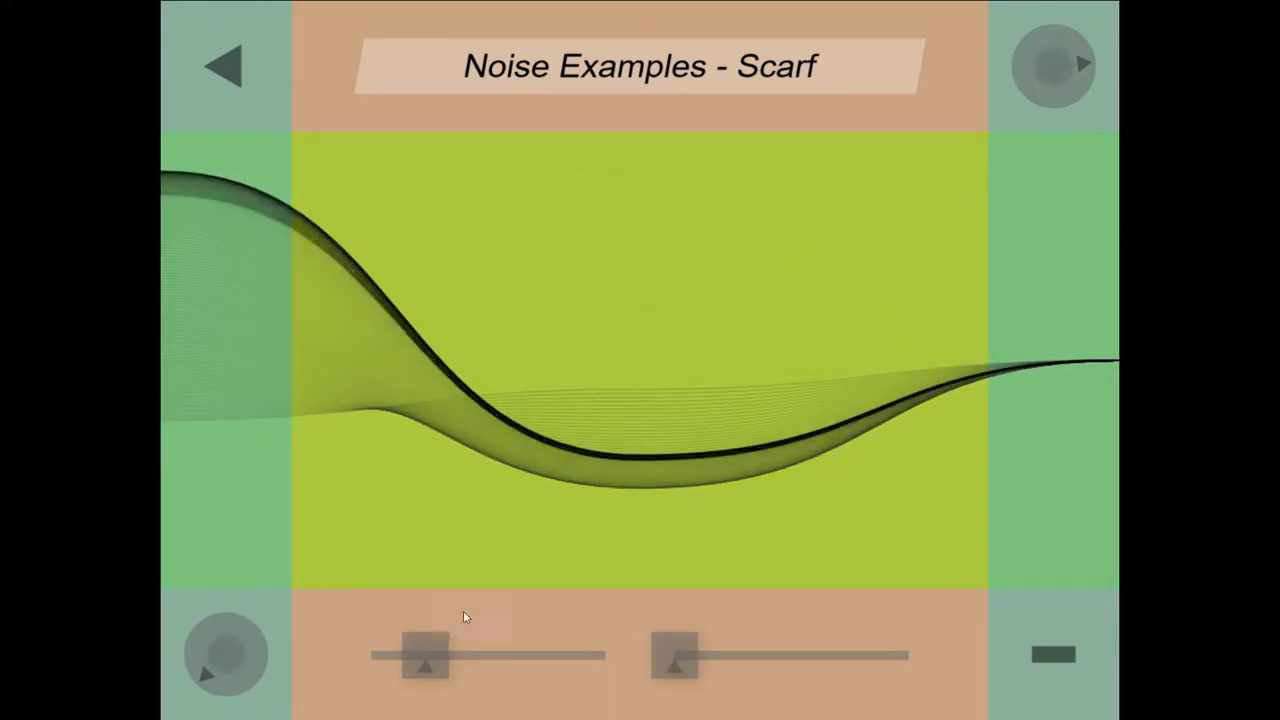
# Open the Mesh demo, then widen its web and thin out the lines
pyautogui.click(1052, 66)
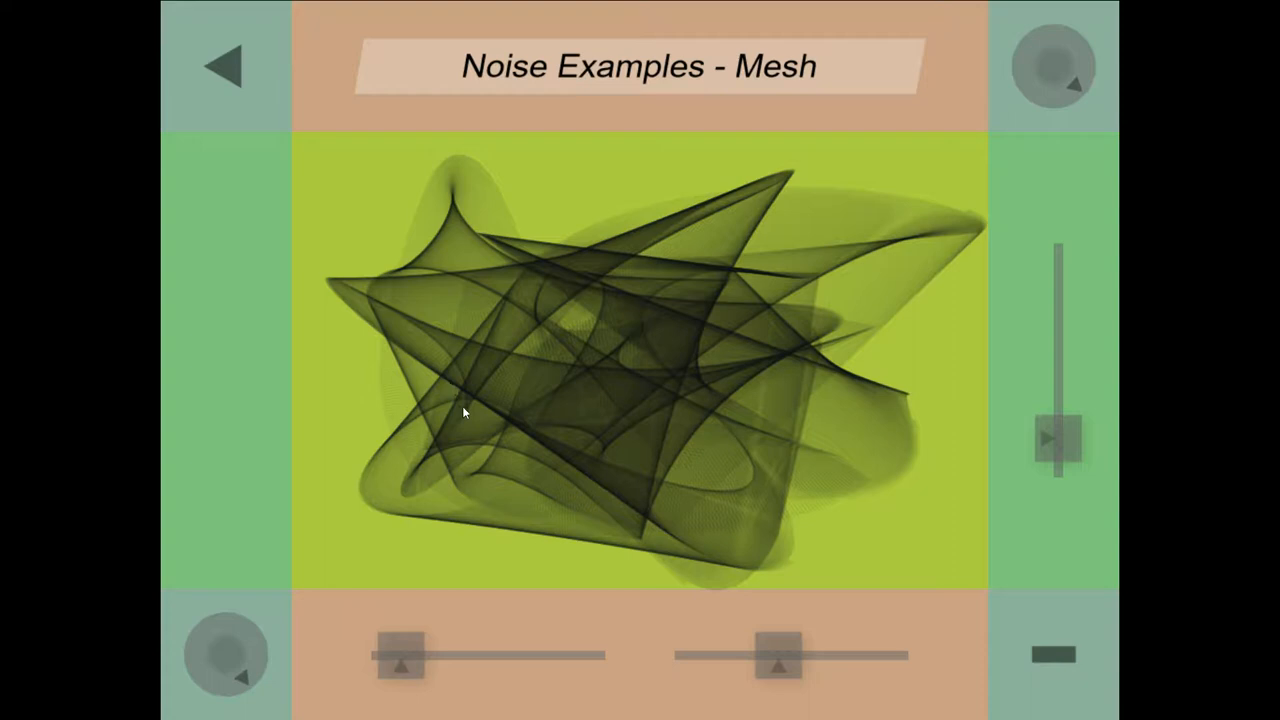
pyautogui.moveTo(400, 655); pyautogui.dragTo(535, 655)
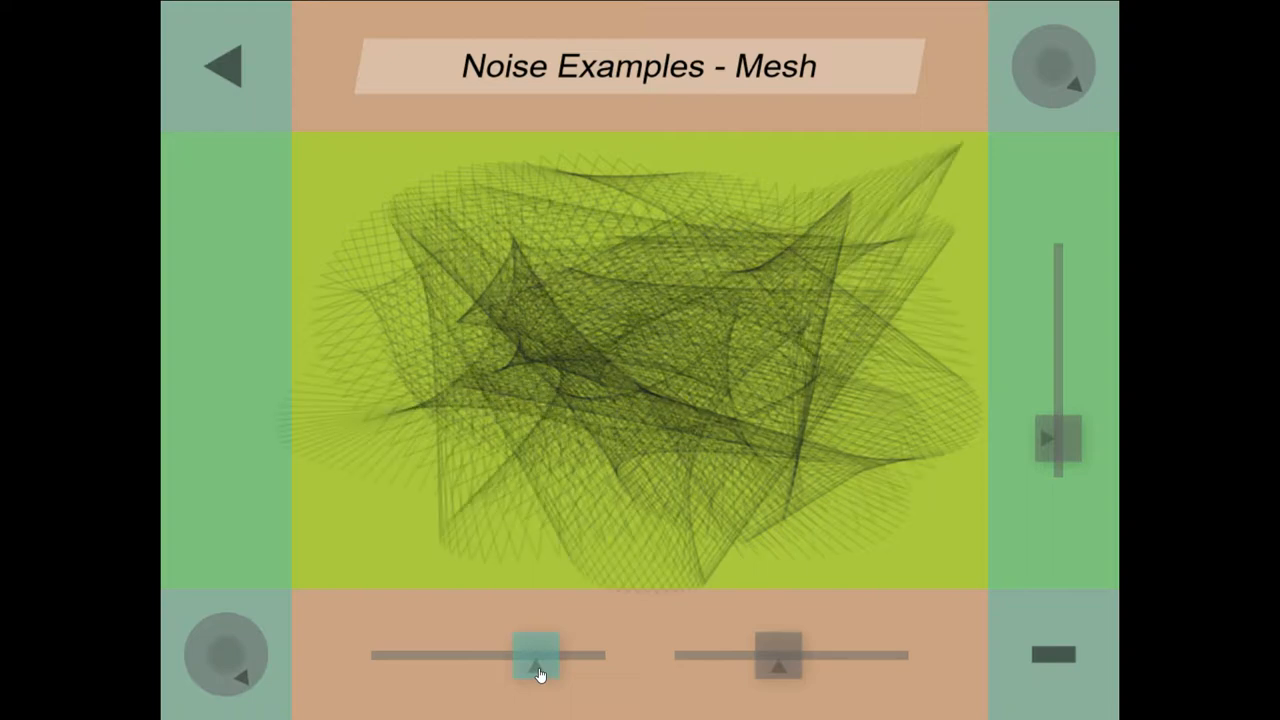
pyautogui.moveTo(780, 655); pyautogui.dragTo(675, 655)
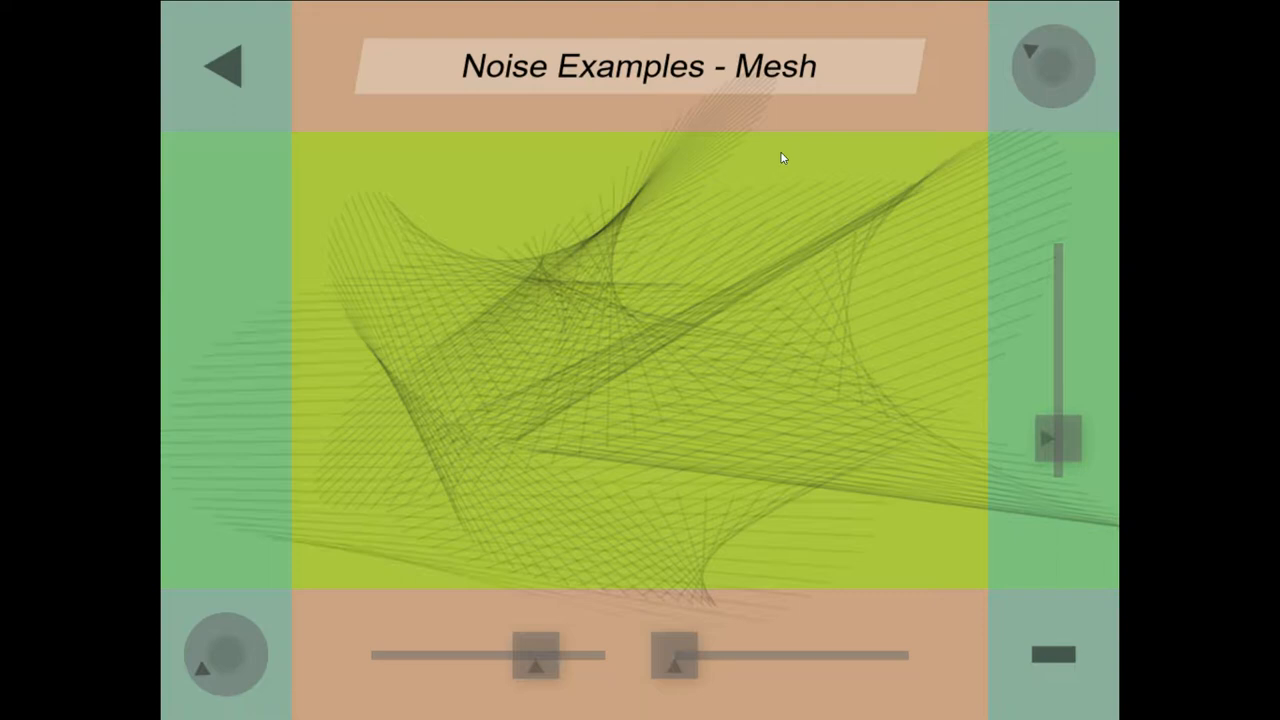
pyautogui.click(675, 658)
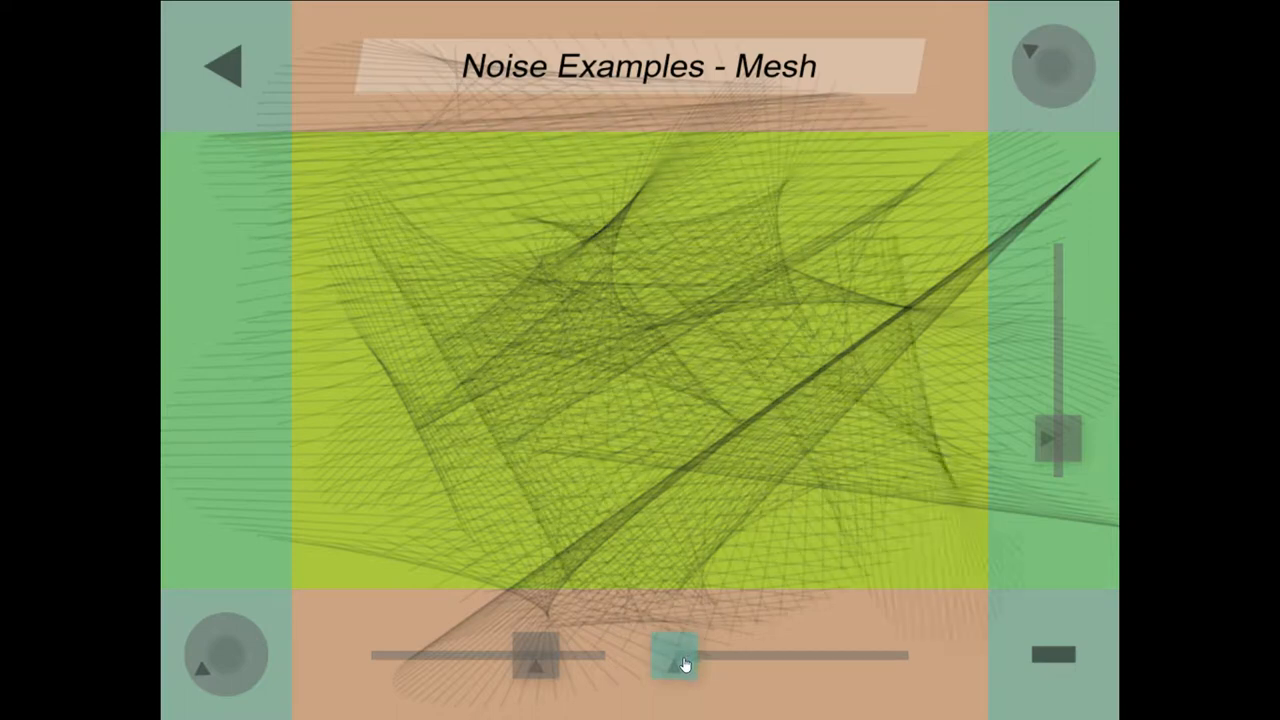
# Increase mesh variation, darken and bolden its lines, then move to Blobs
pyautogui.moveTo(680, 660); pyautogui.dragTo(820, 662)
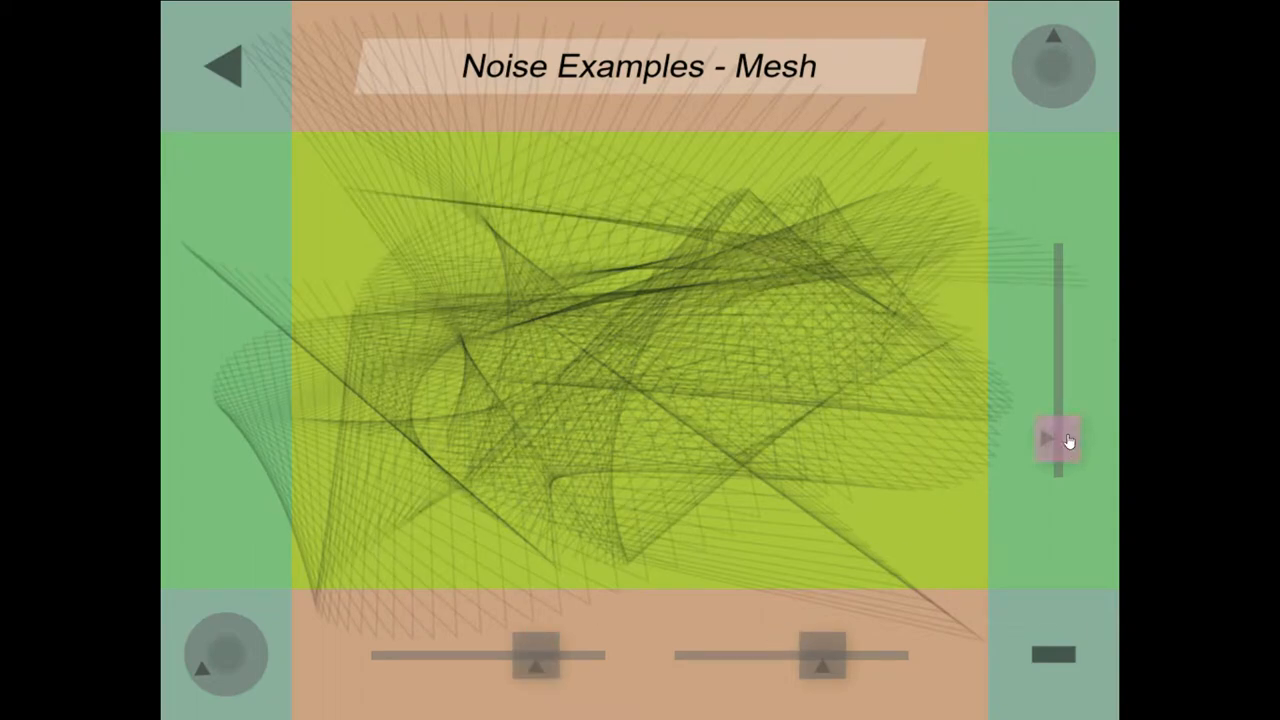
pyautogui.moveTo(1058, 440); pyautogui.dragTo(1058, 375)
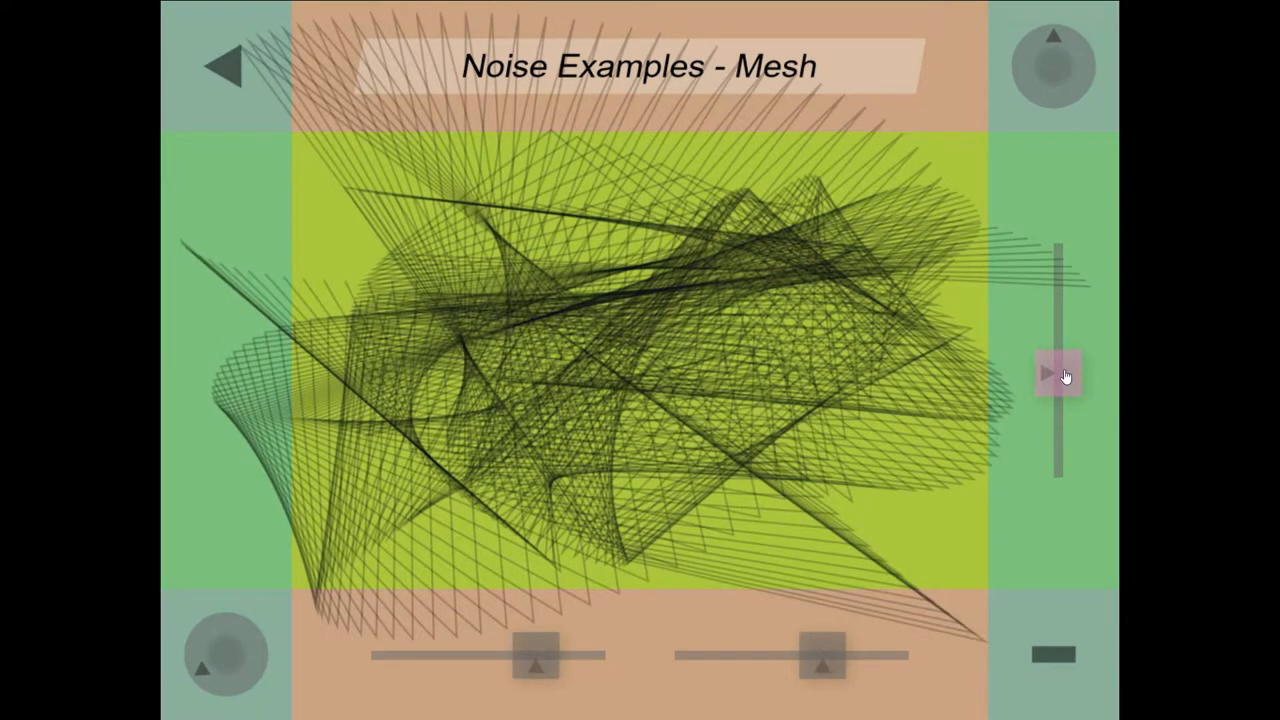
pyautogui.click(1057, 372)
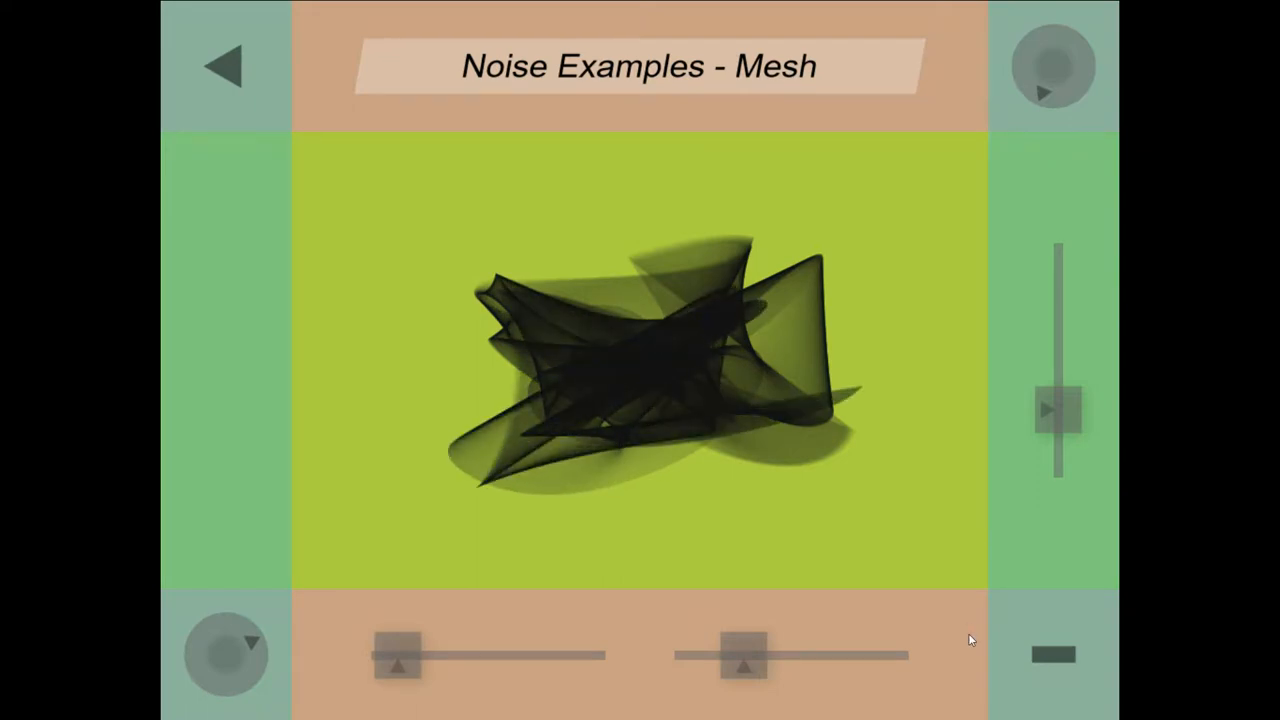
pyautogui.click(1052, 67)
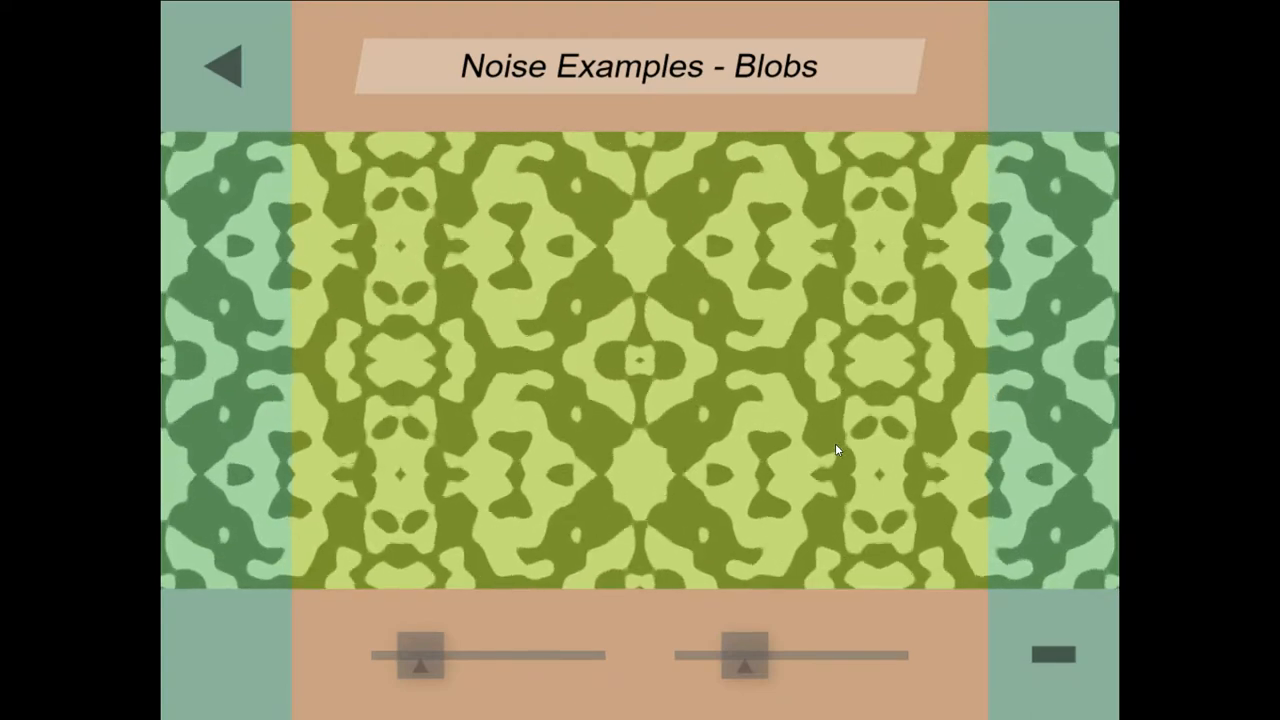
# Slide the Blobs noise setting right to form large soft black blobs on white
pyautogui.moveTo(420, 655); pyautogui.dragTo(575, 655)
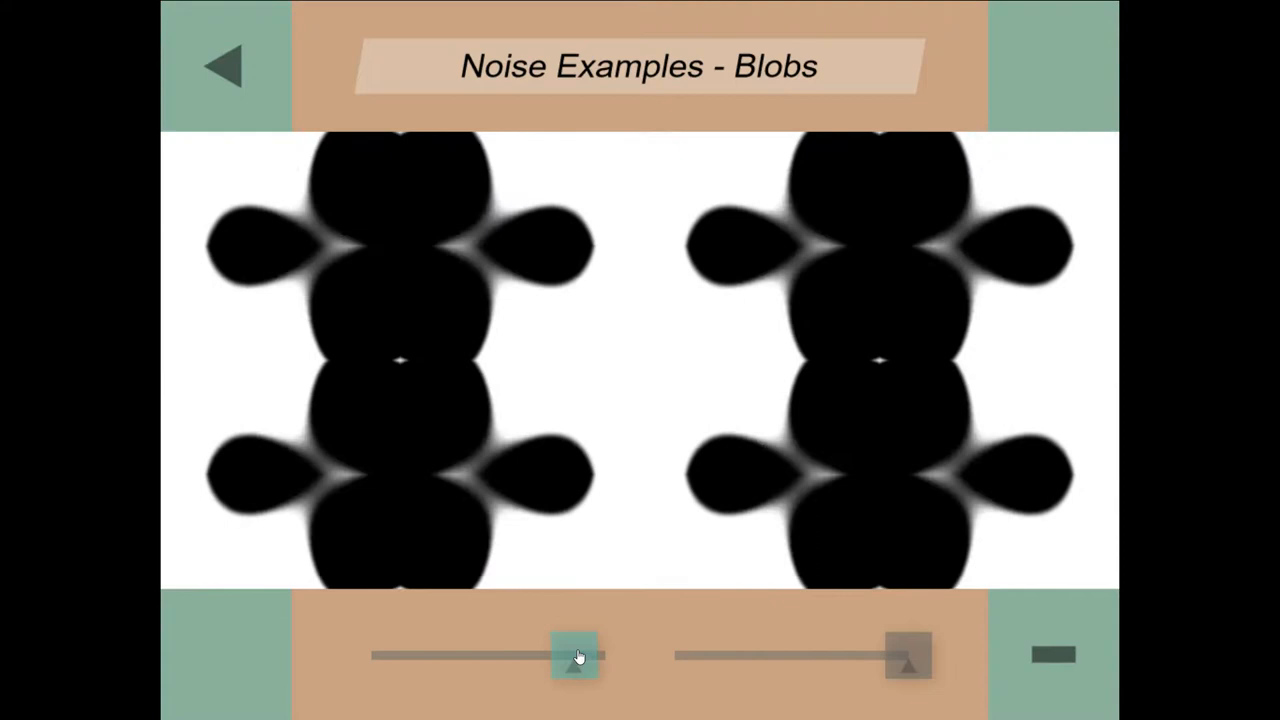
# Lower the Blobs' first setting to reshape the black-on-white pattern
pyautogui.moveTo(575, 655); pyautogui.dragTo(600, 655)
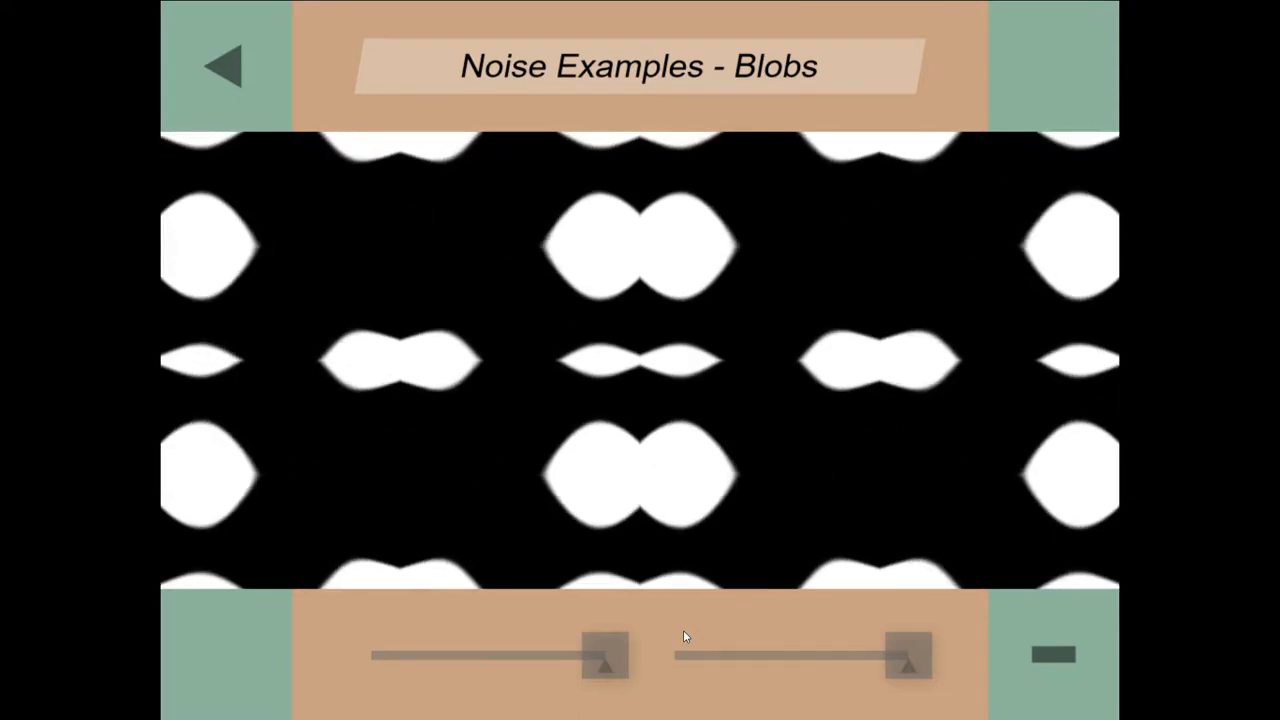
pyautogui.moveTo(605, 655); pyautogui.dragTo(430, 660)
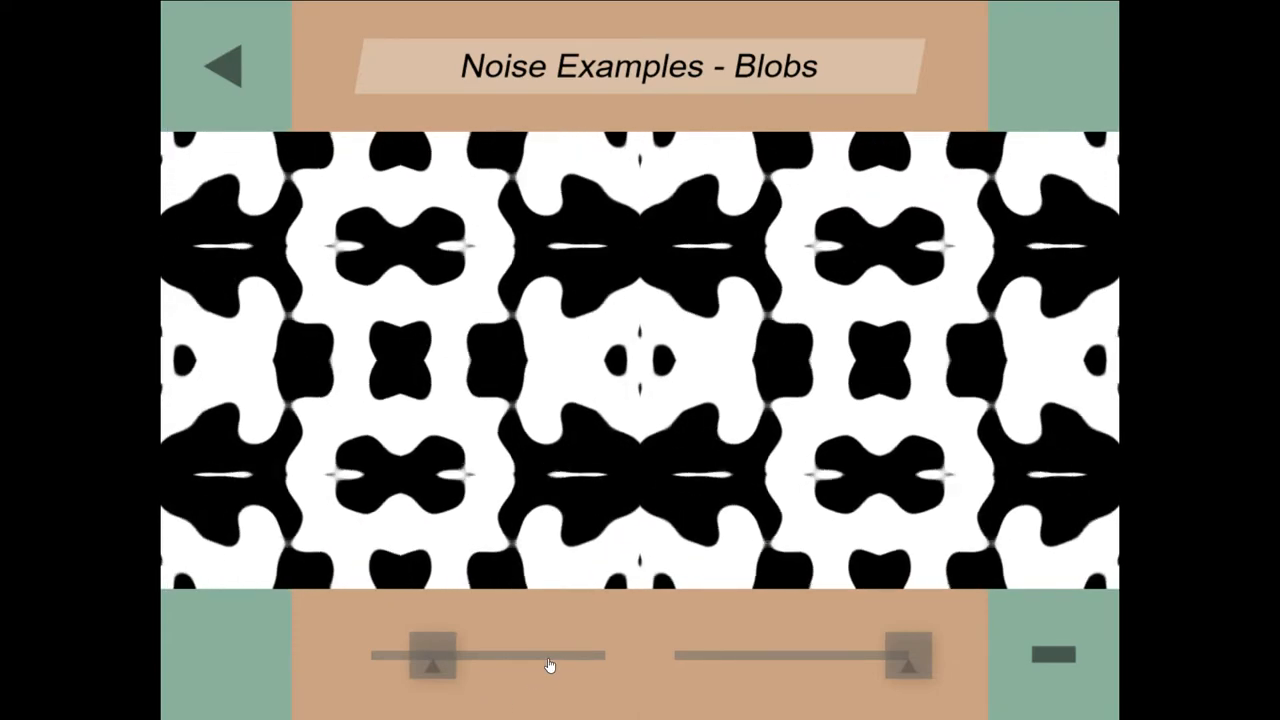
# Reshape the Blobs pattern once more with the left slider
pyautogui.moveTo(430, 655); pyautogui.dragTo(370, 655)
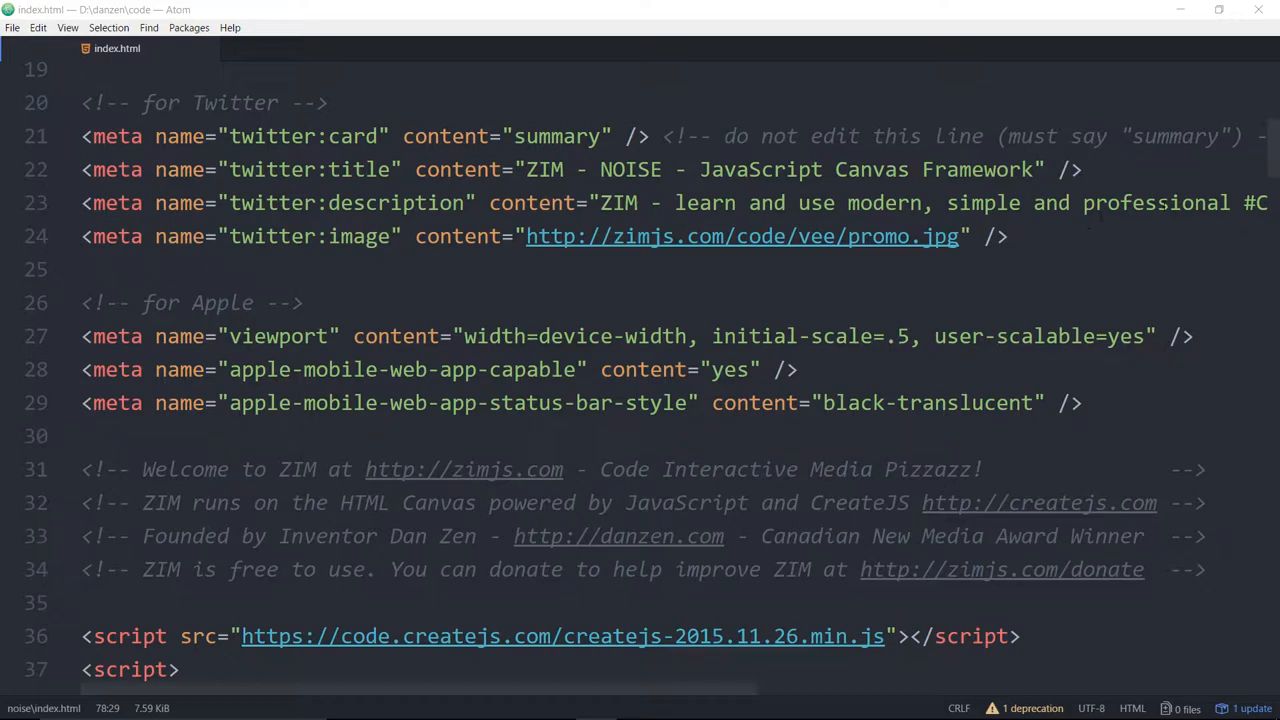
pyautogui.scroll(3)
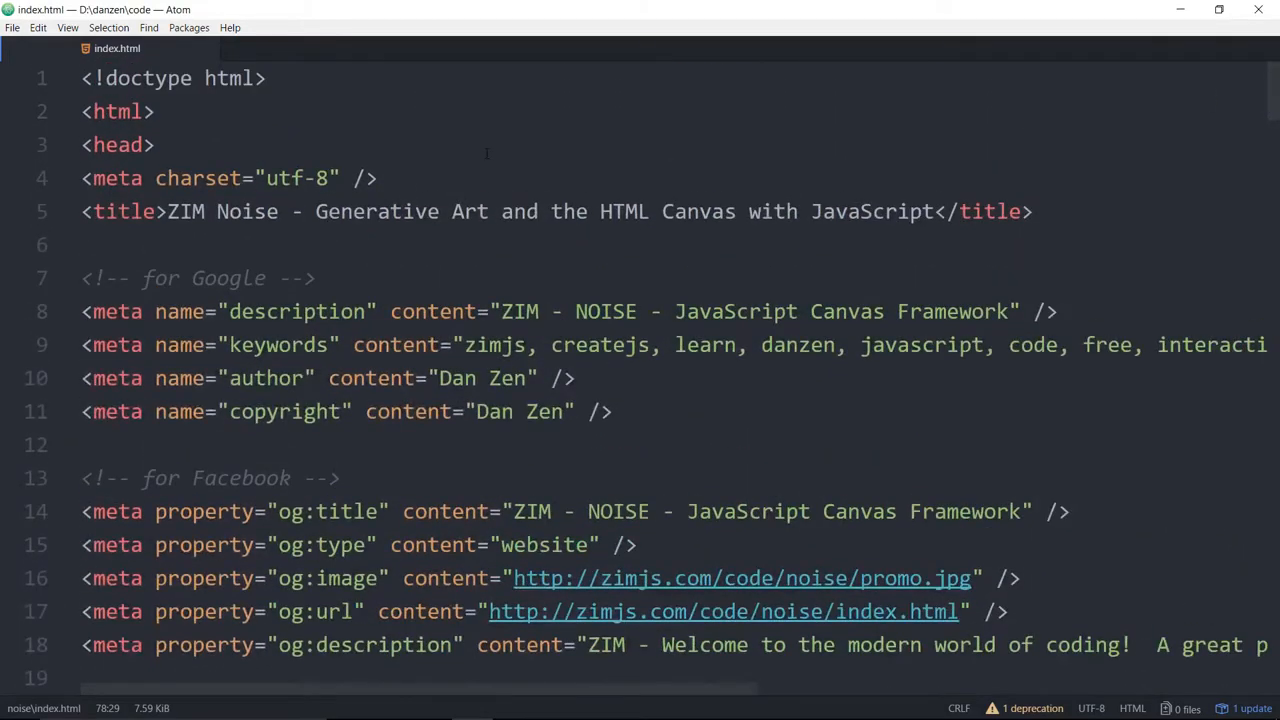
pyautogui.moveTo(1271, 95)
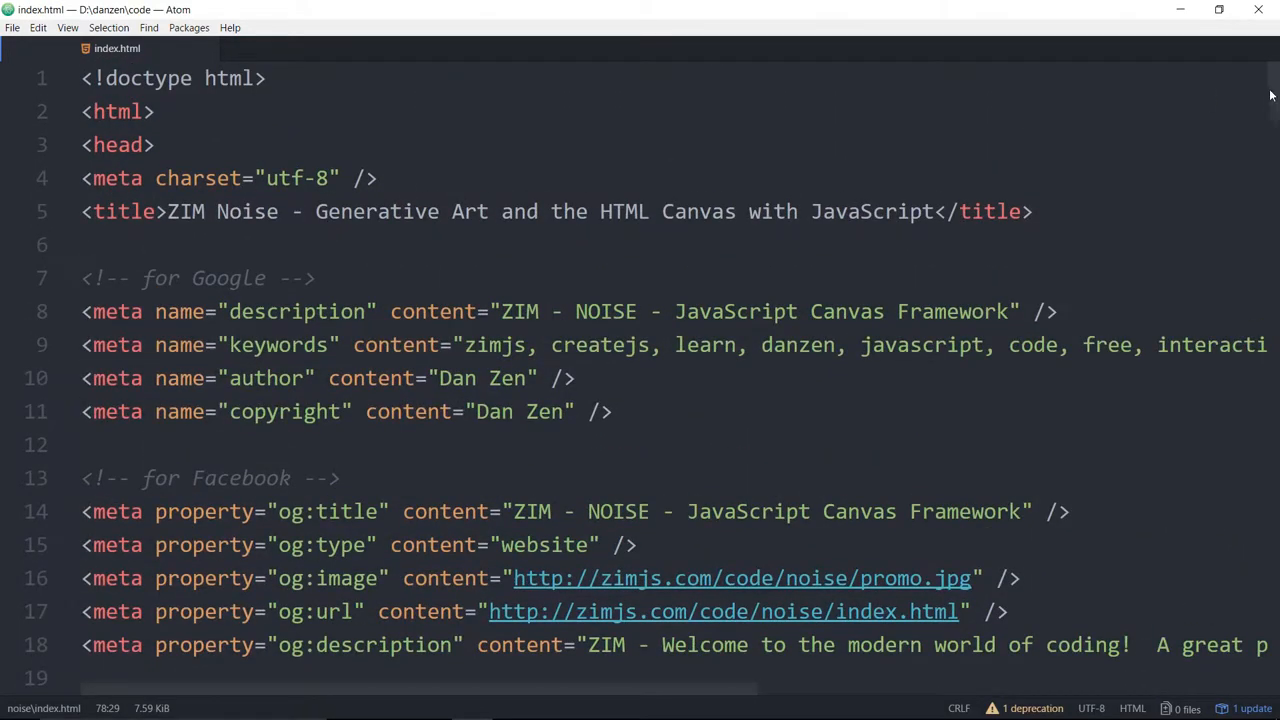
pyautogui.scroll(-3)
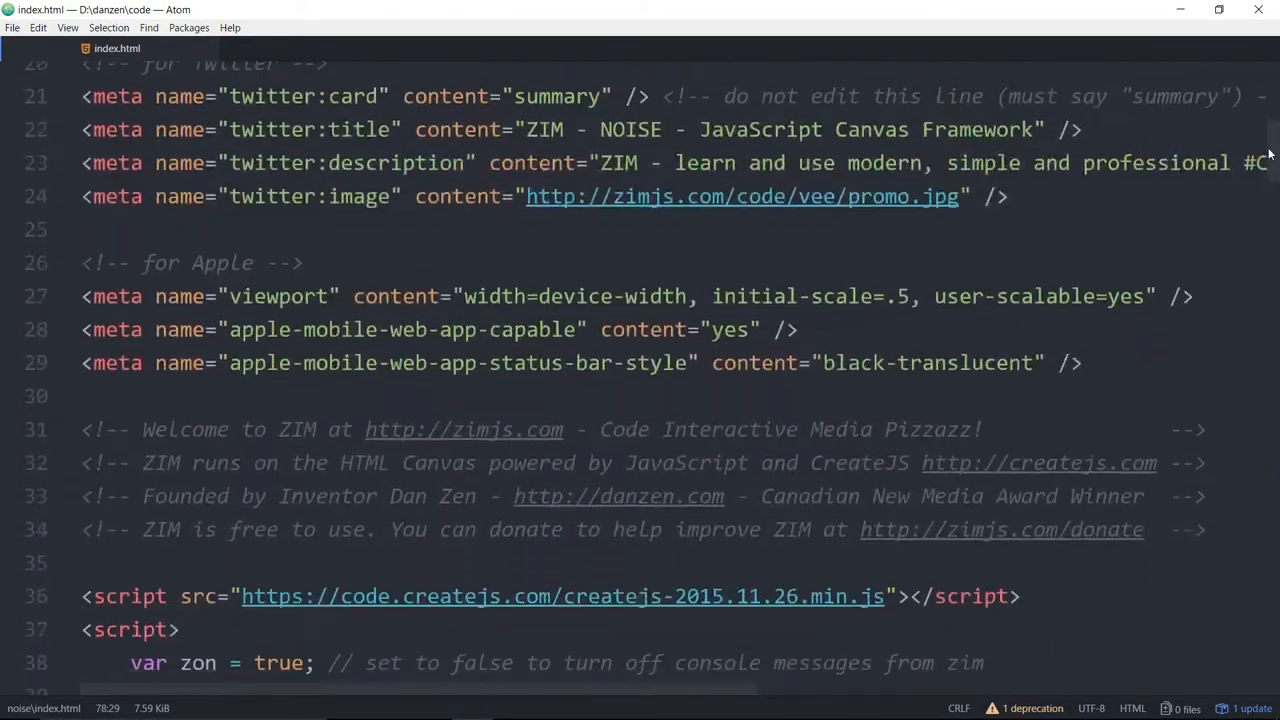
pyautogui.scroll(-3)
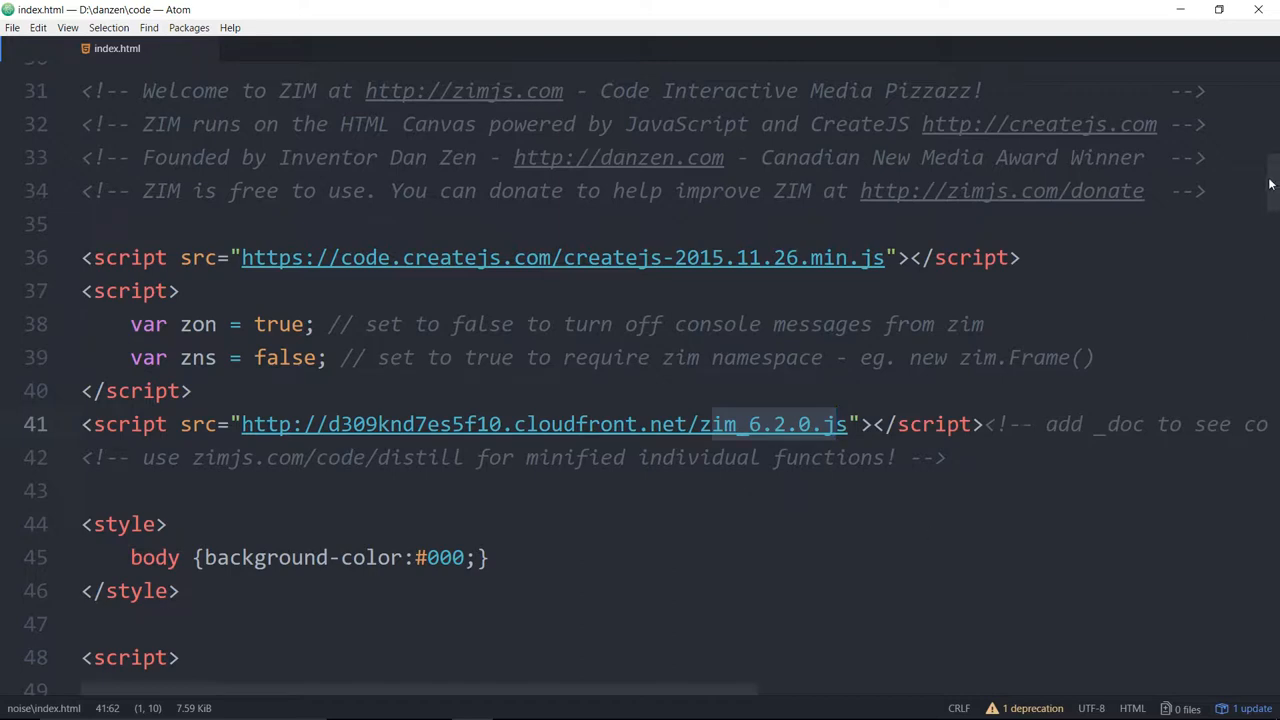
pyautogui.scroll(-3)
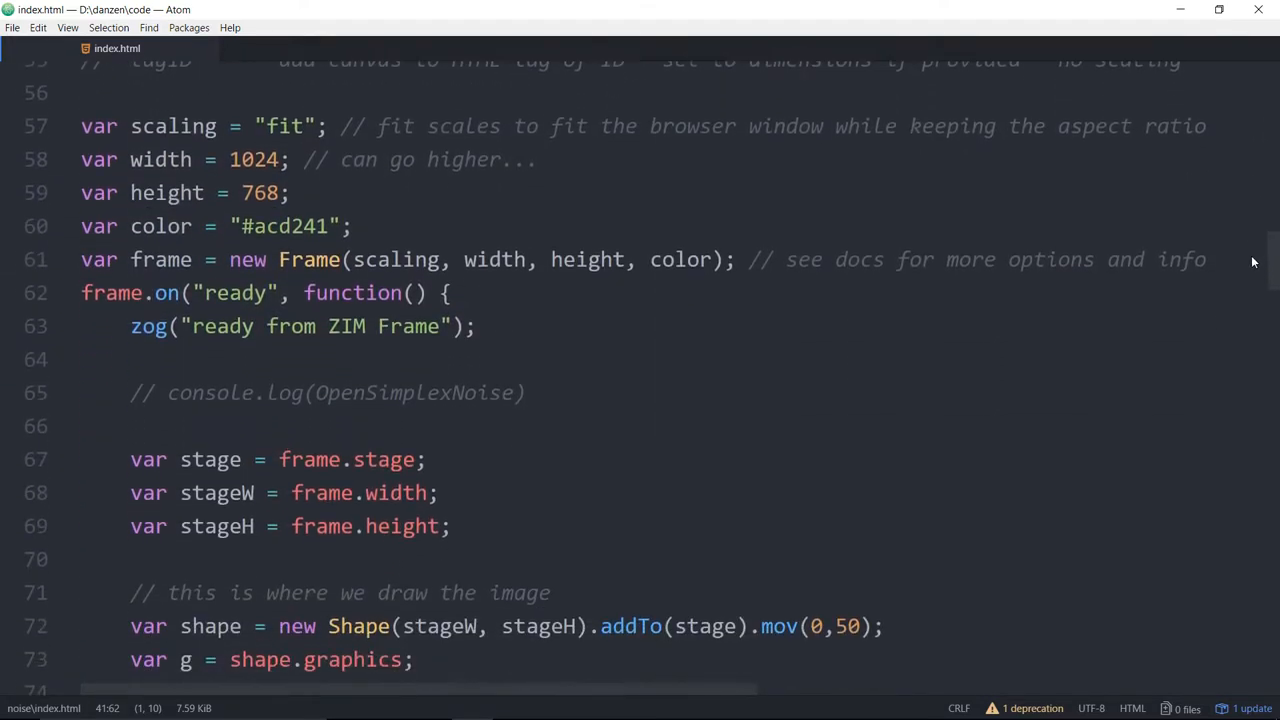
pyautogui.scroll(-3)
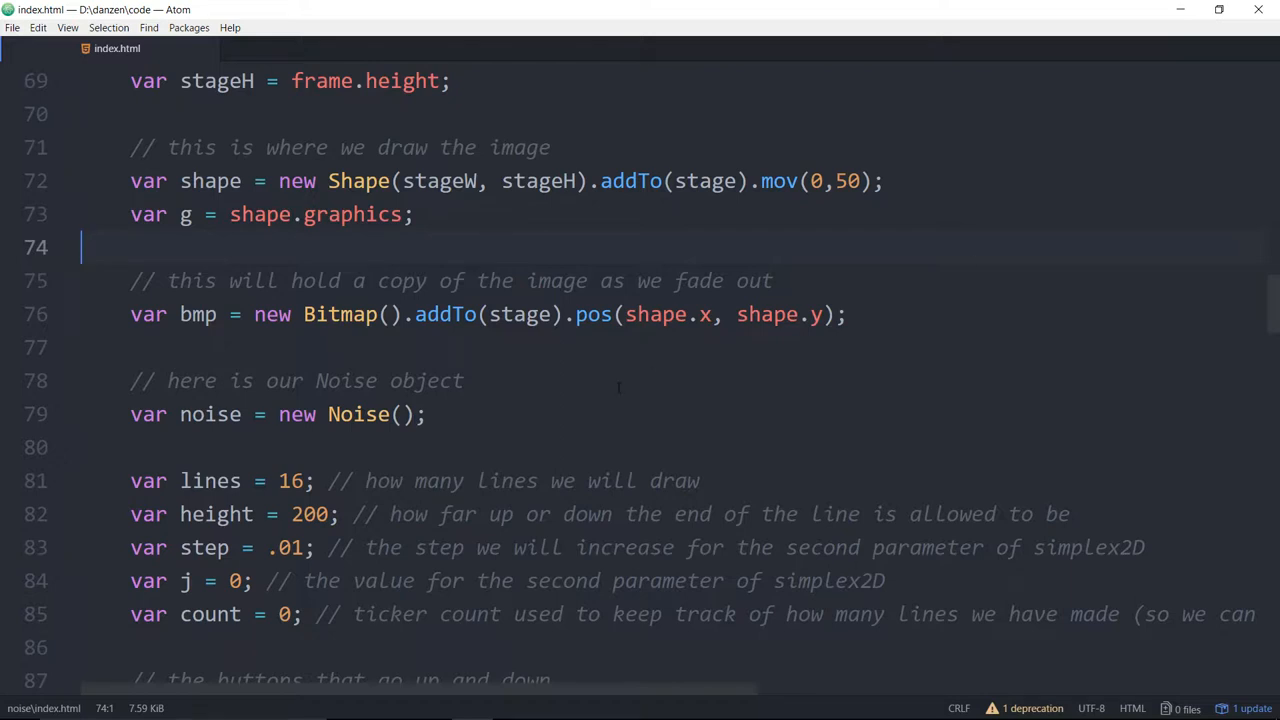
pyautogui.click(463, 380)
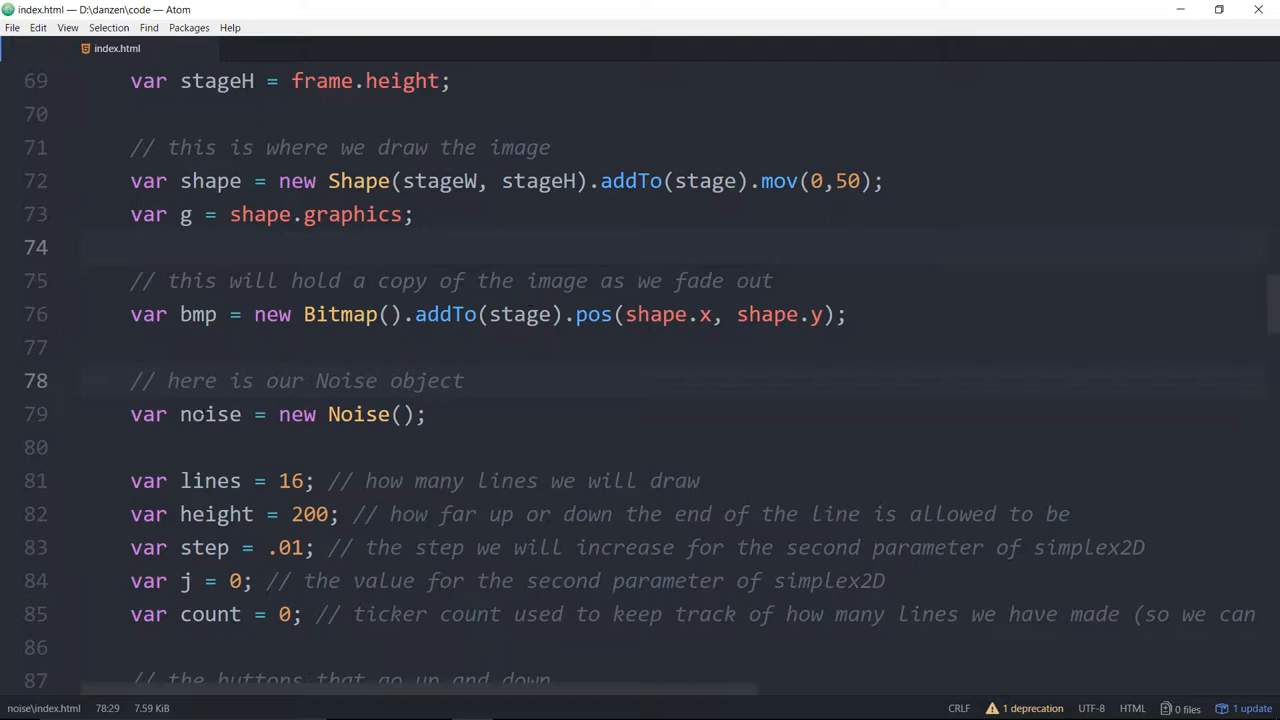
pyautogui.scroll(3)
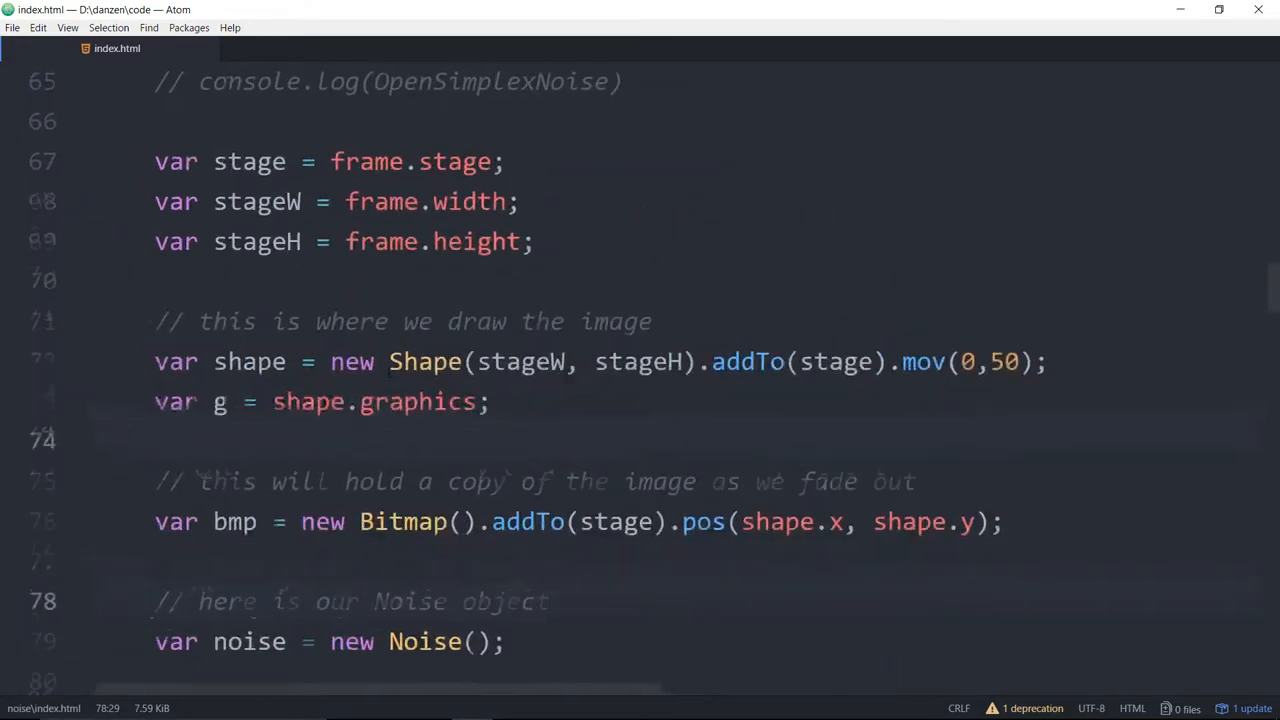
pyautogui.scroll(-3)
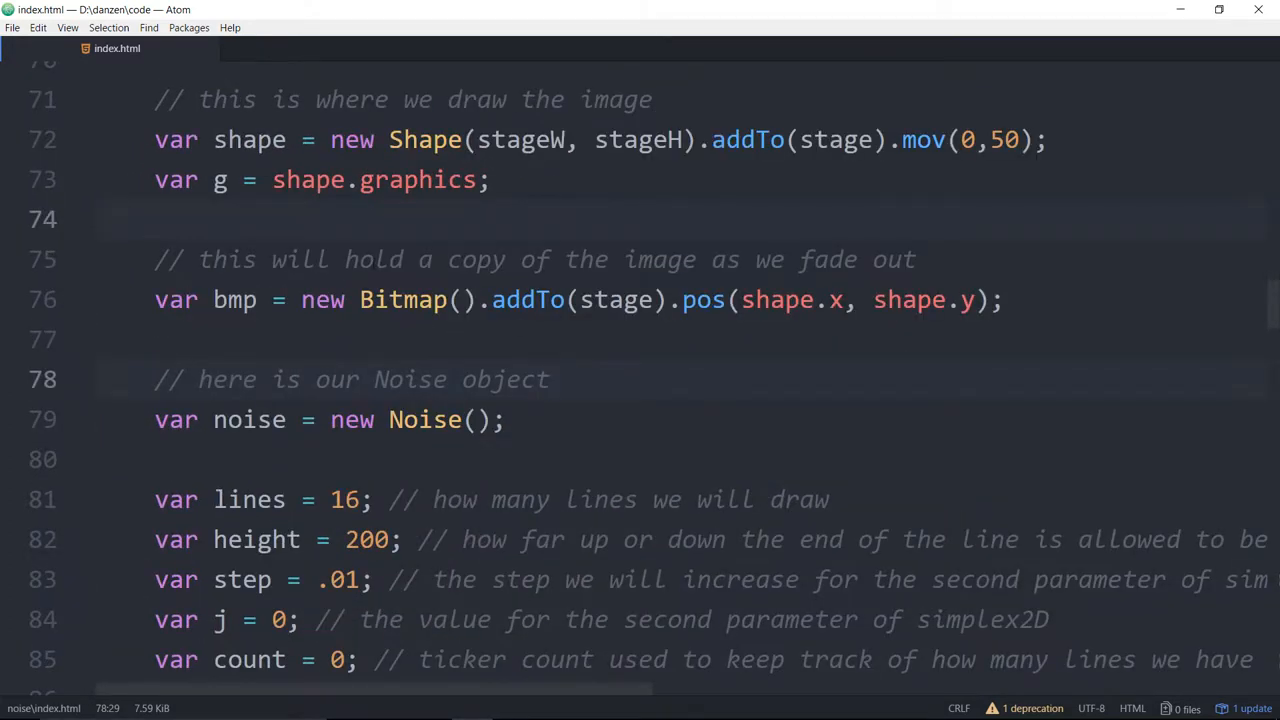
pyautogui.click(100, 219)
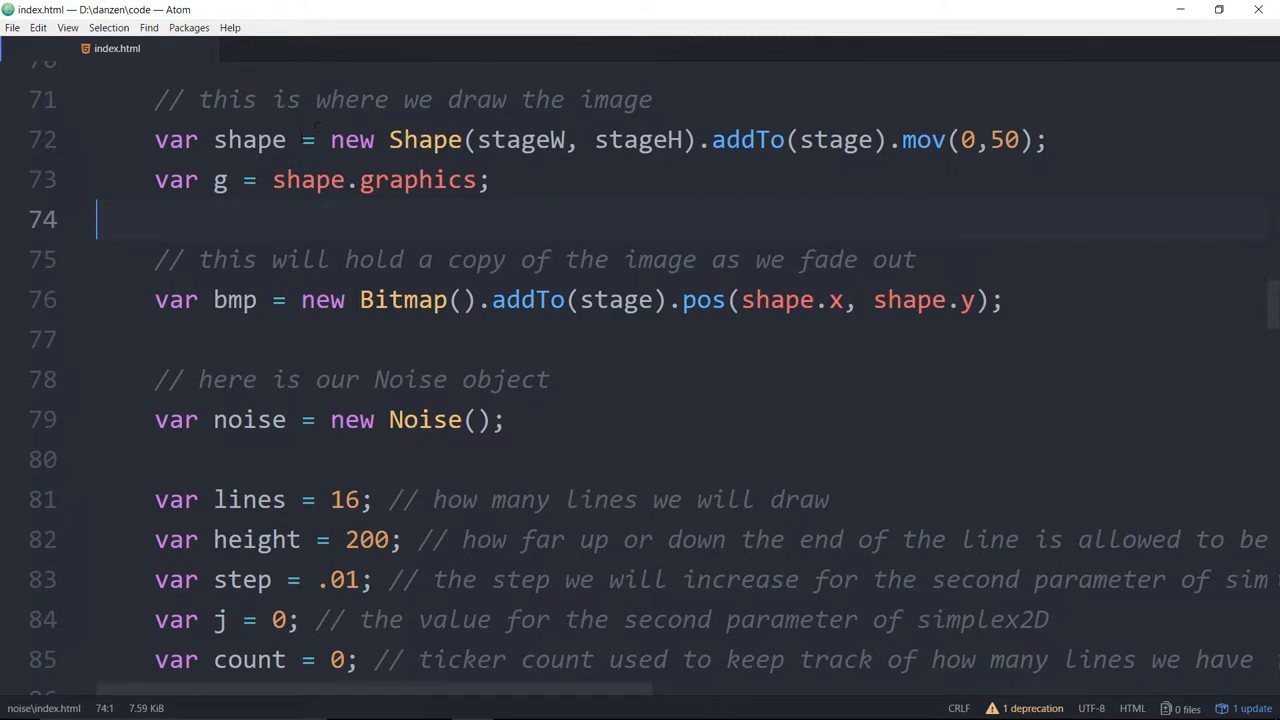
pyautogui.click(300, 139)
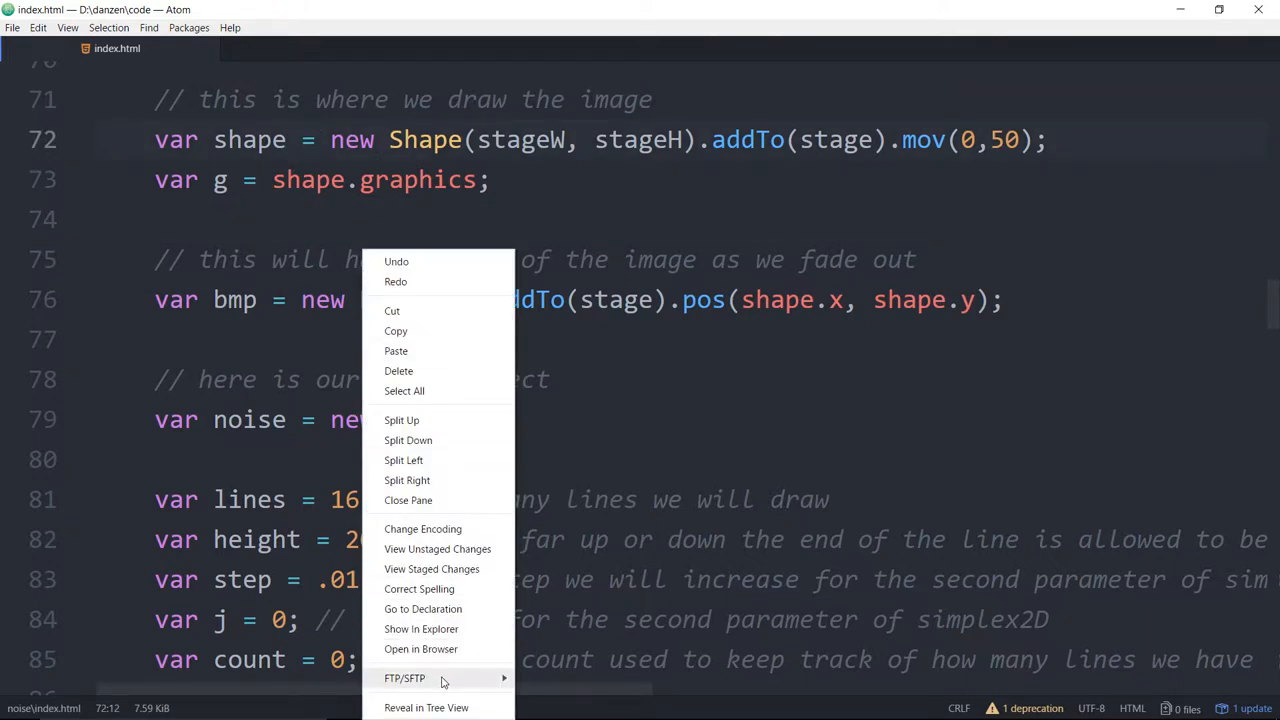
pyautogui.click(421, 648)
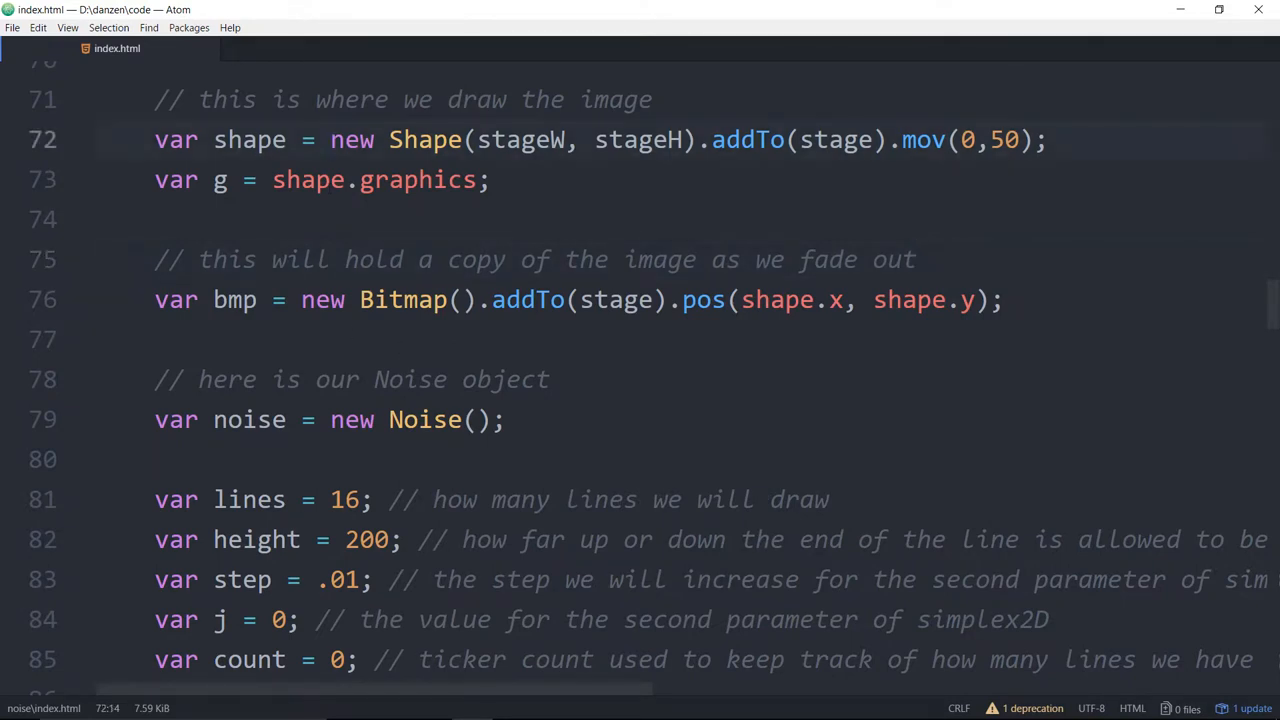
pyautogui.click(295, 179)
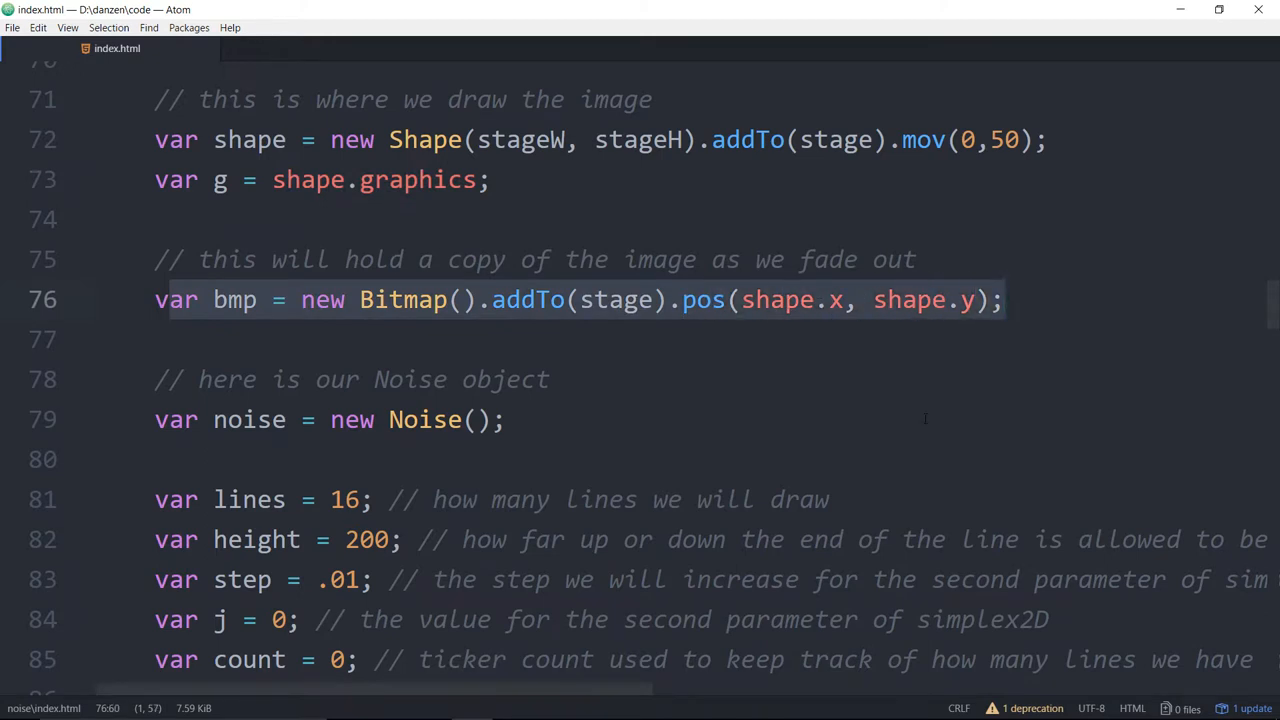
pyautogui.click(1005, 300)
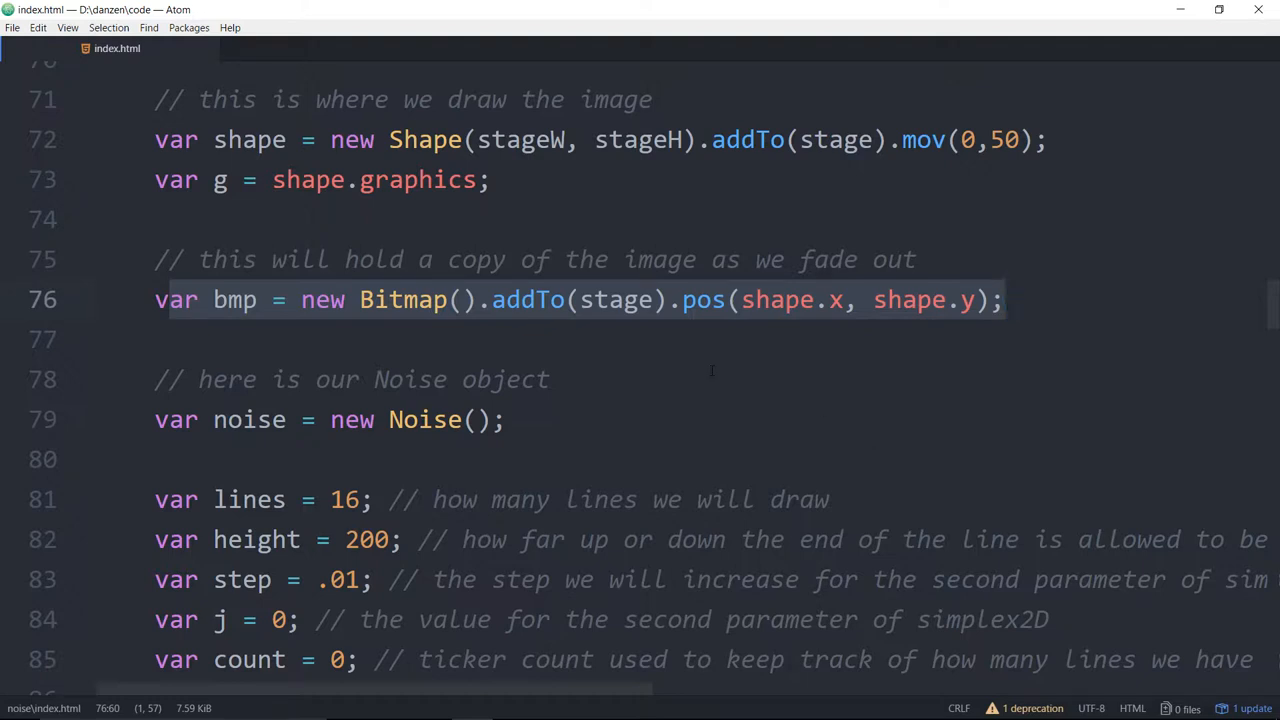
pyautogui.click(1002, 299)
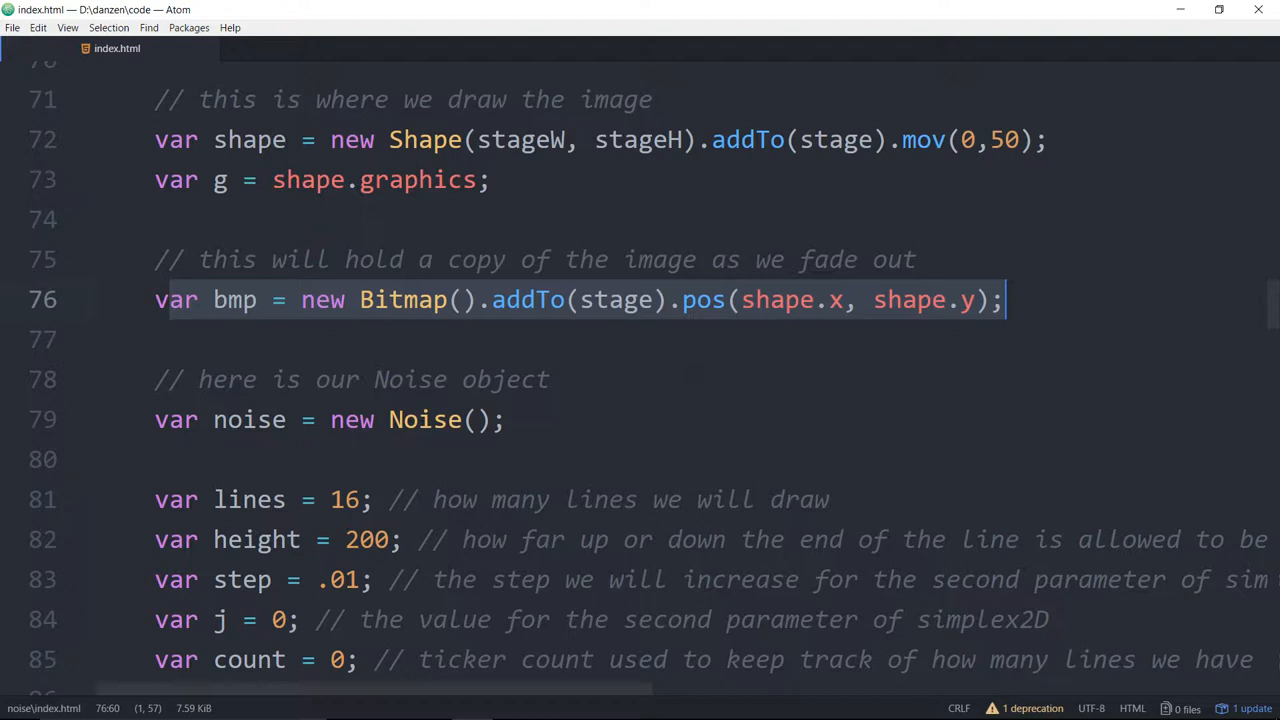
pyautogui.scroll(-3)
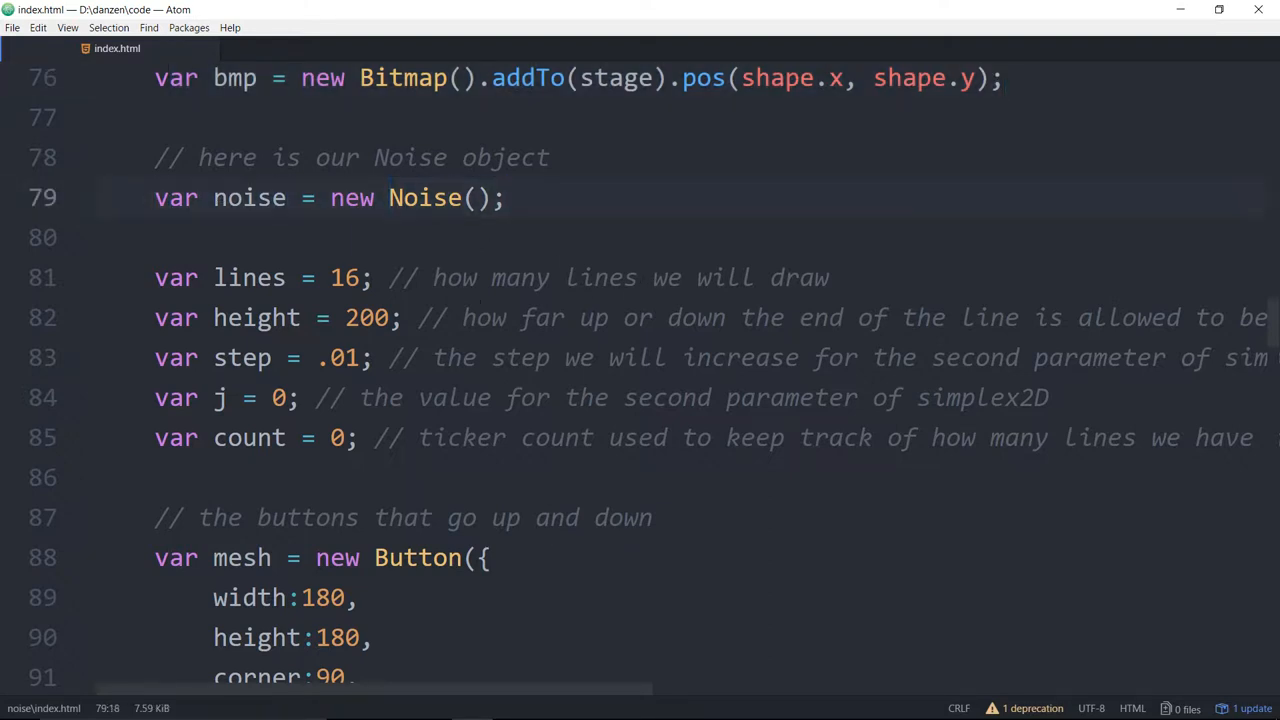
pyautogui.write('zim.')
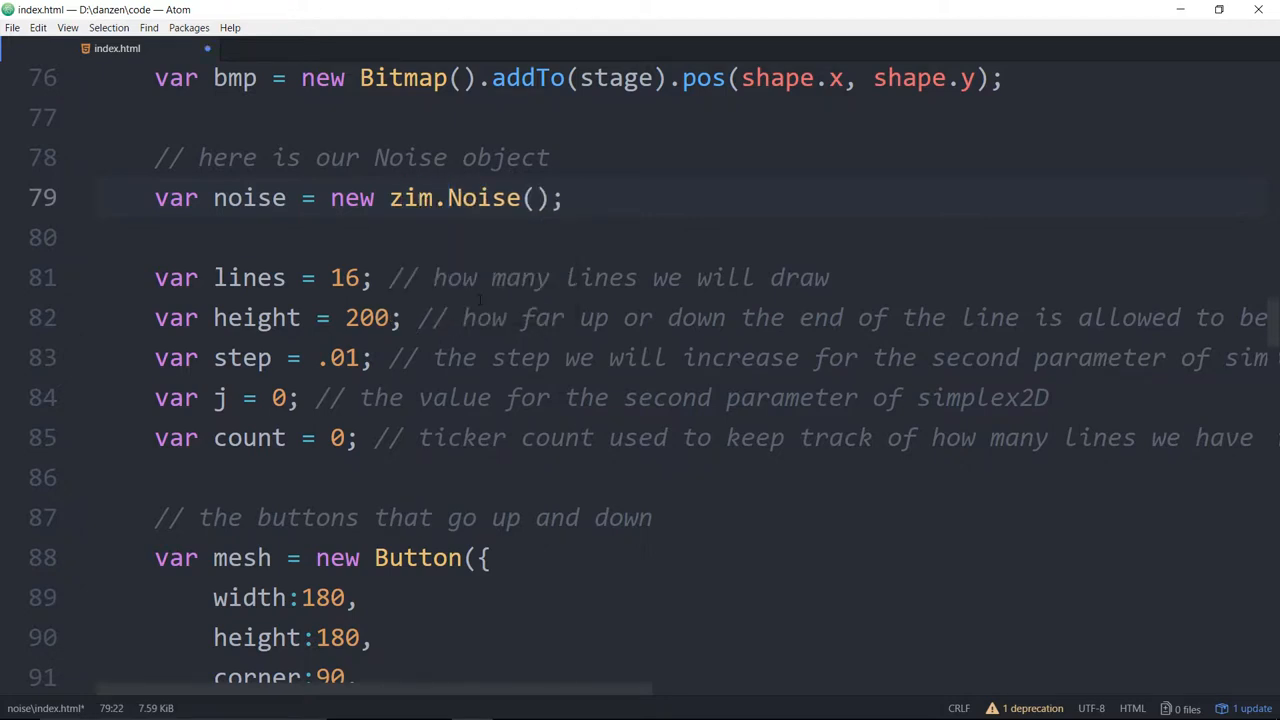
pyautogui.click(447, 197)
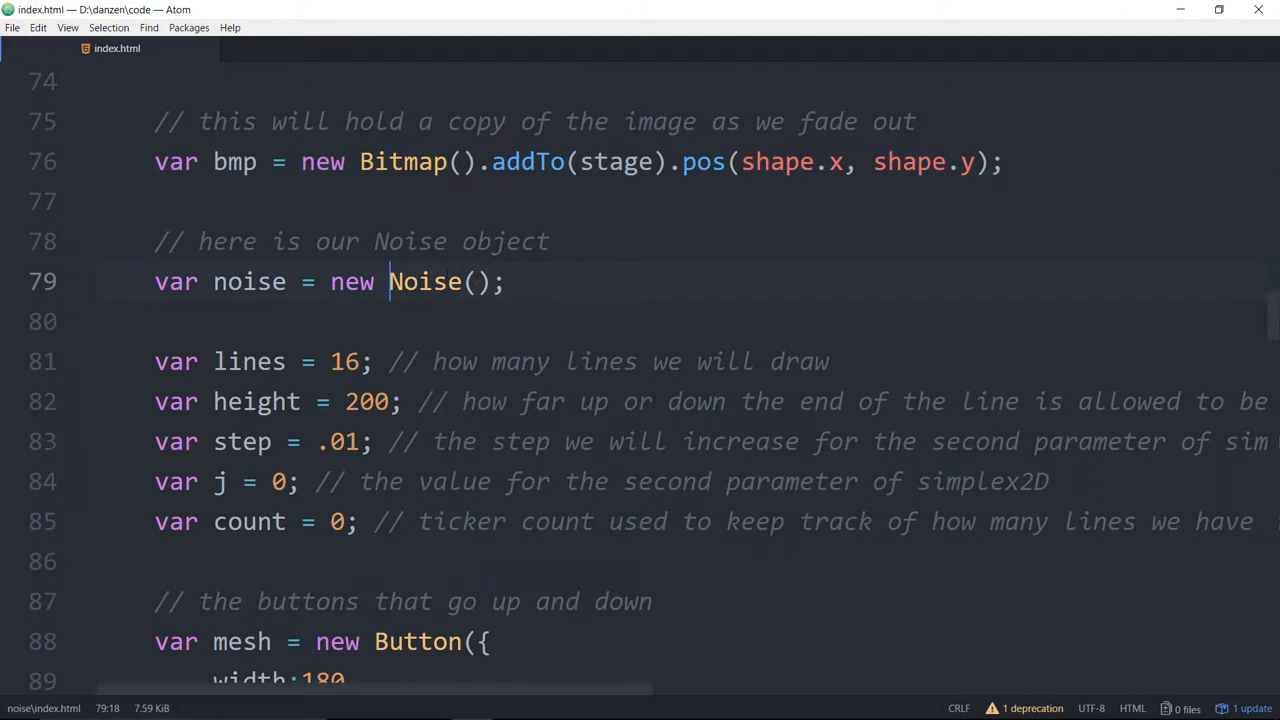
pyautogui.click(451, 281)
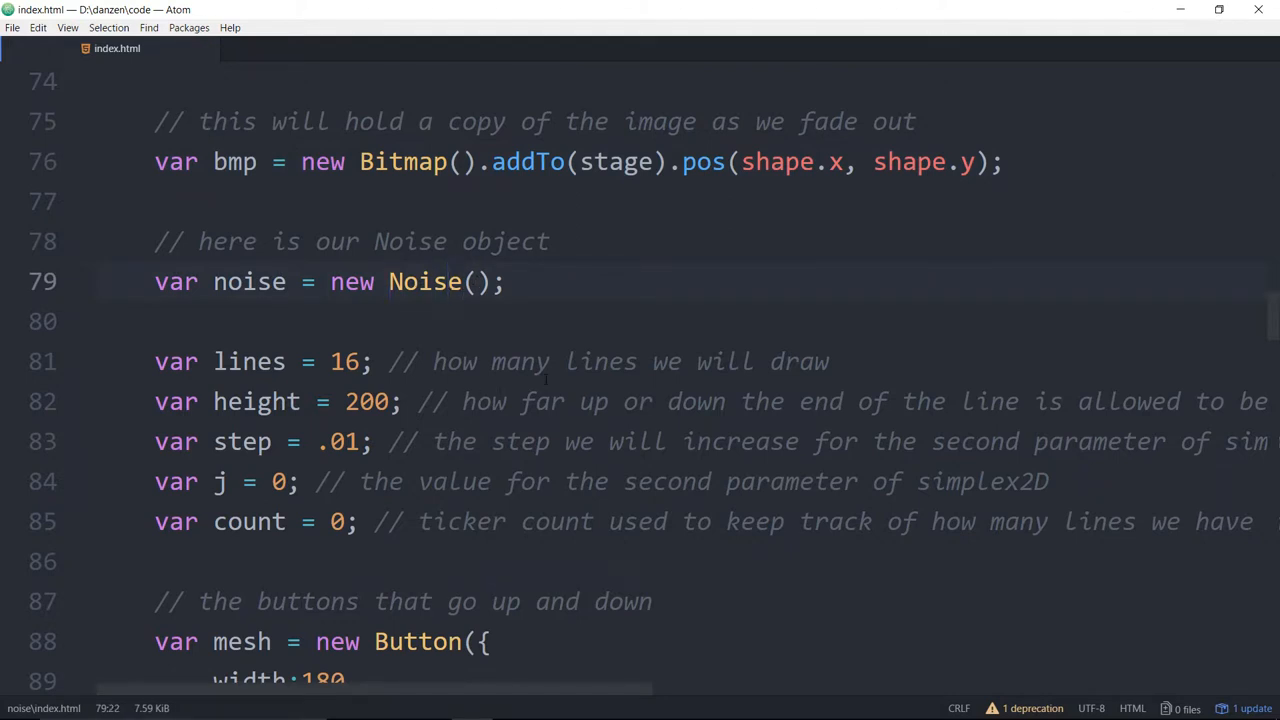
pyautogui.click(450, 281)
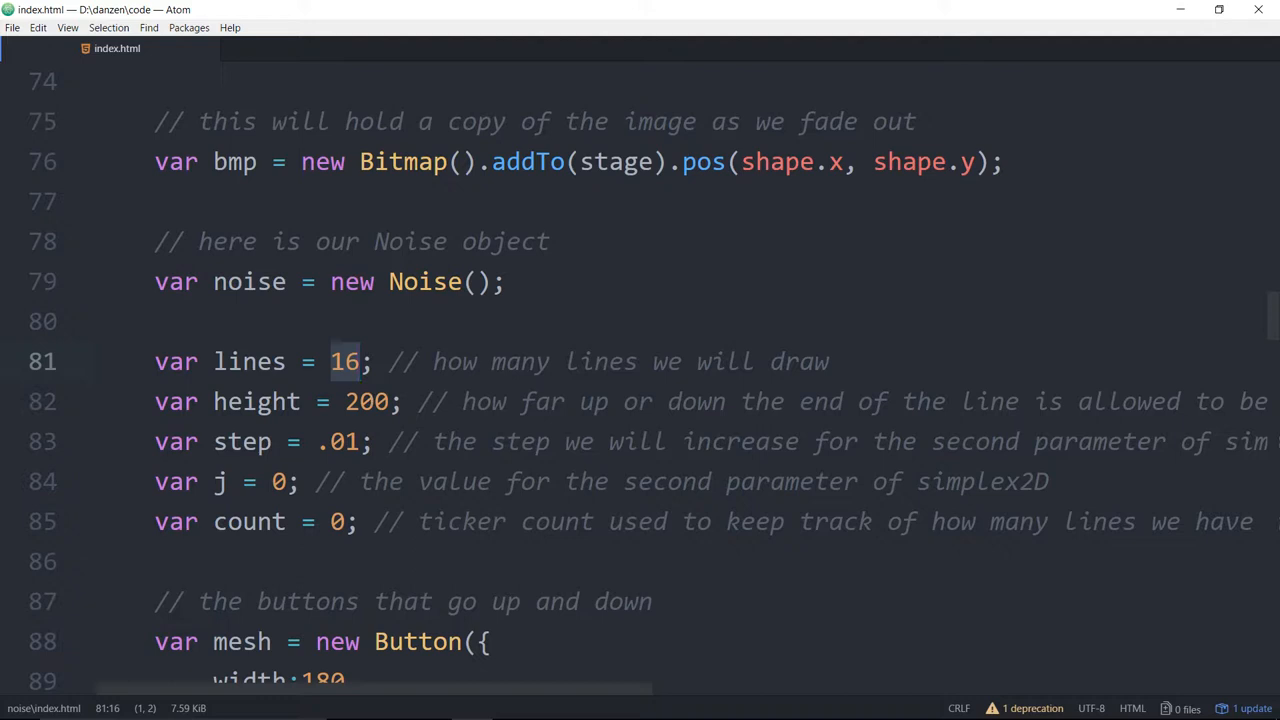
pyautogui.doubleClick(367, 401)
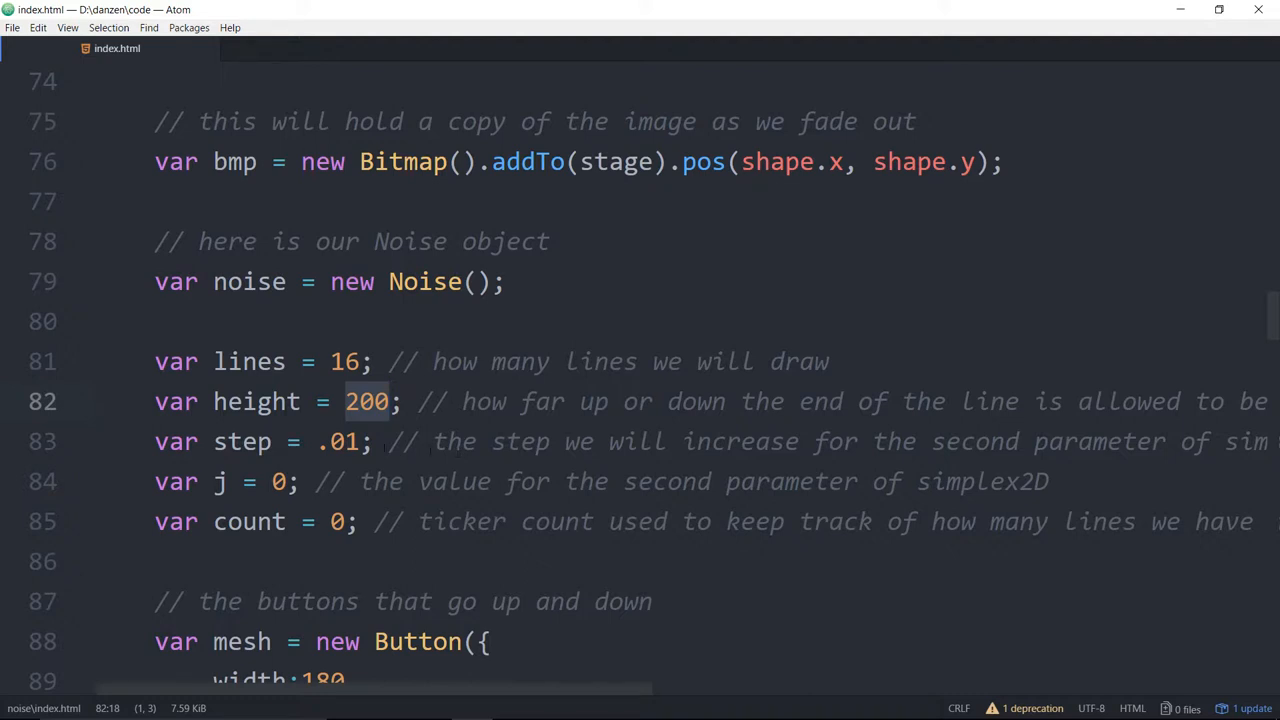
pyautogui.doubleClick(342, 441)
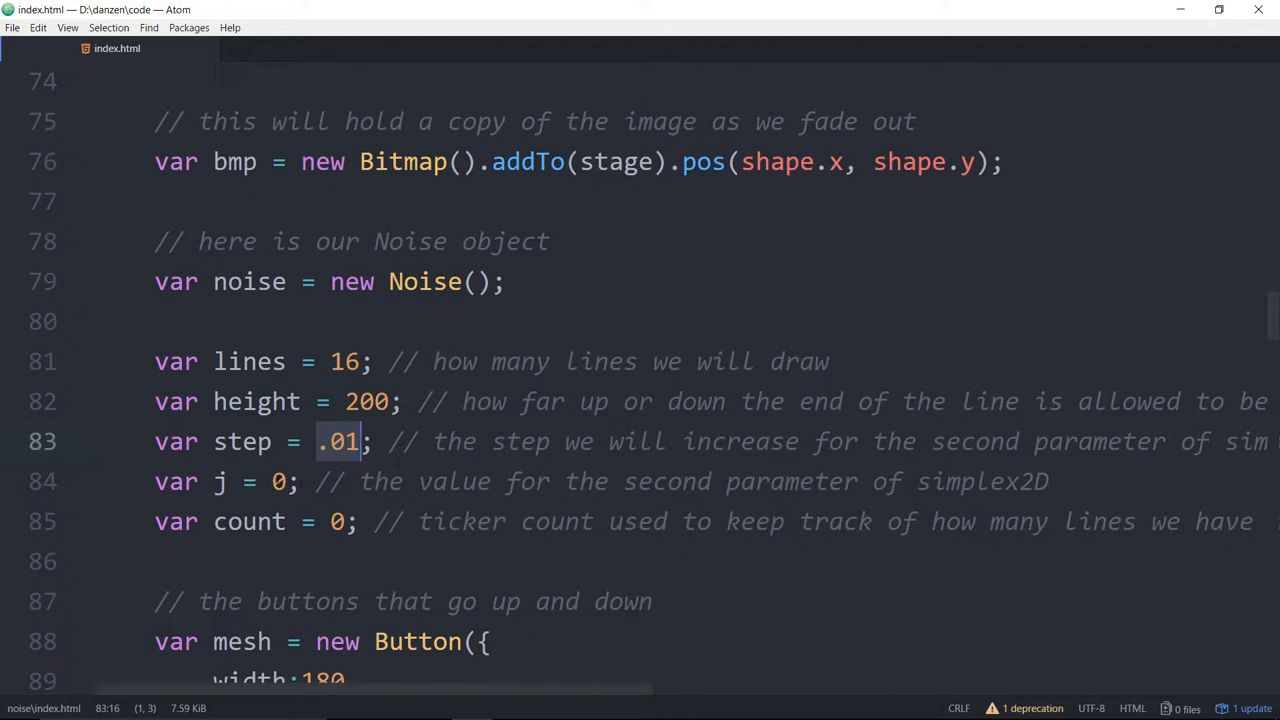
pyautogui.click(278, 481)
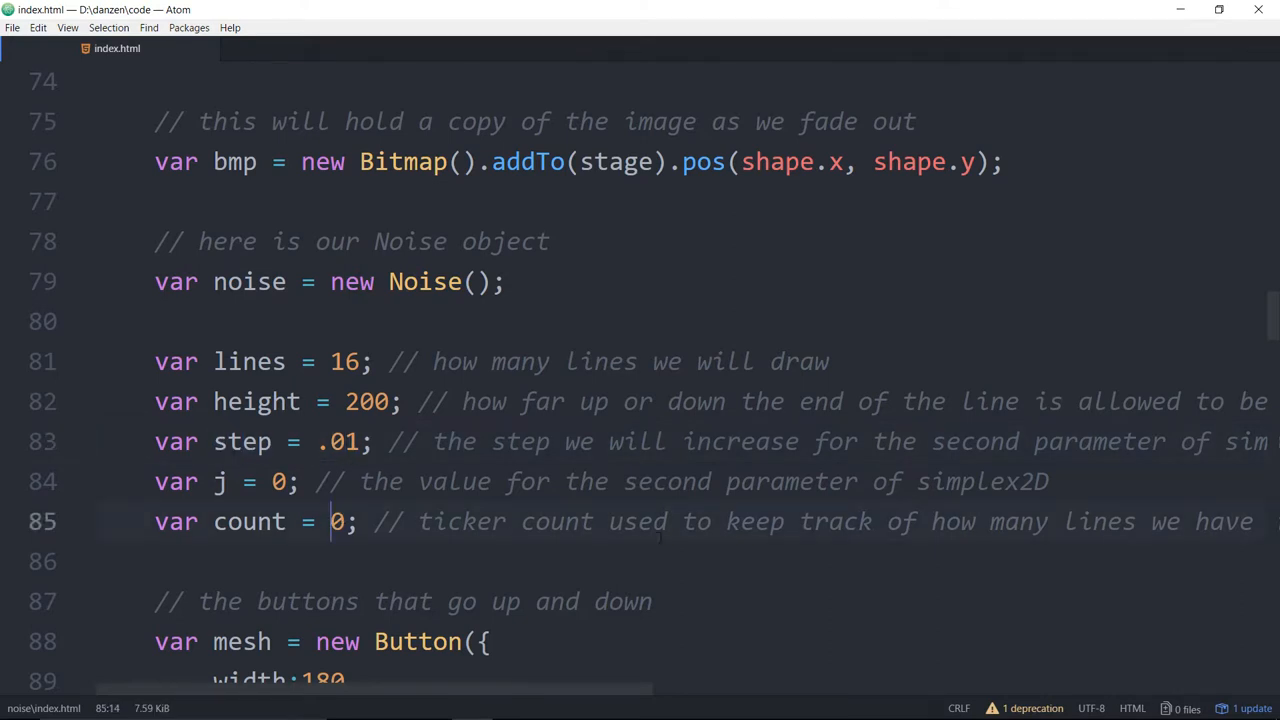
pyautogui.scroll(-3)
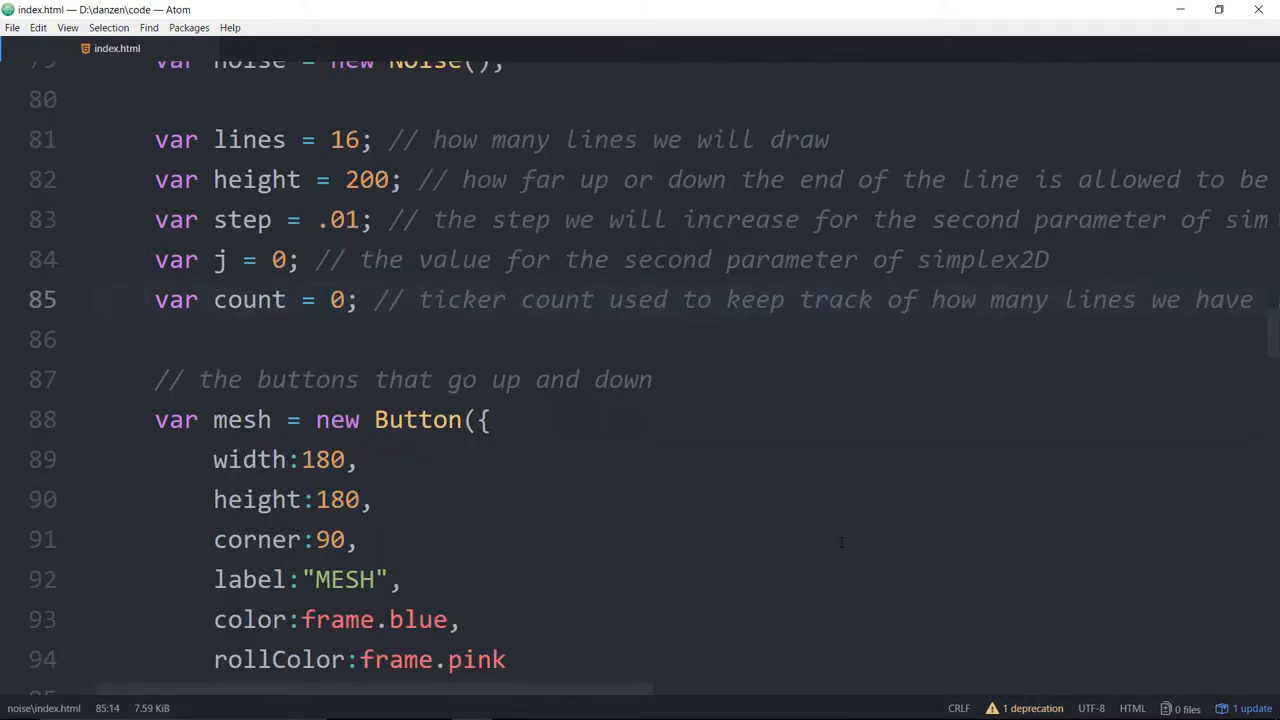
pyautogui.click(330, 299)
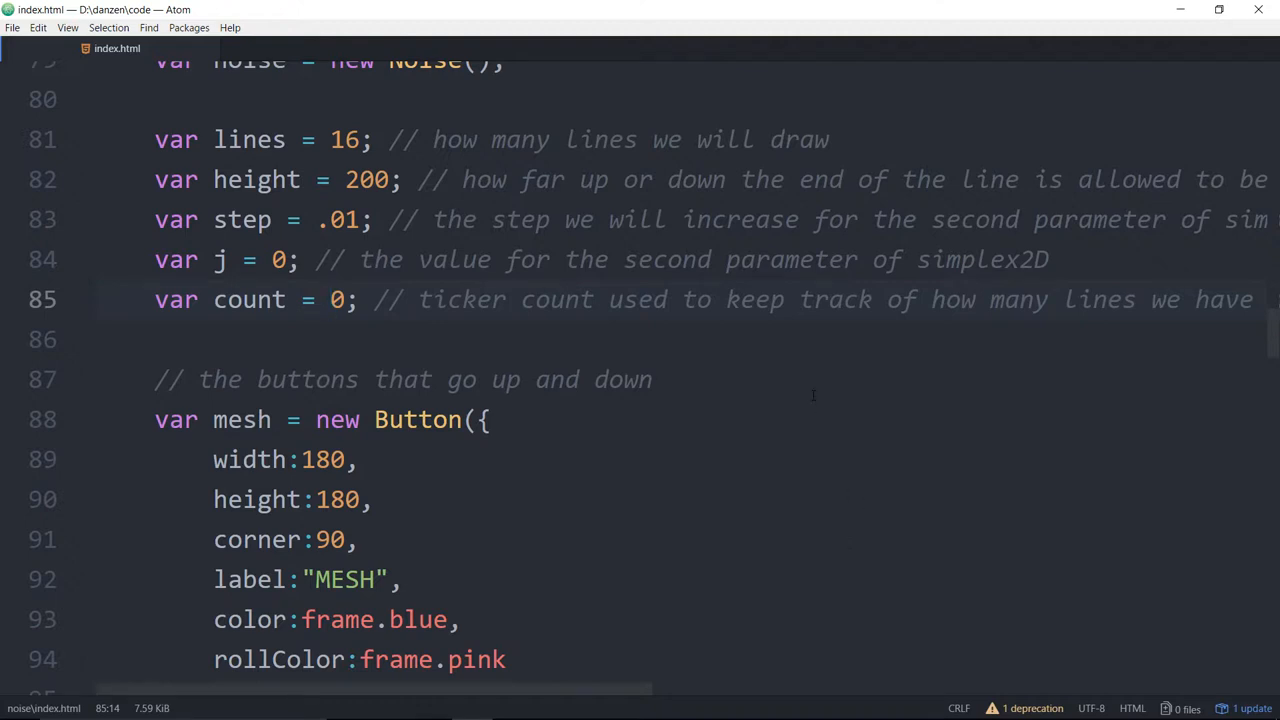
pyautogui.scroll(-3)
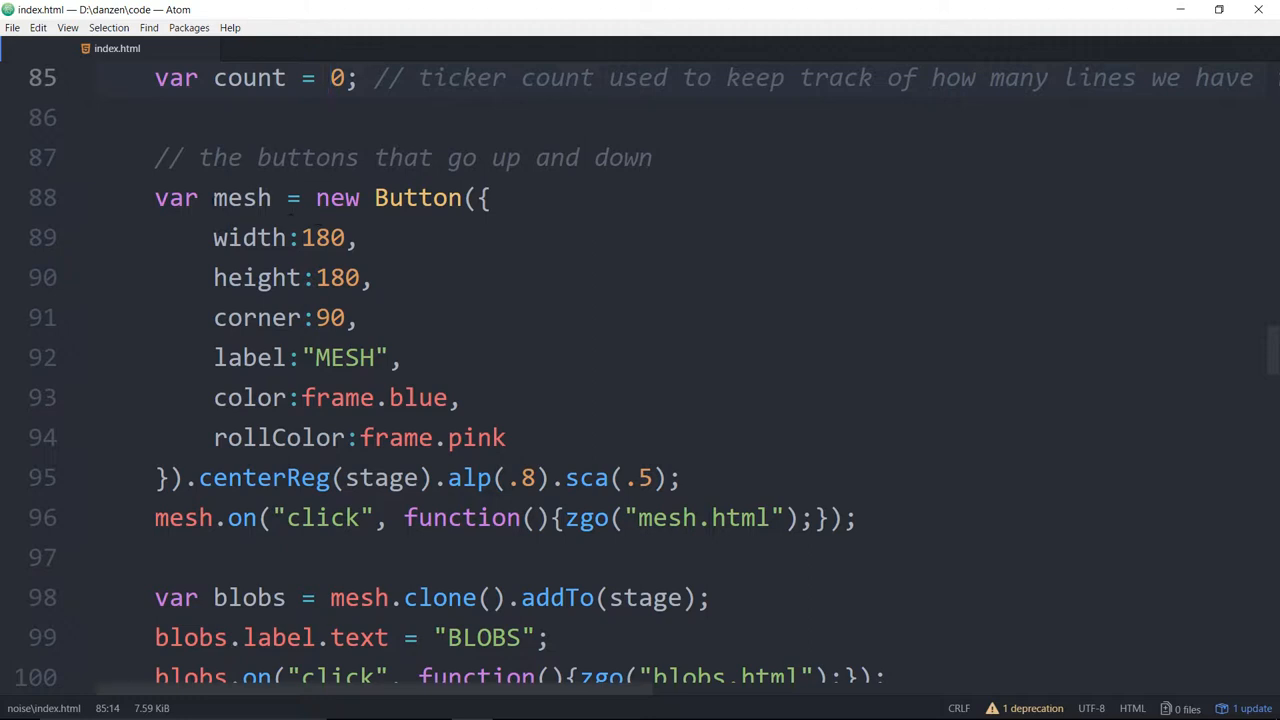
pyautogui.click(242, 197)
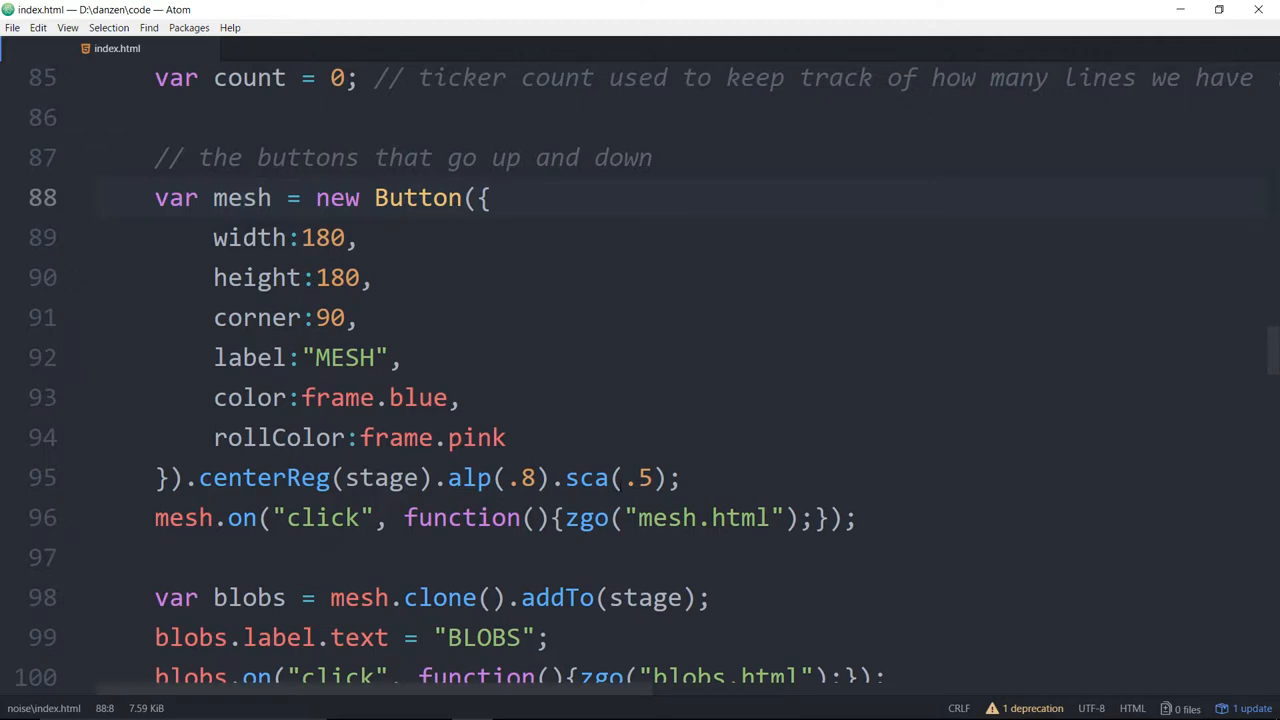
pyautogui.scroll(-3)
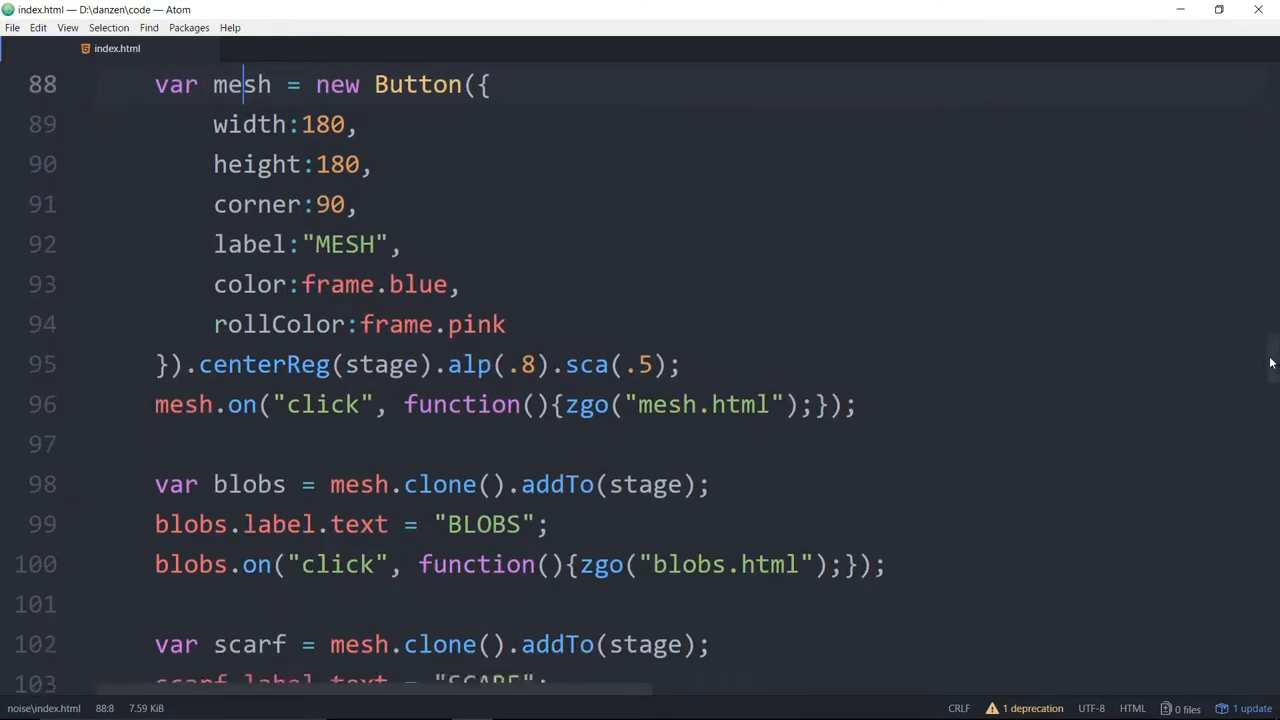
pyautogui.scroll(-3)
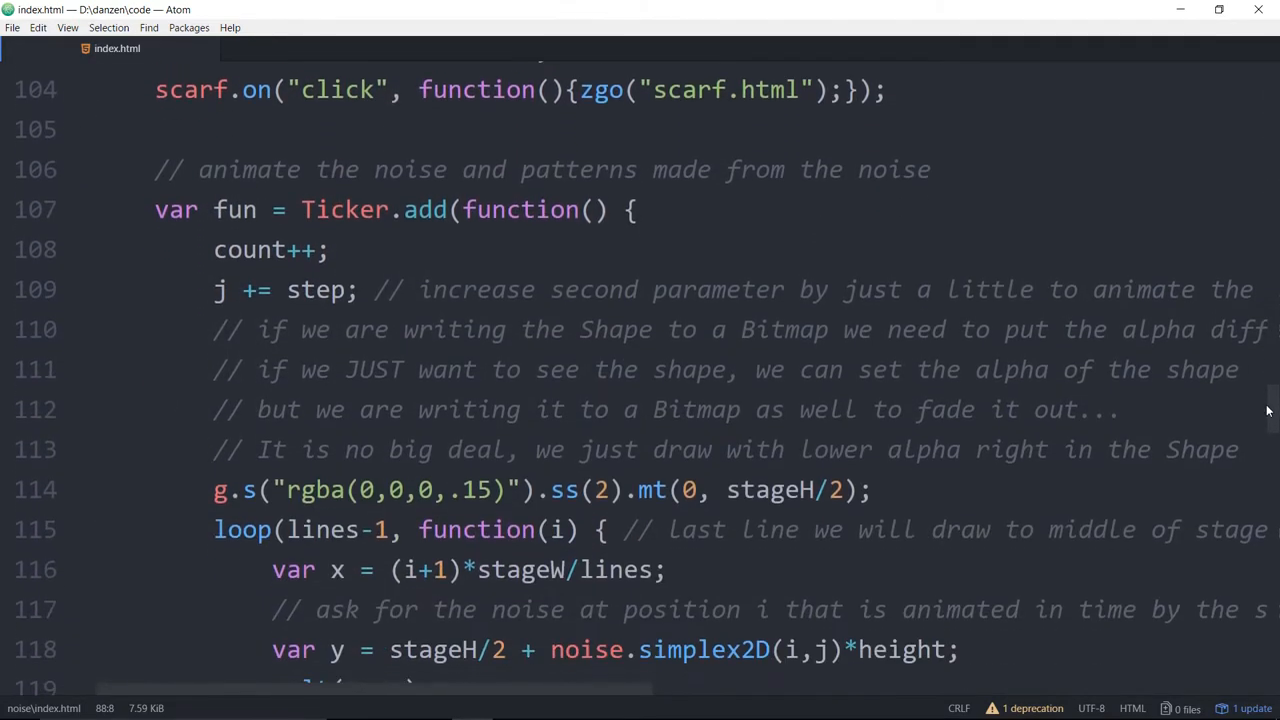
pyautogui.scroll(-3)
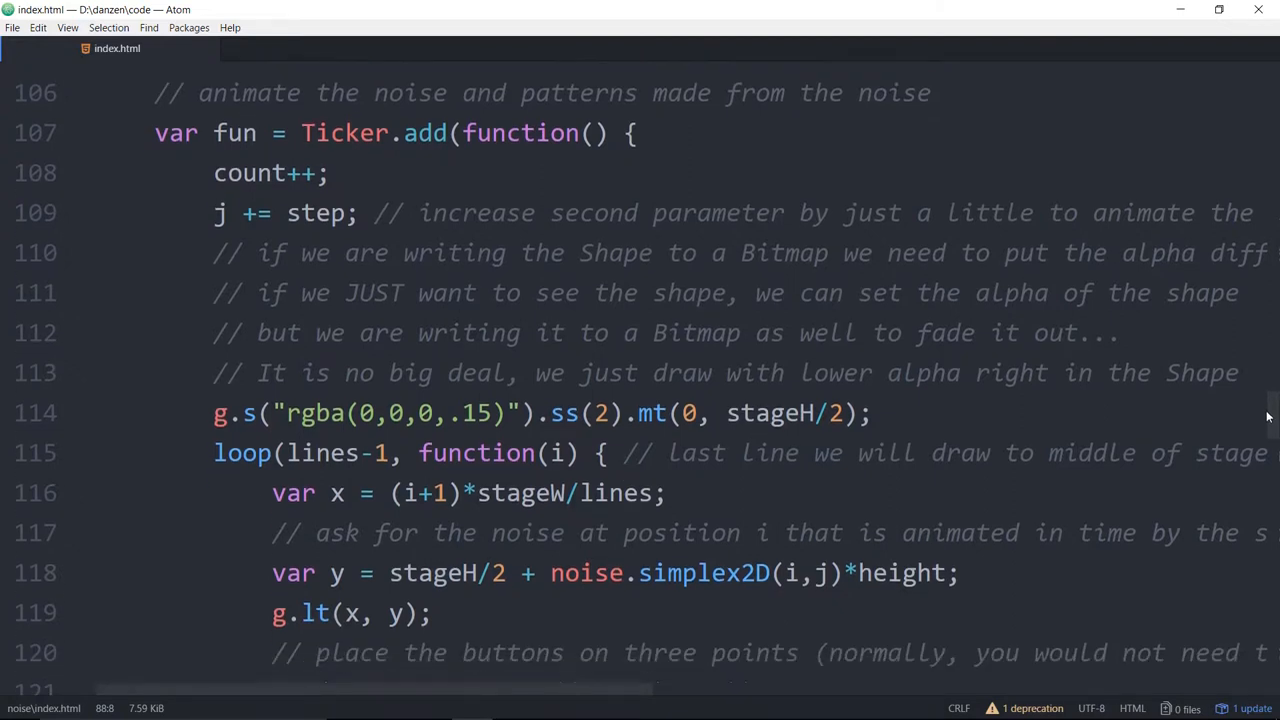
pyautogui.click(317, 133)
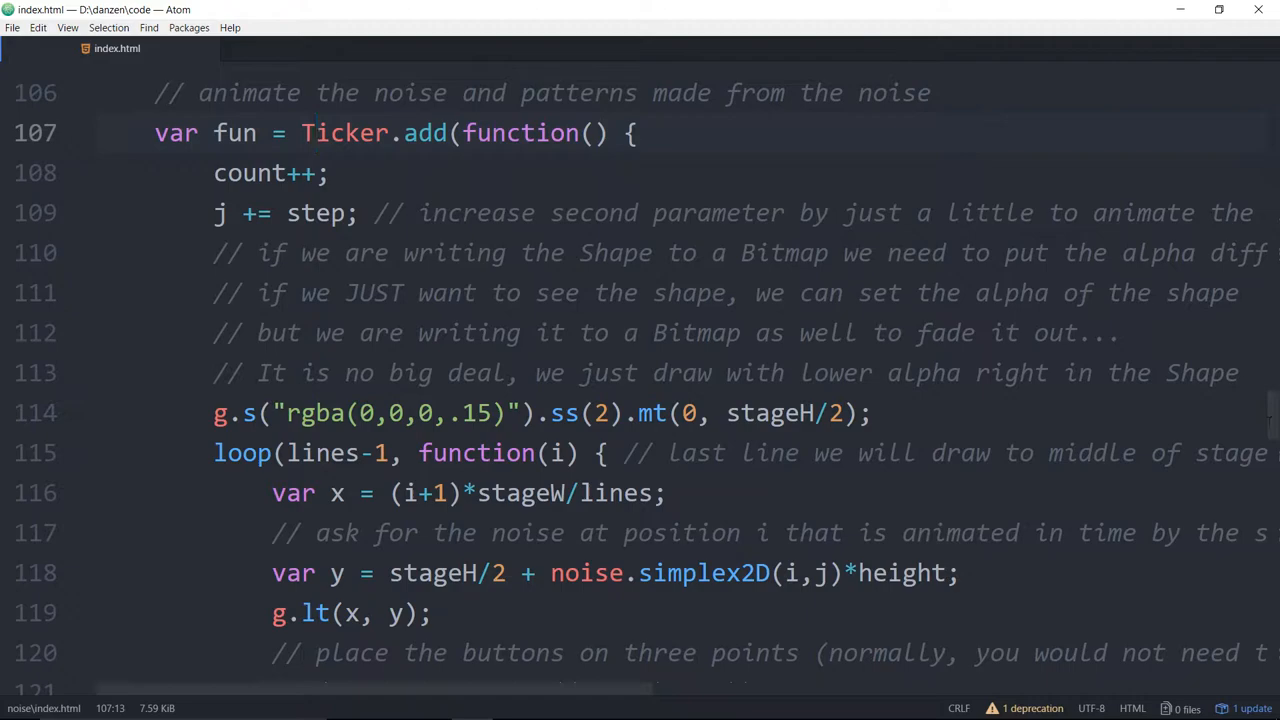
# Delete 'var fun = ' on line 107 and highlight count++ to explain the counter
pyautogui.scroll(-3)
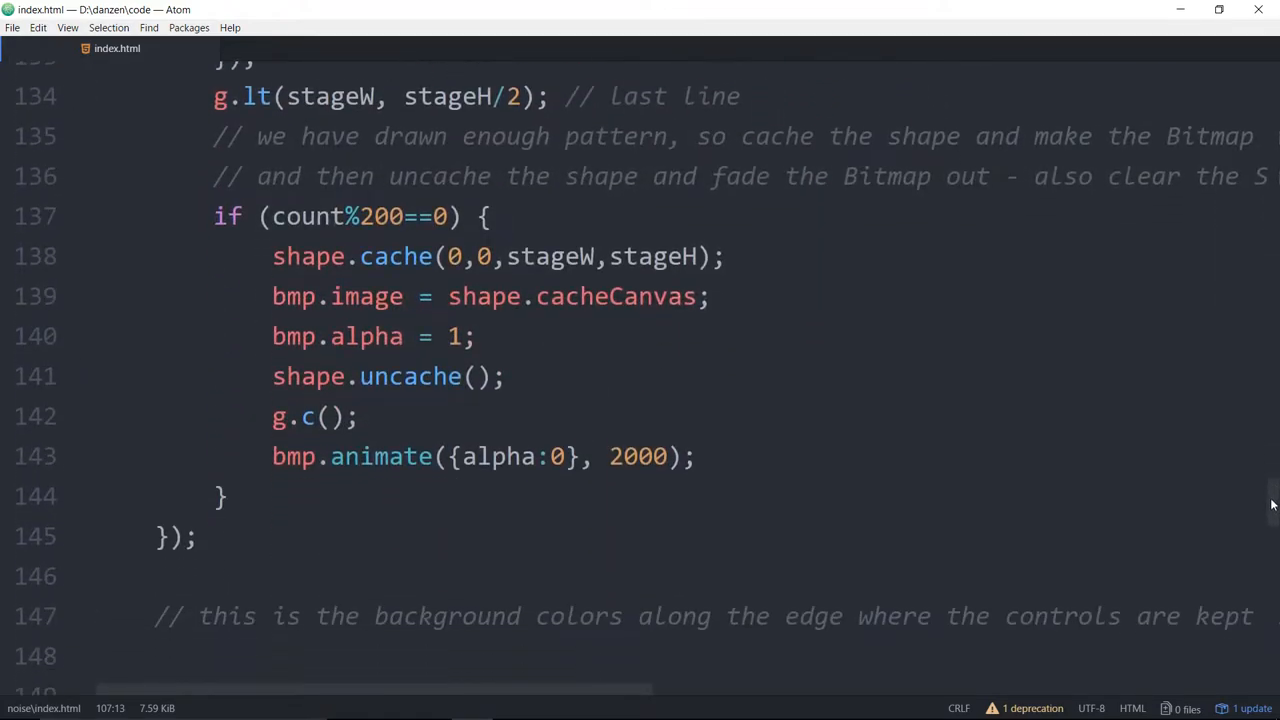
pyautogui.scroll(3)
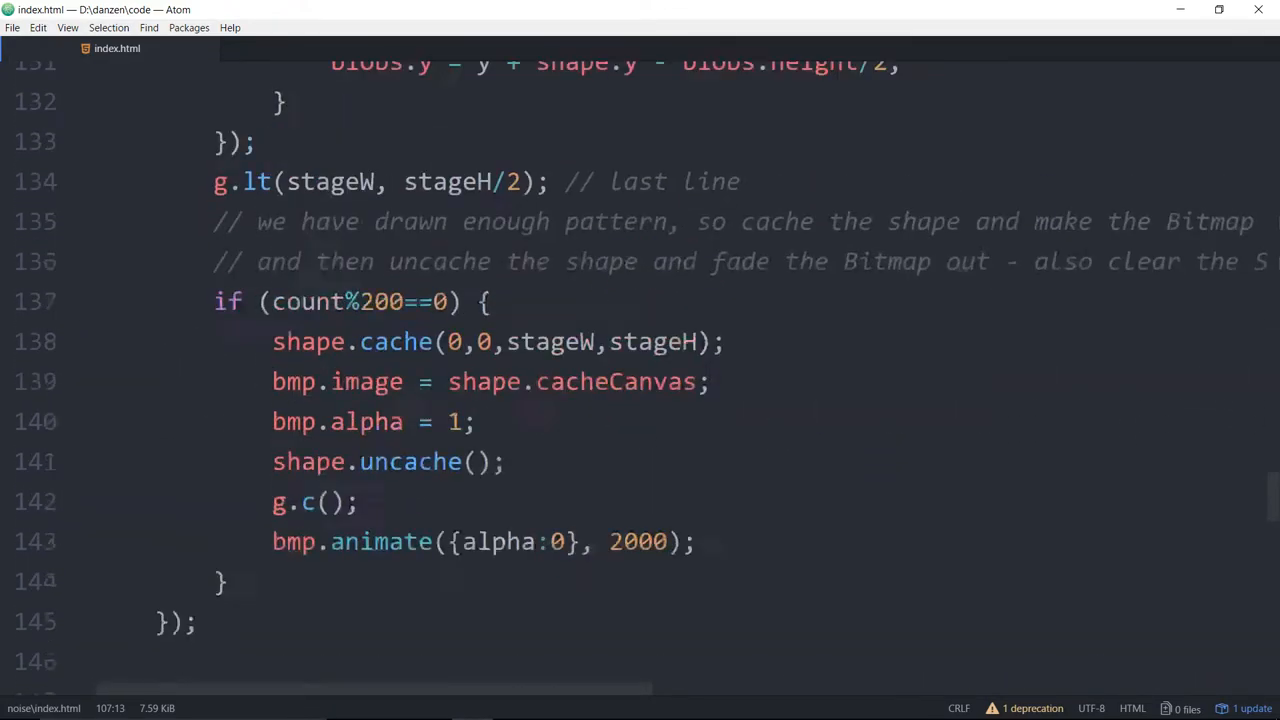
pyautogui.scroll(3)
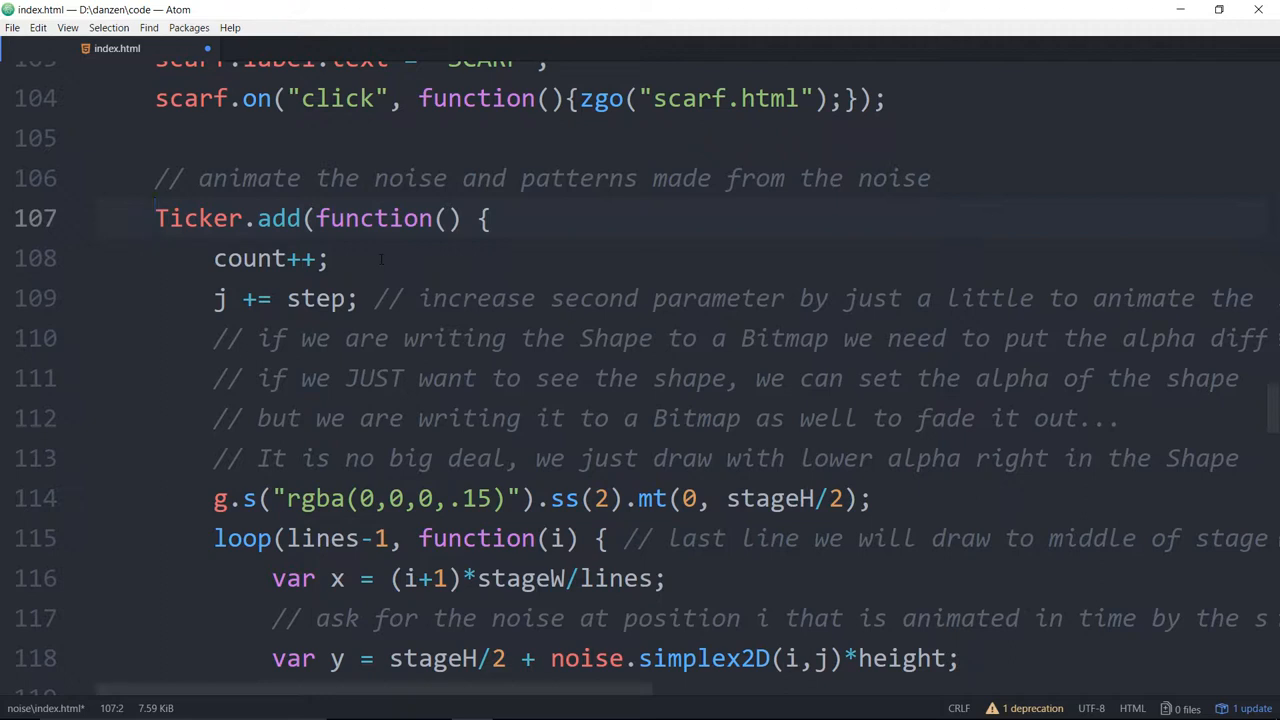
pyautogui.click(156, 218)
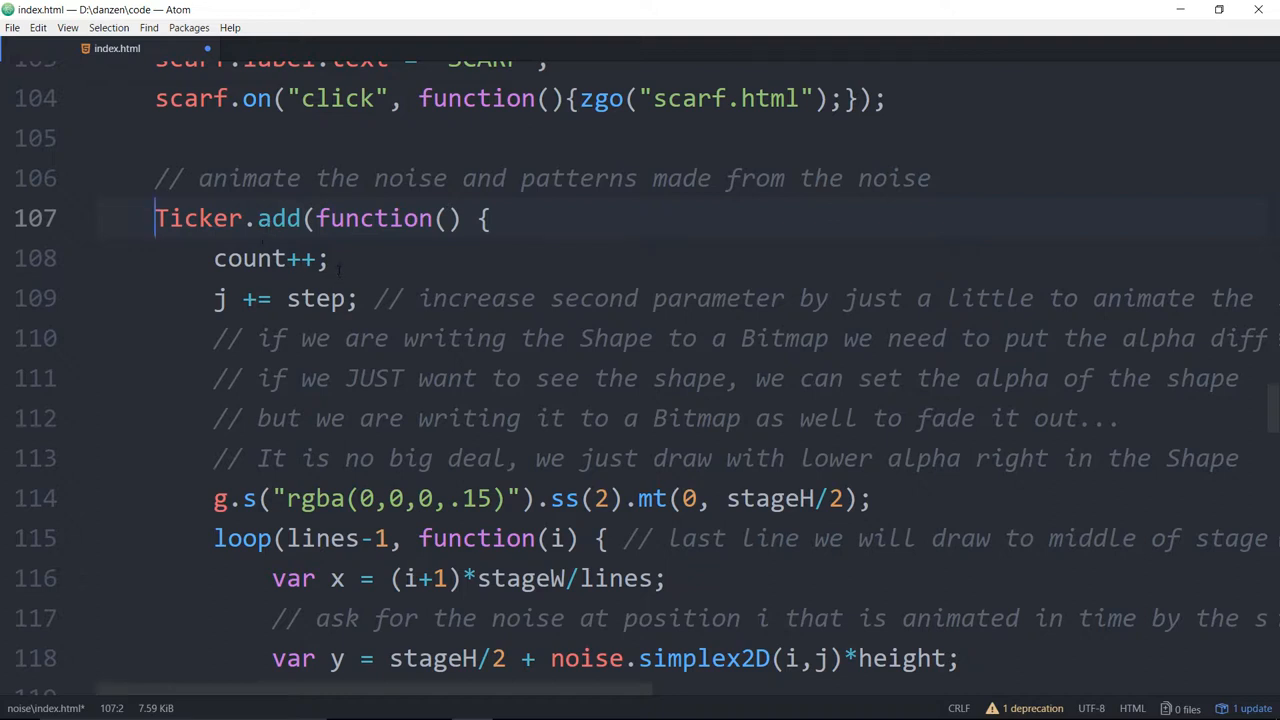
pyautogui.click(330, 258)
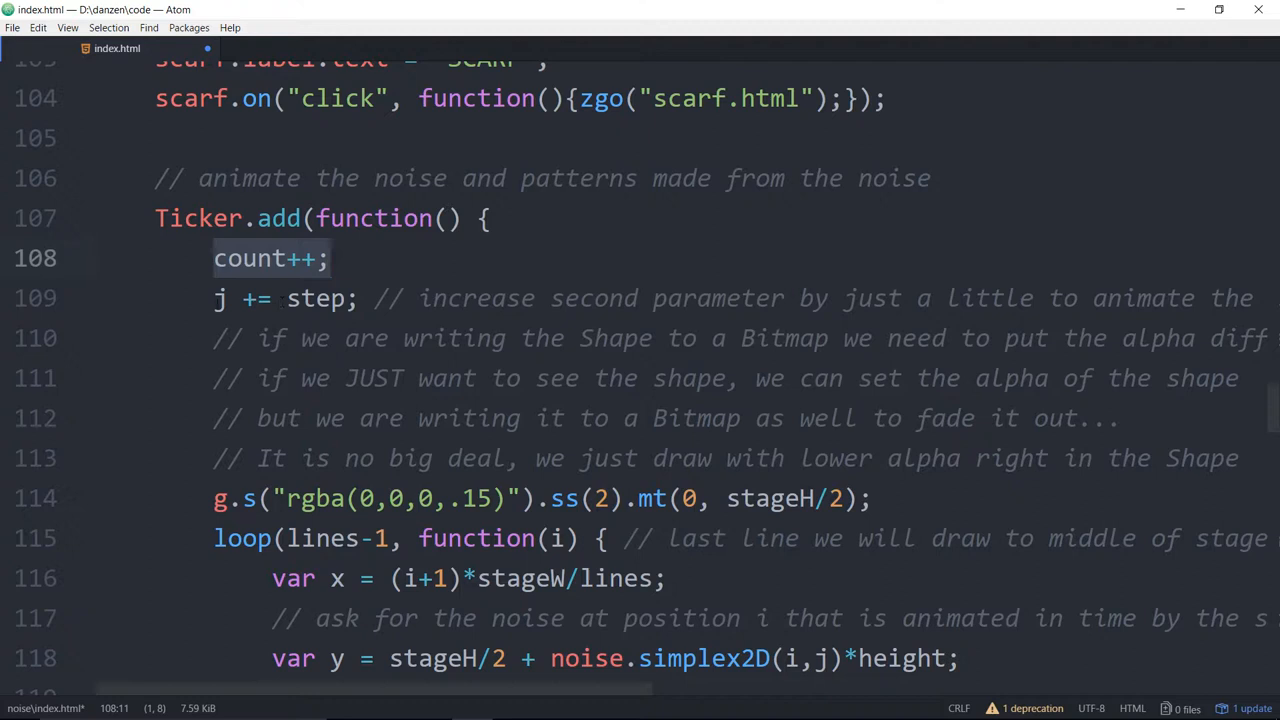
pyautogui.doubleClick(316, 298)
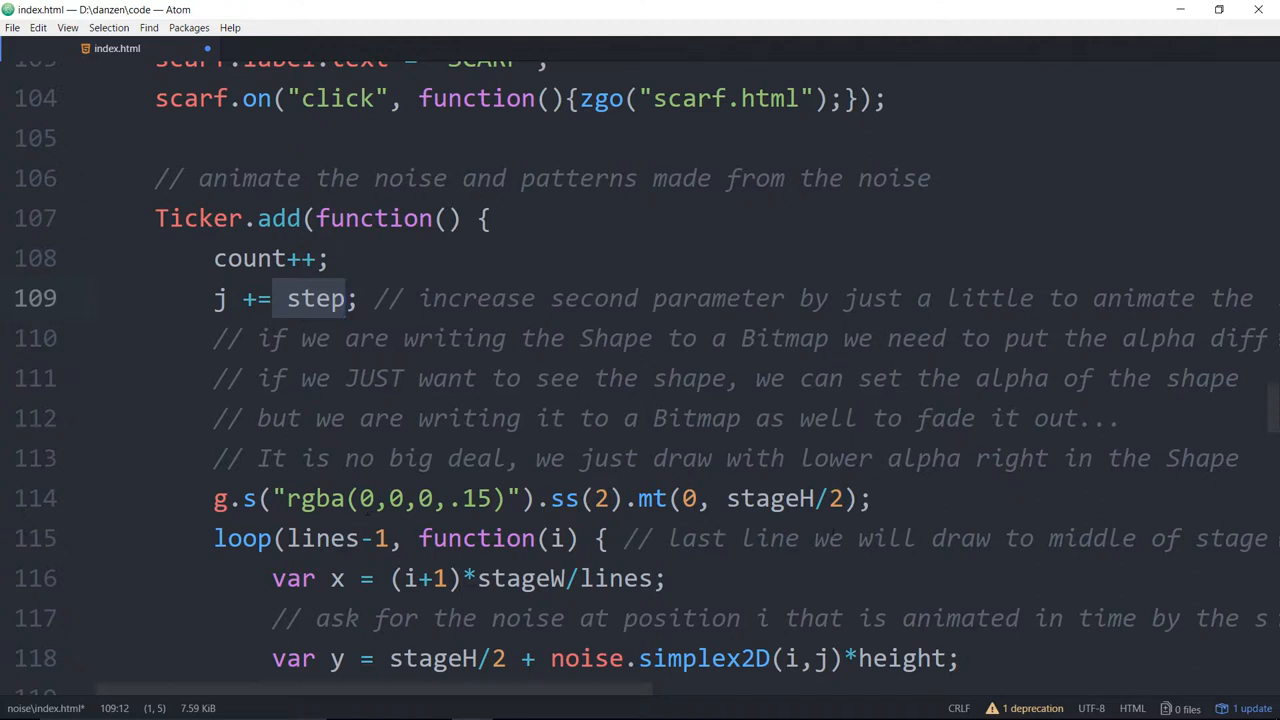
pyautogui.scroll(-3)
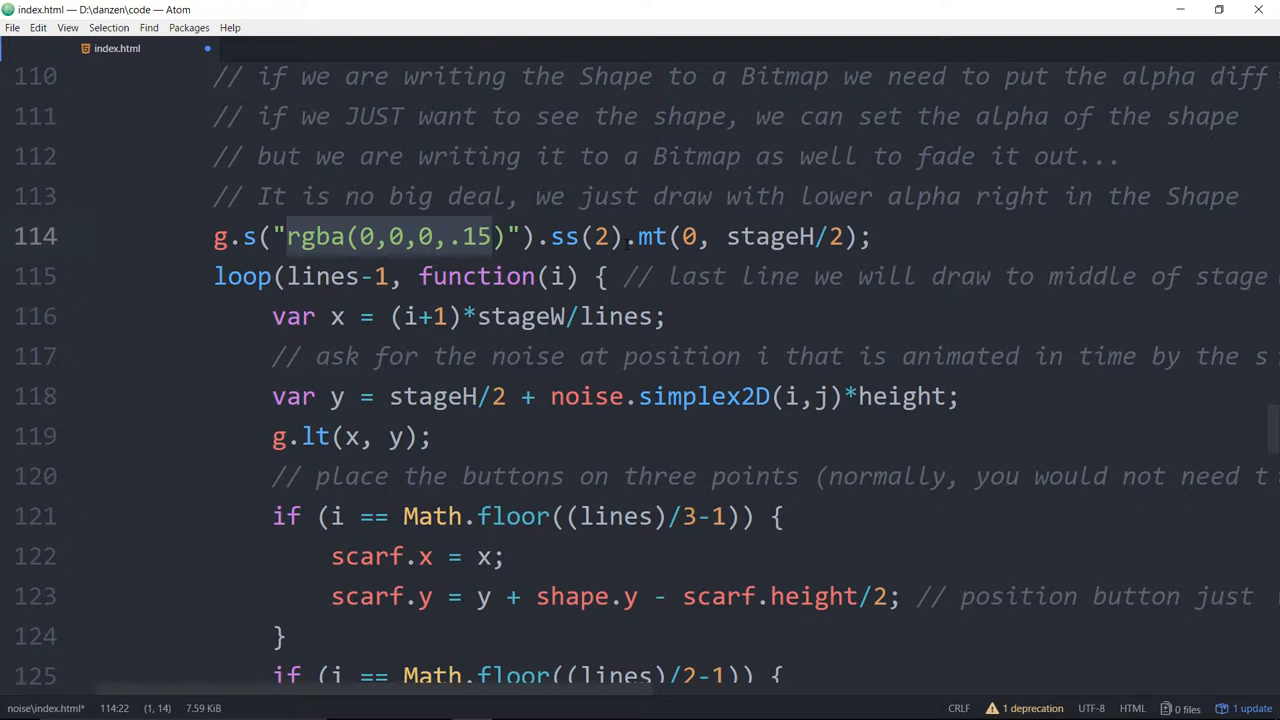
pyautogui.click(462, 236)
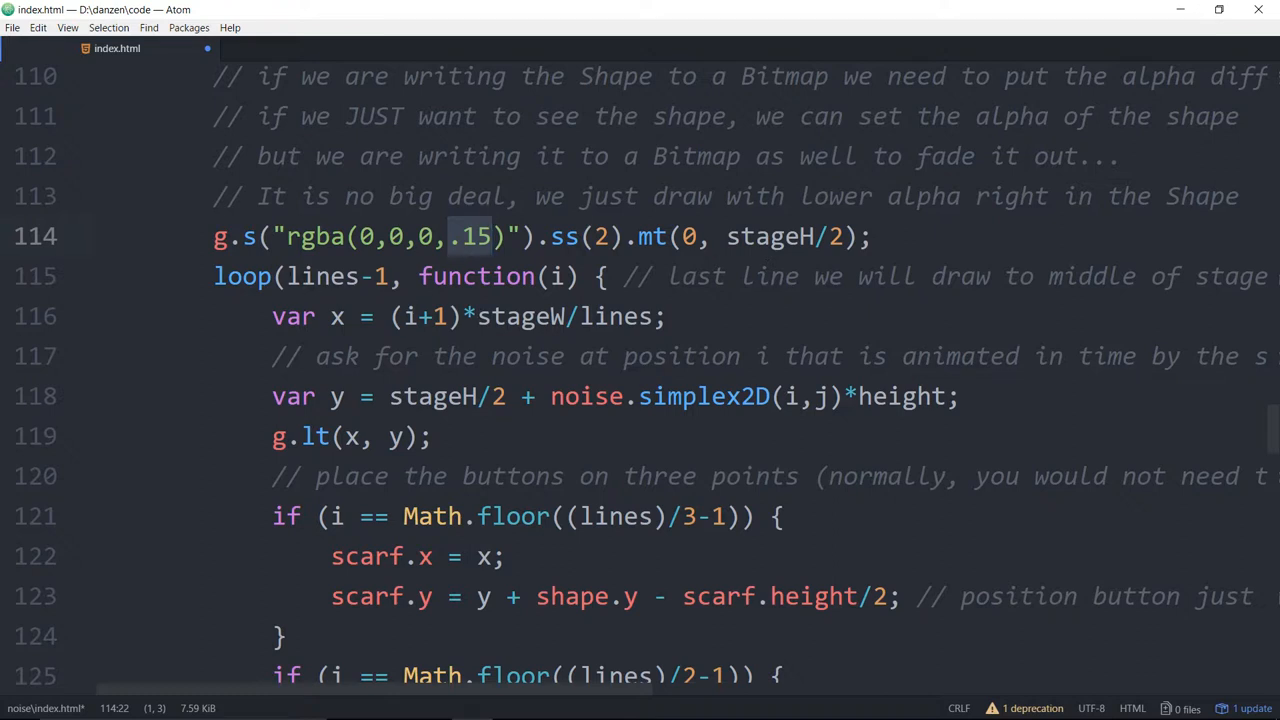
pyautogui.click(363, 236)
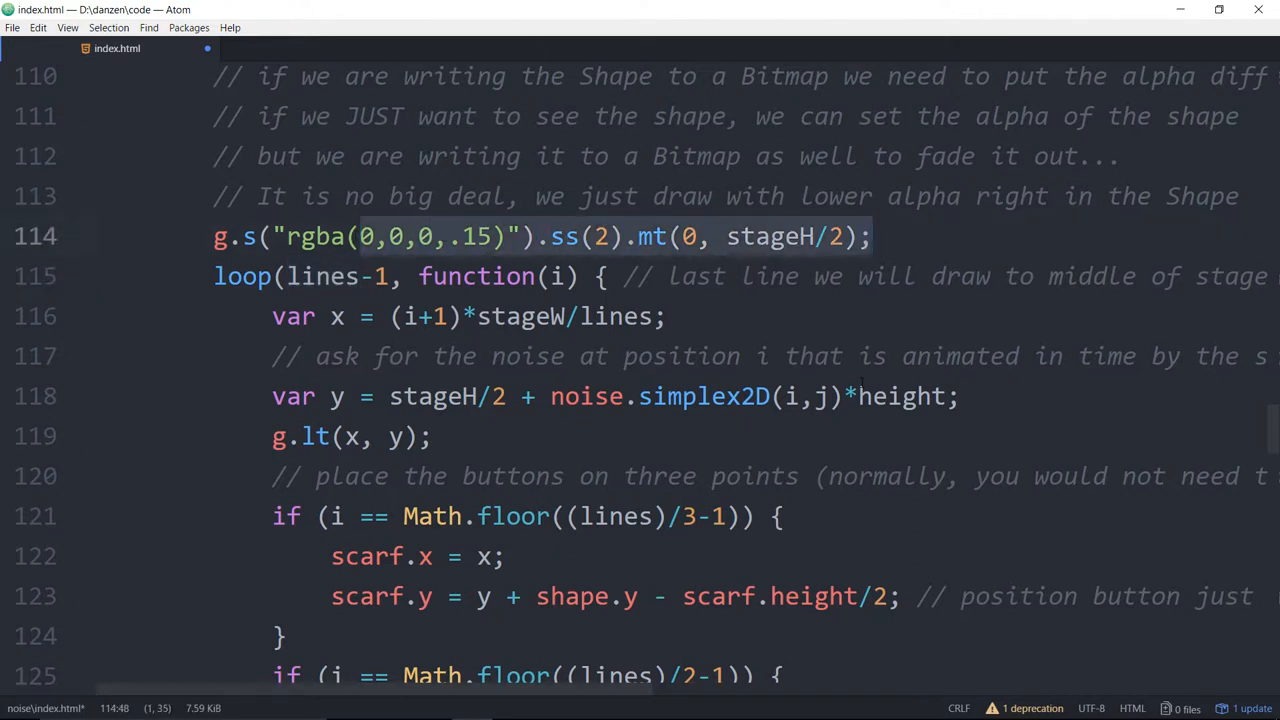
pyautogui.click(871, 236)
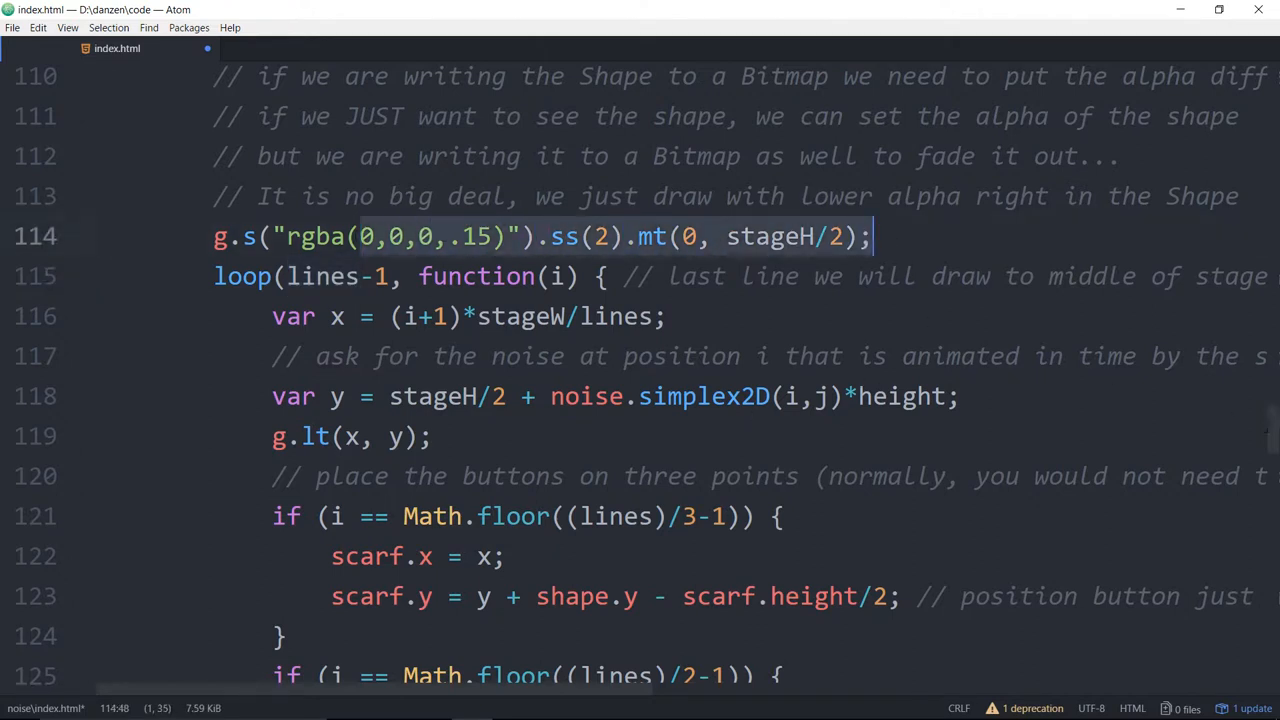
pyautogui.scroll(-3)
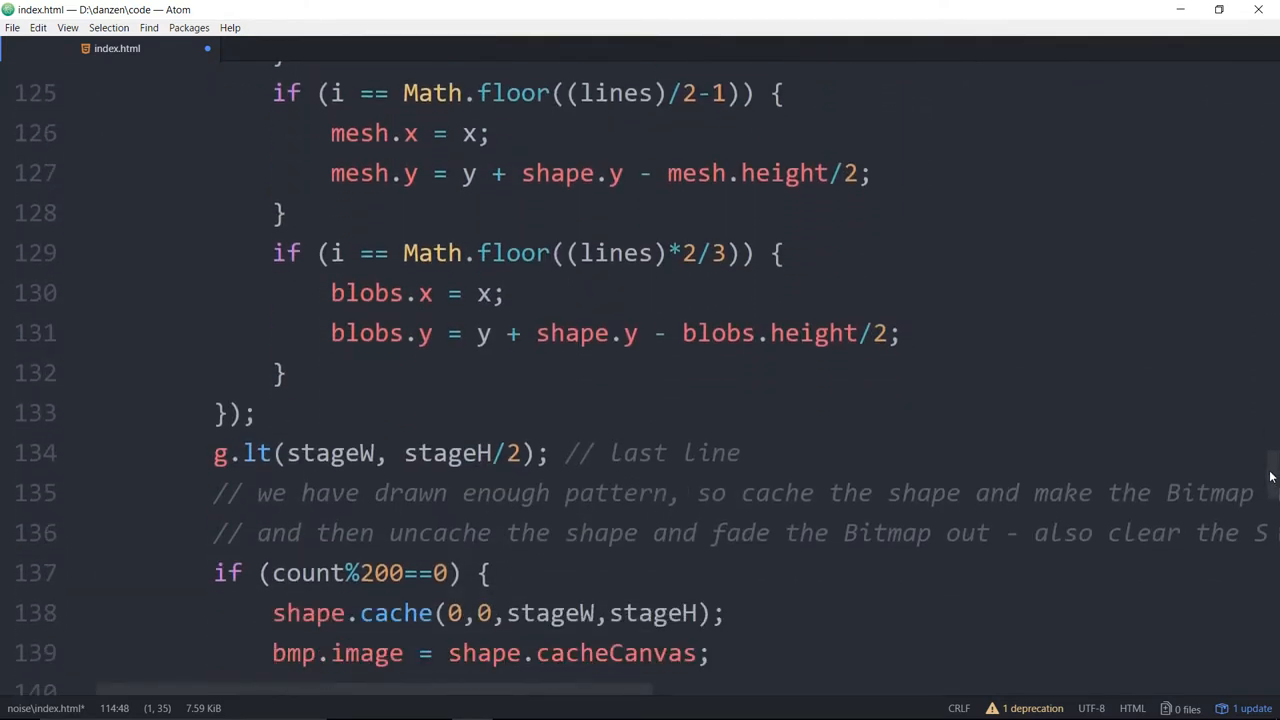
pyautogui.scroll(-3)
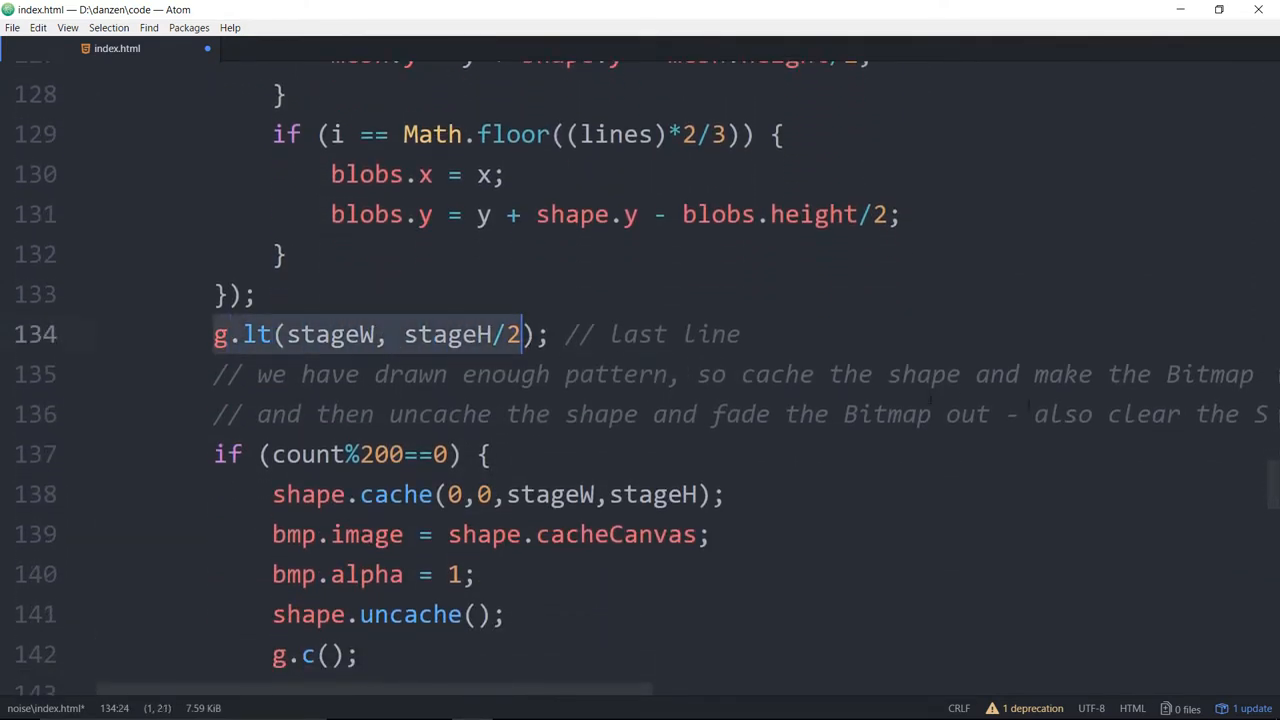
pyautogui.scroll(3)
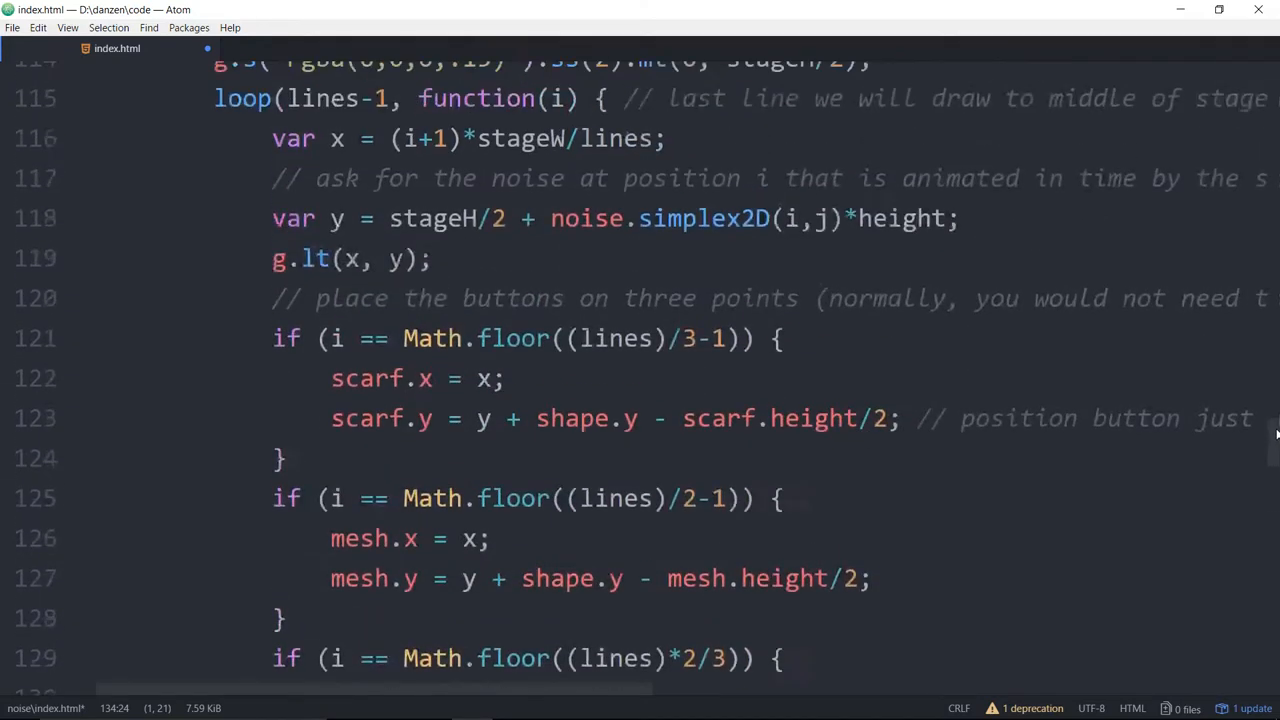
pyautogui.scroll(3)
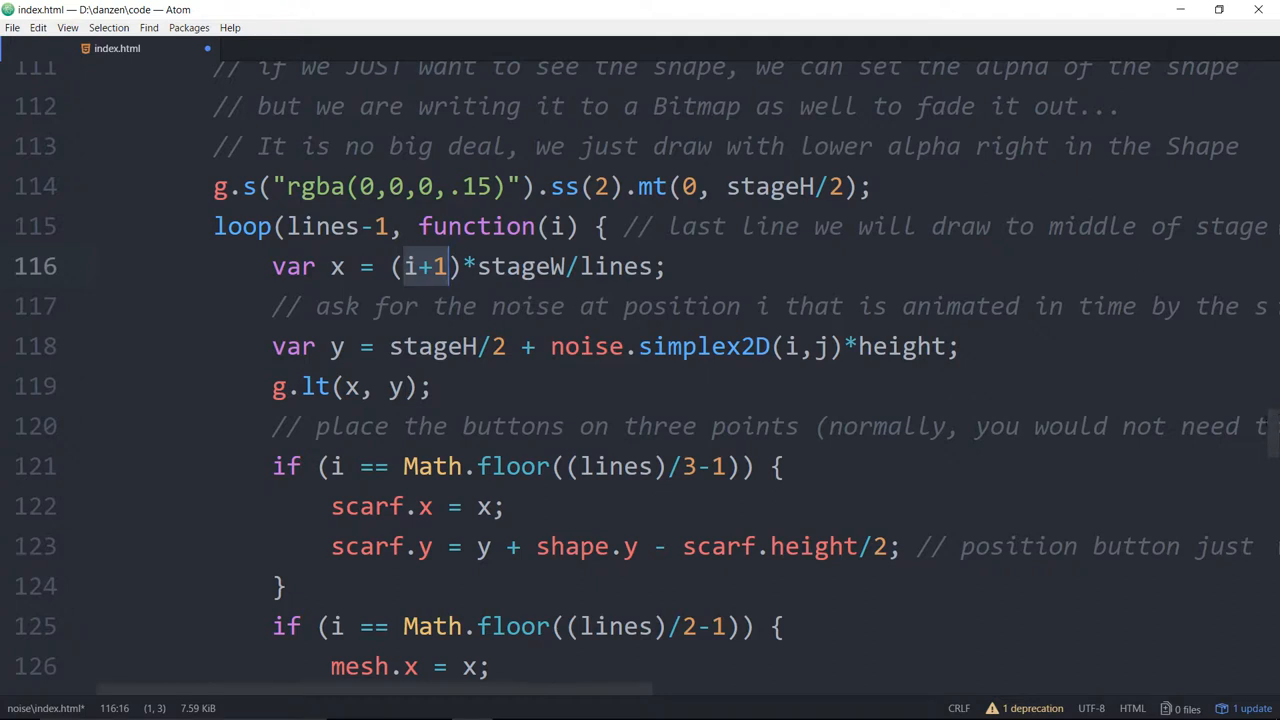
pyautogui.scroll(-3)
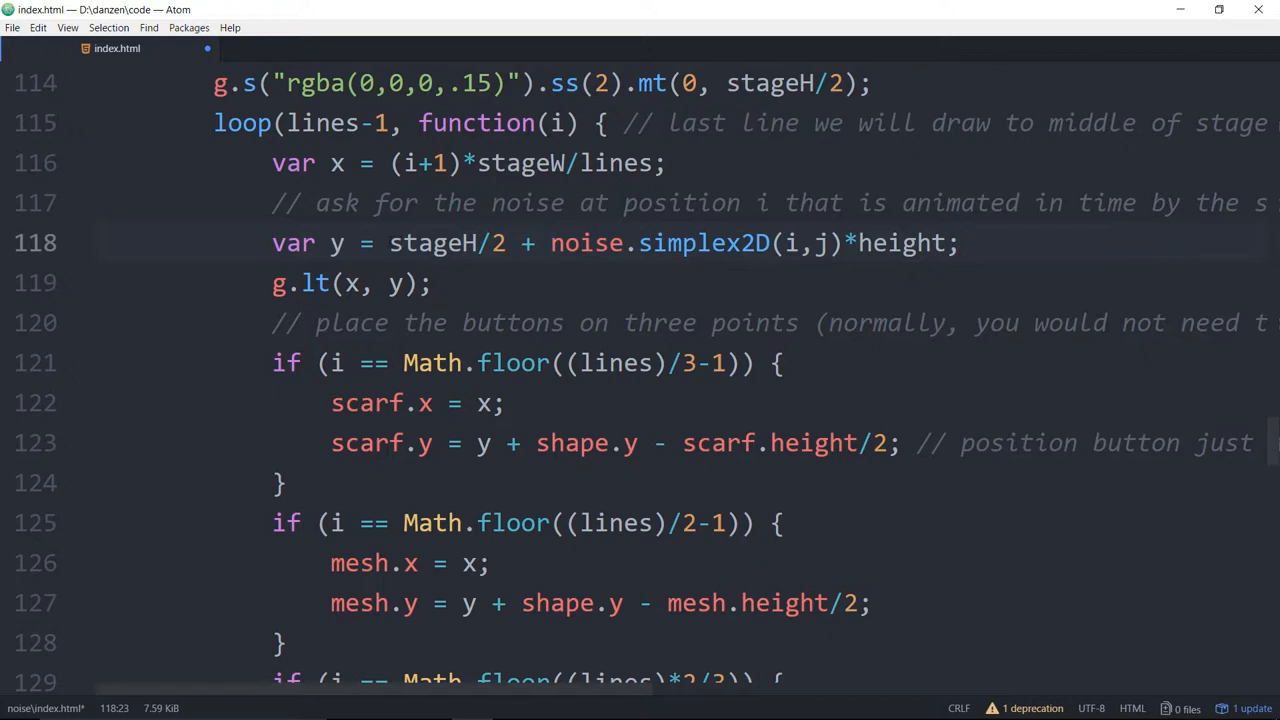
pyautogui.doubleClick(447, 243)
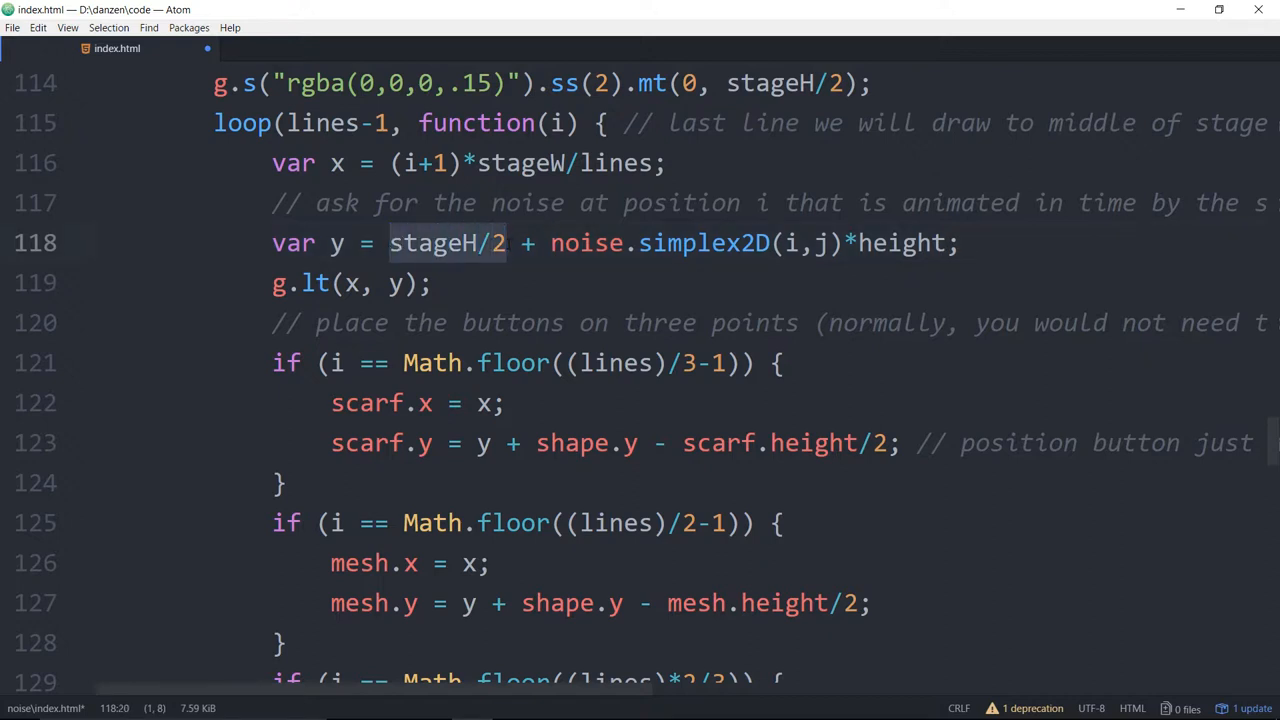
pyautogui.click(553, 243)
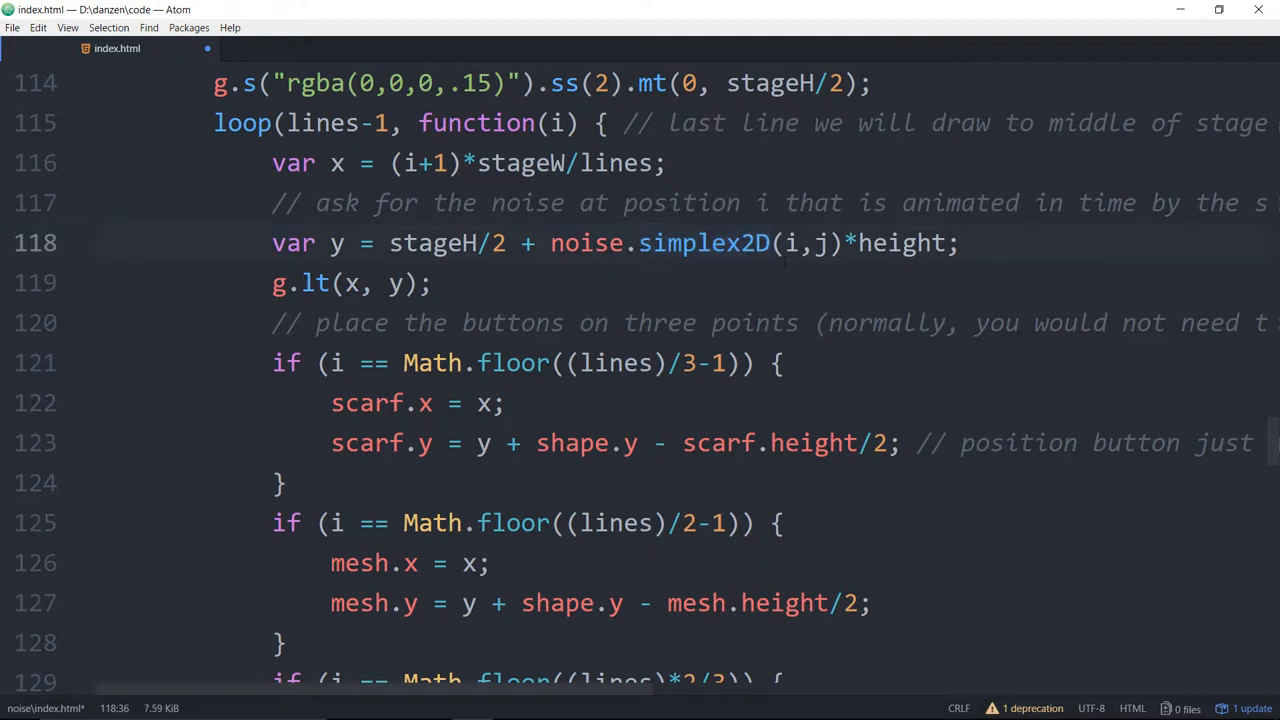
pyautogui.click(830, 243)
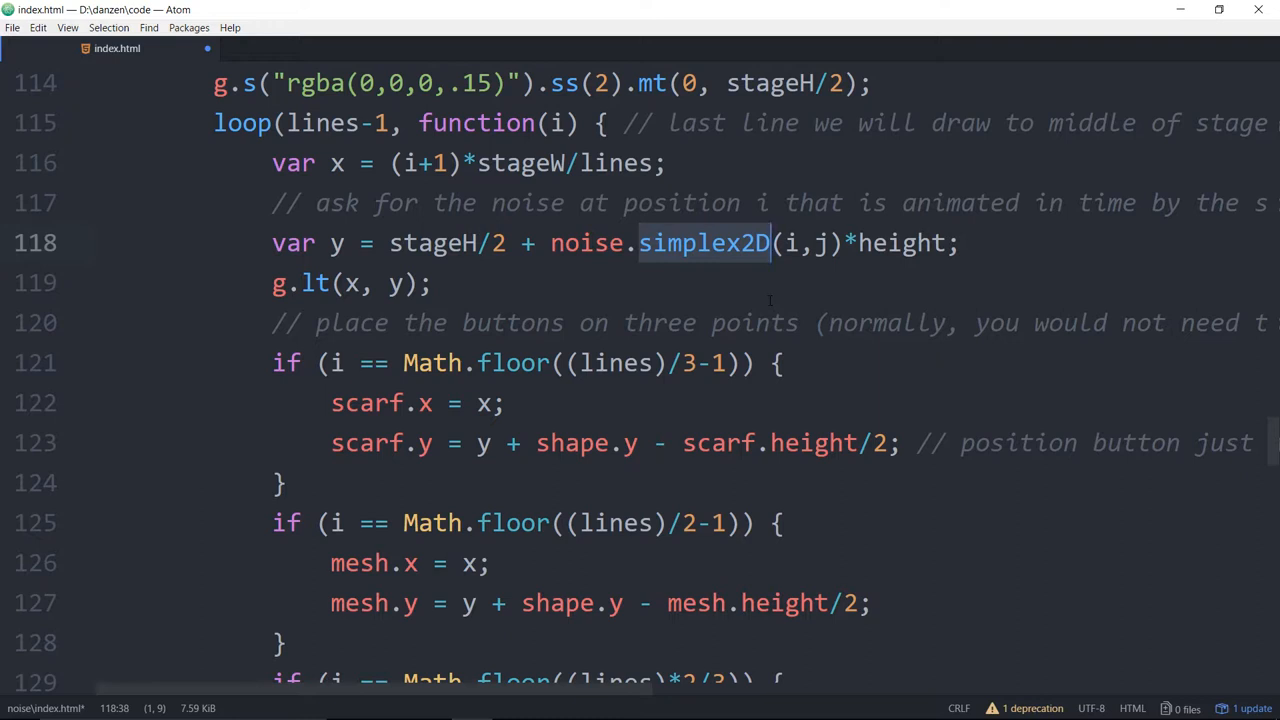
pyautogui.doubleClick(447, 242)
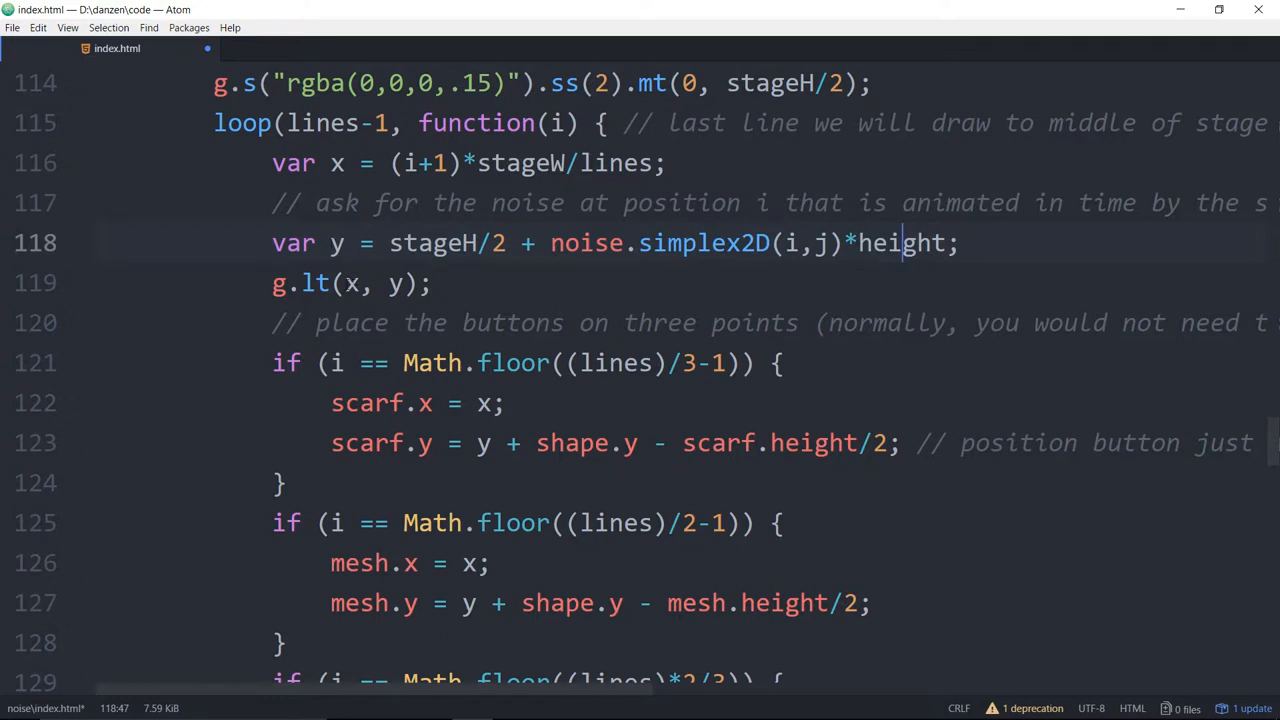
pyautogui.click(349, 283)
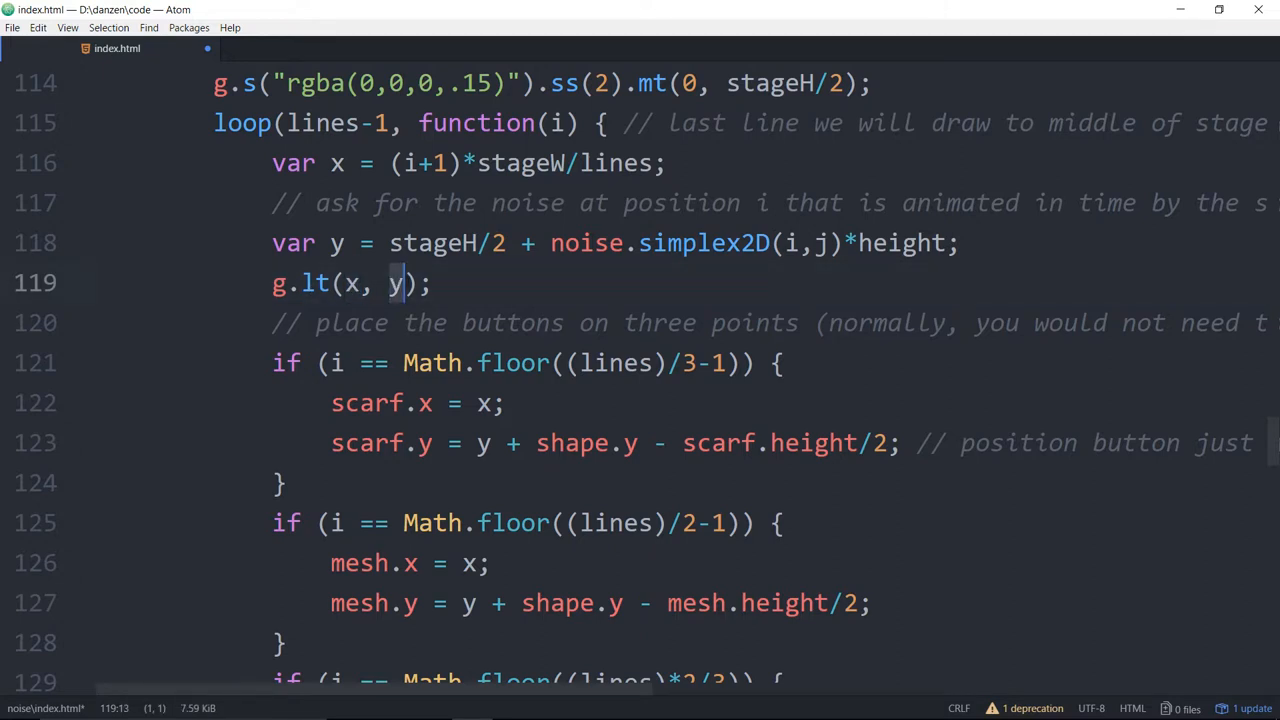
pyautogui.scroll(3)
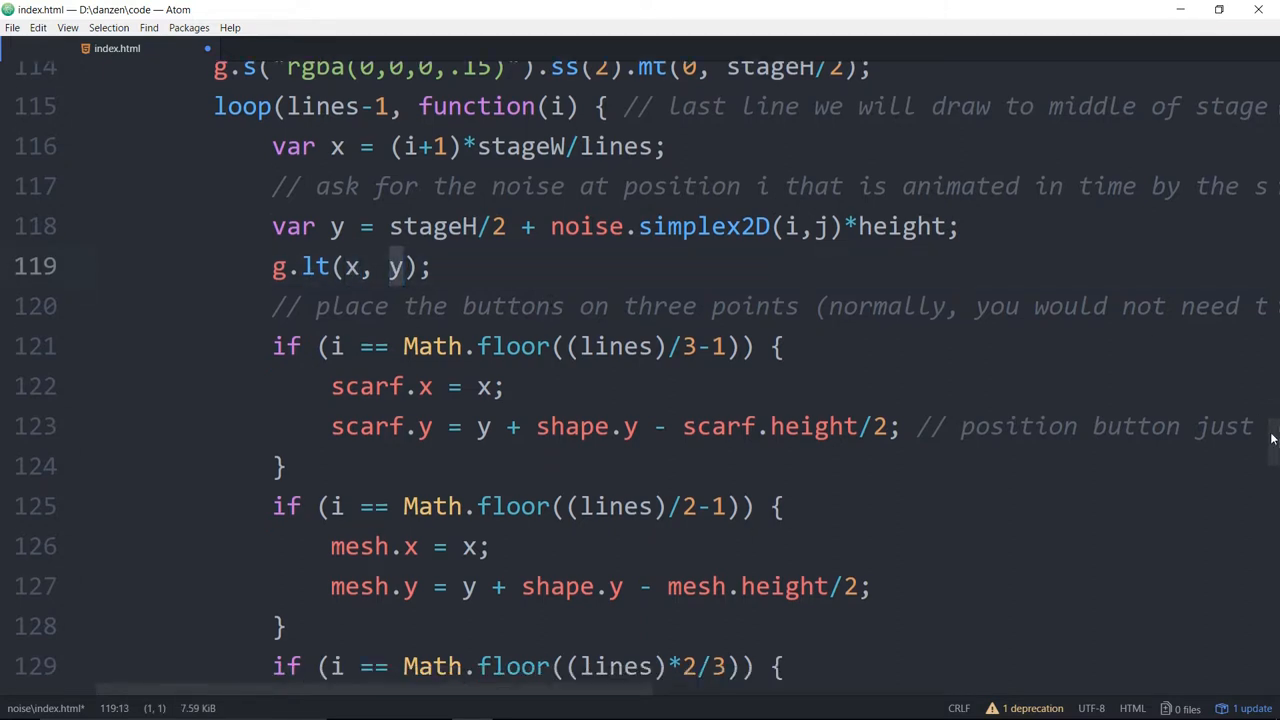
pyautogui.scroll(-3)
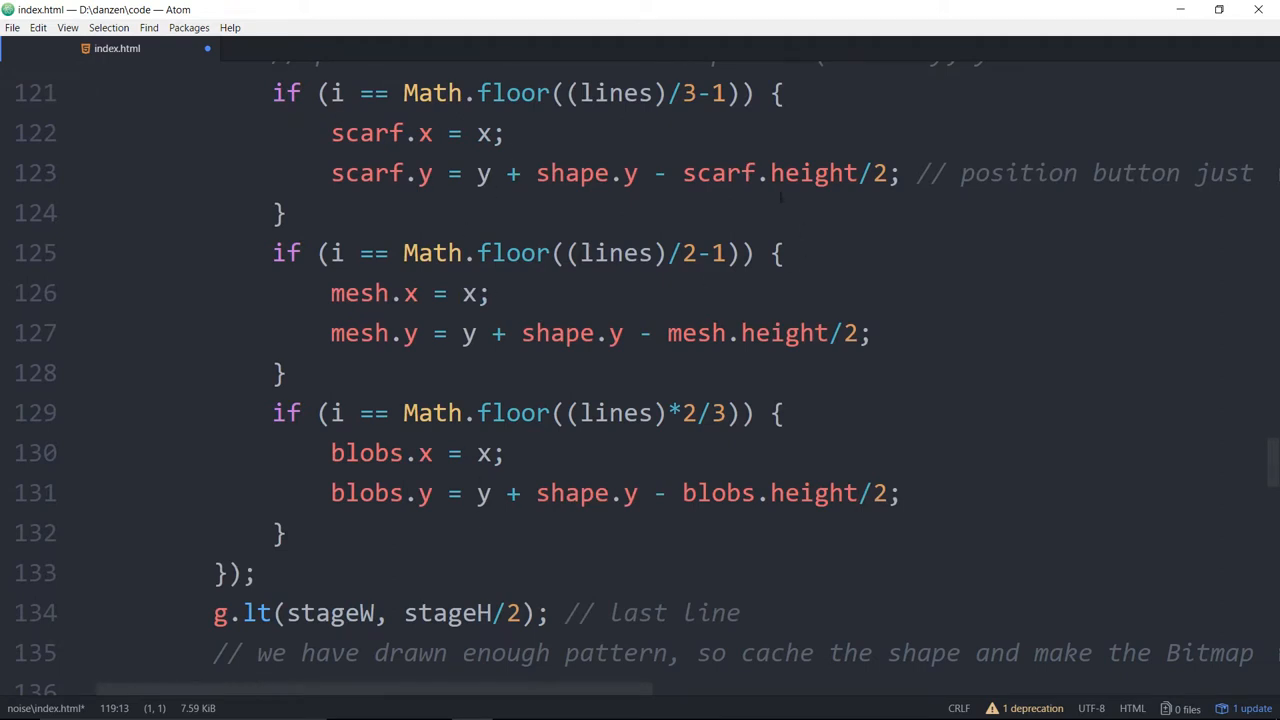
pyautogui.moveTo(1271, 459)
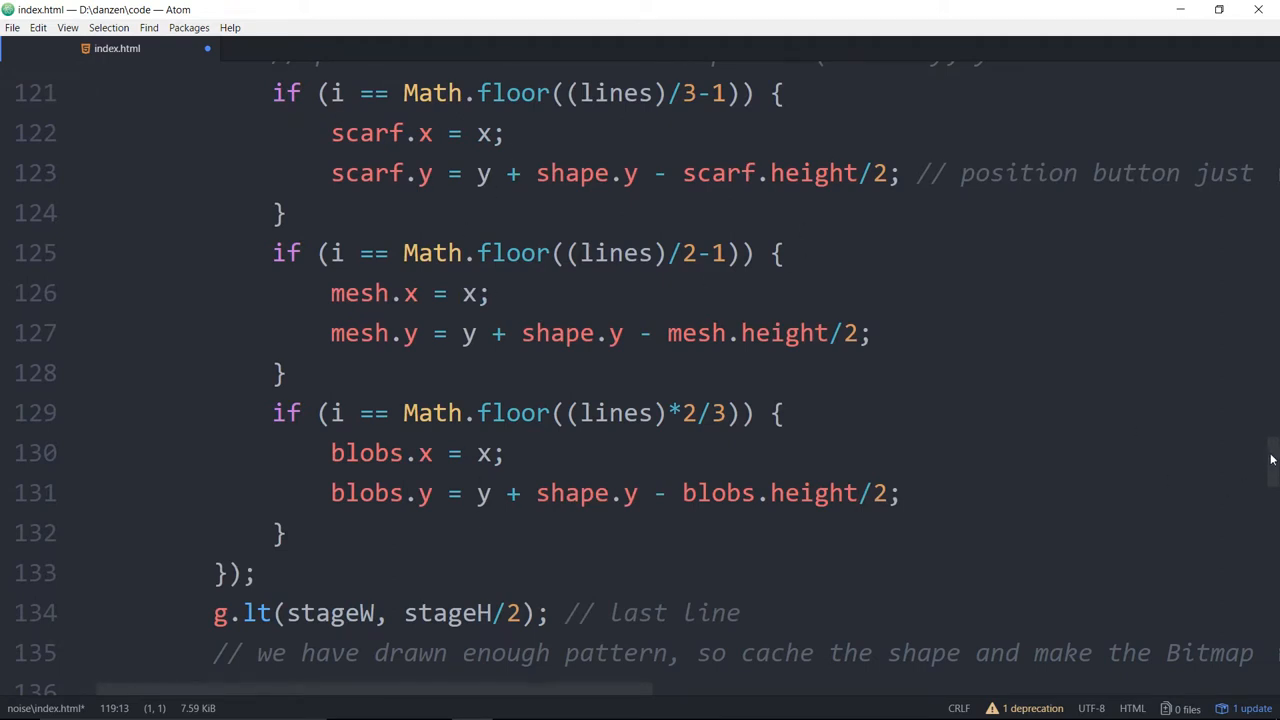
pyautogui.scroll(-3)
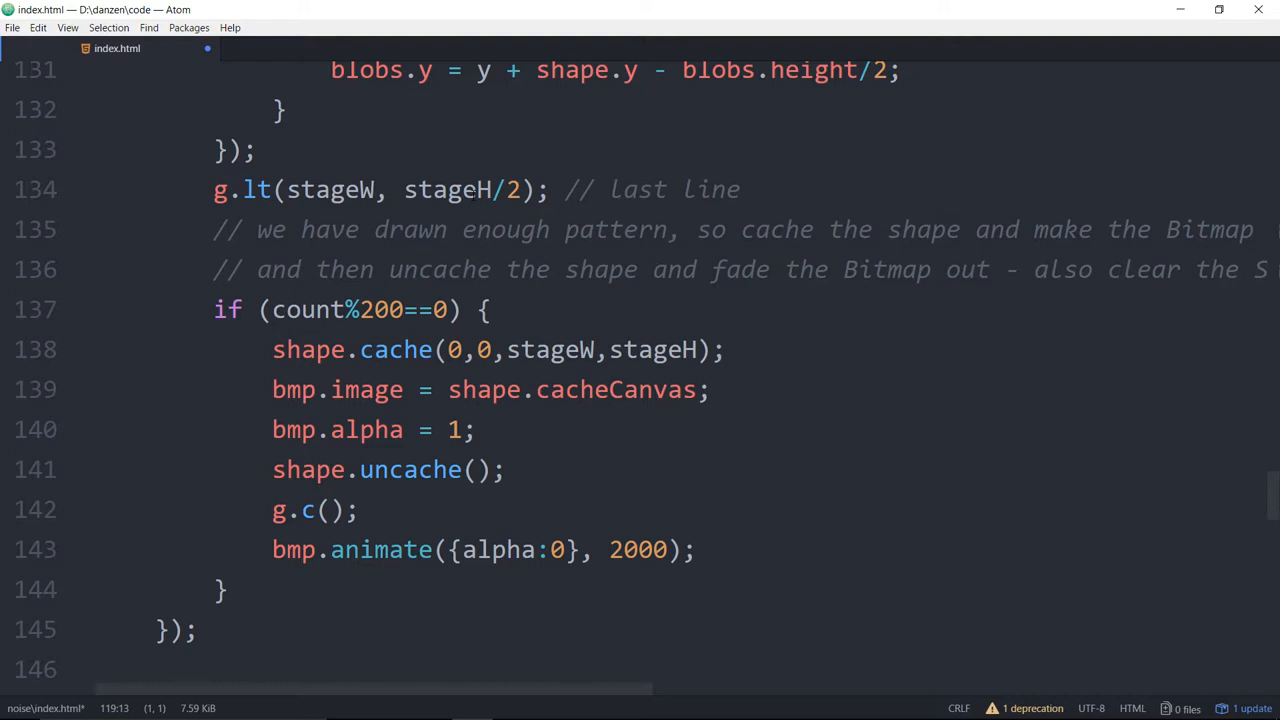
pyautogui.scroll(3)
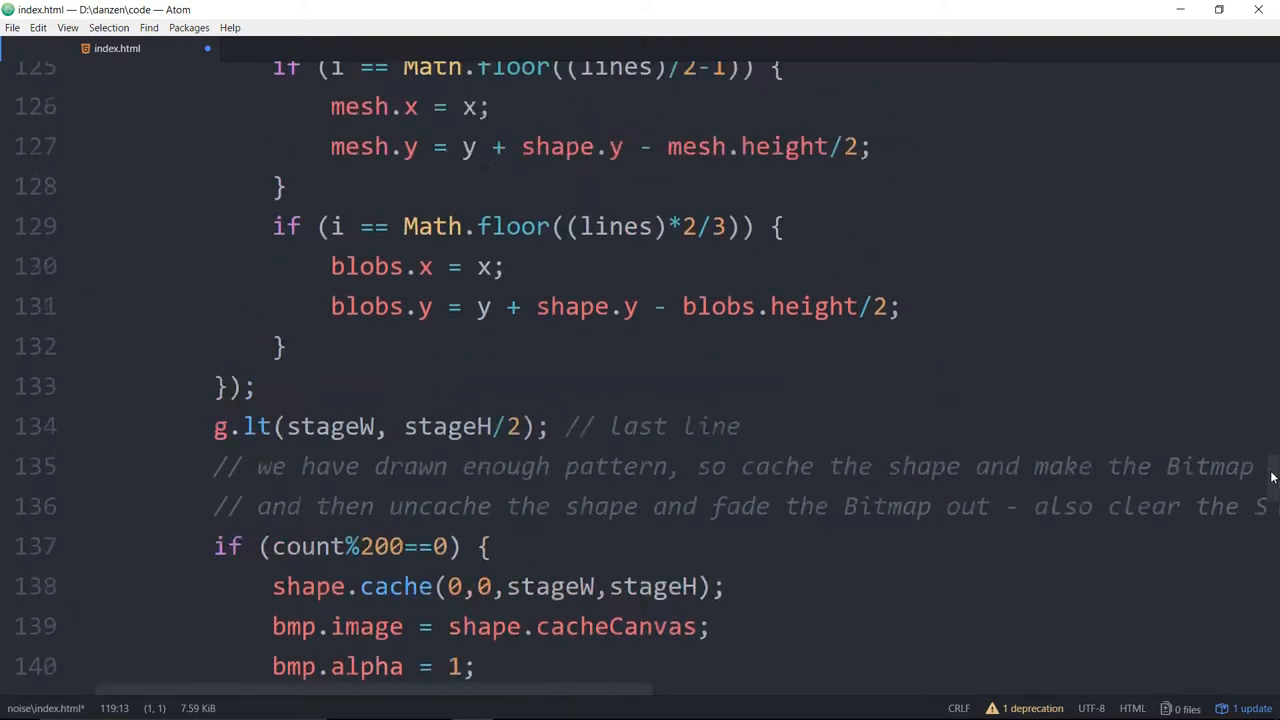
pyautogui.scroll(3)
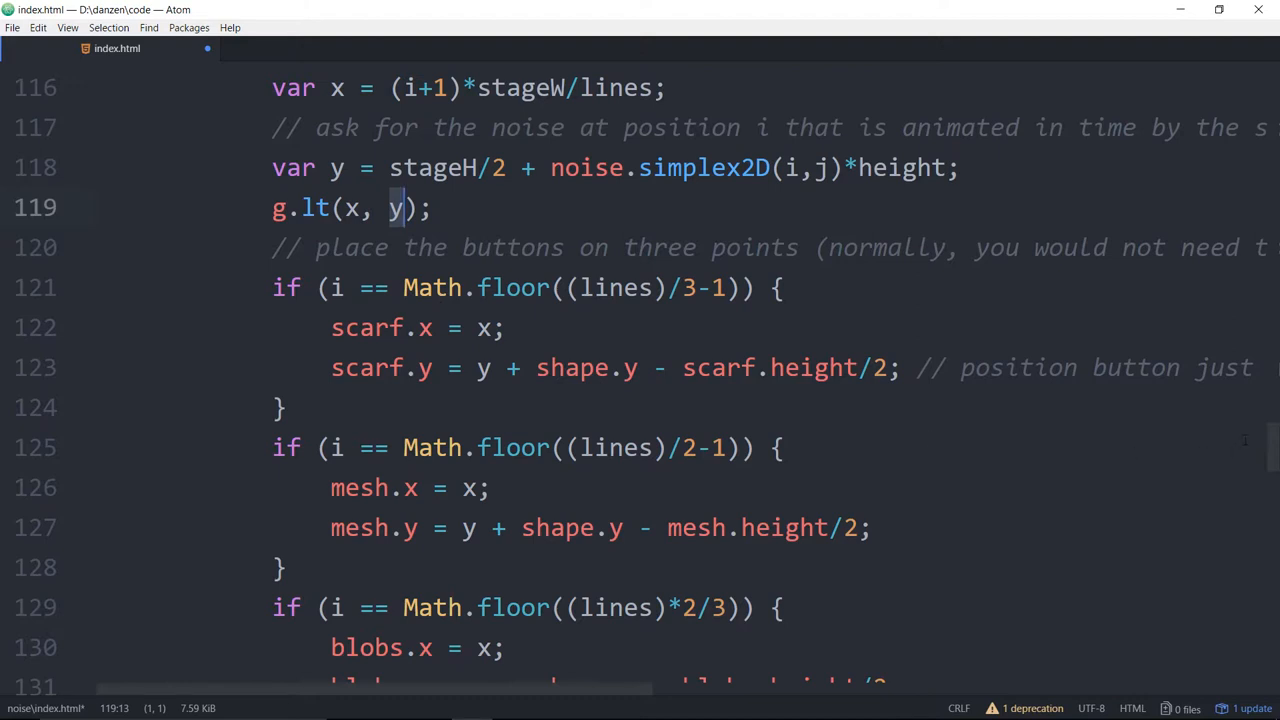
pyautogui.scroll(-3)
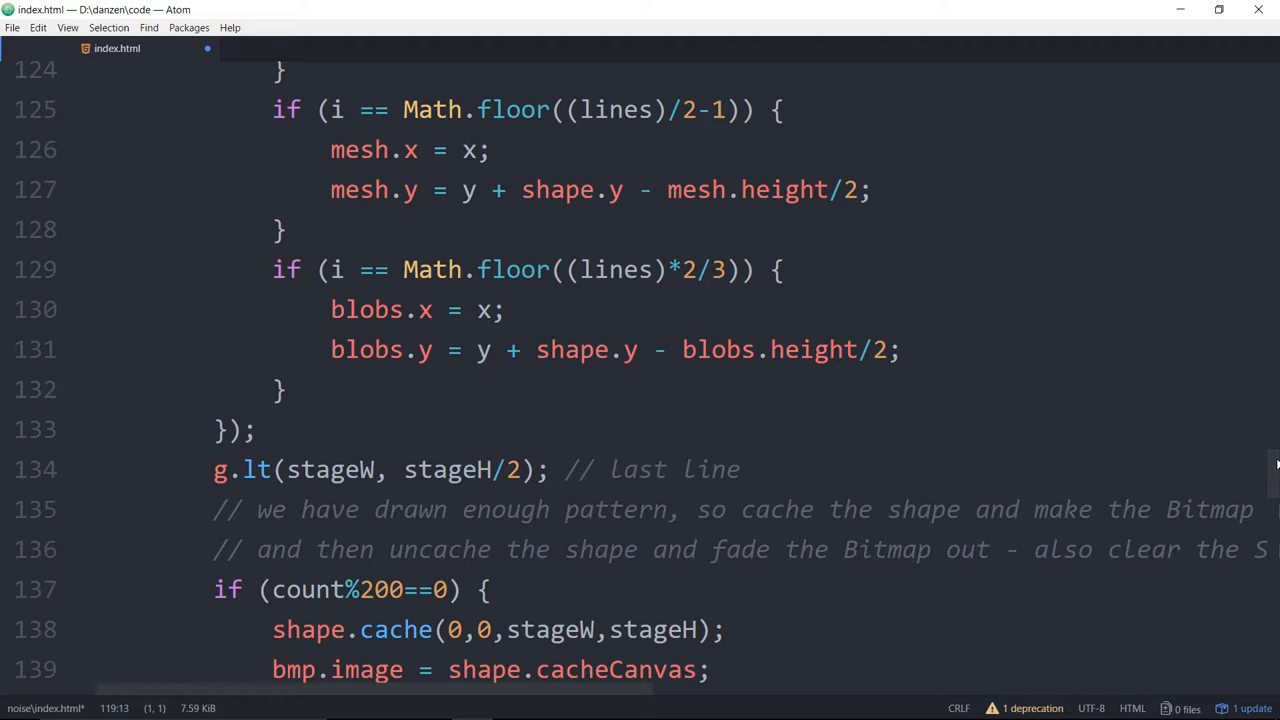
pyautogui.moveTo(1275, 470)
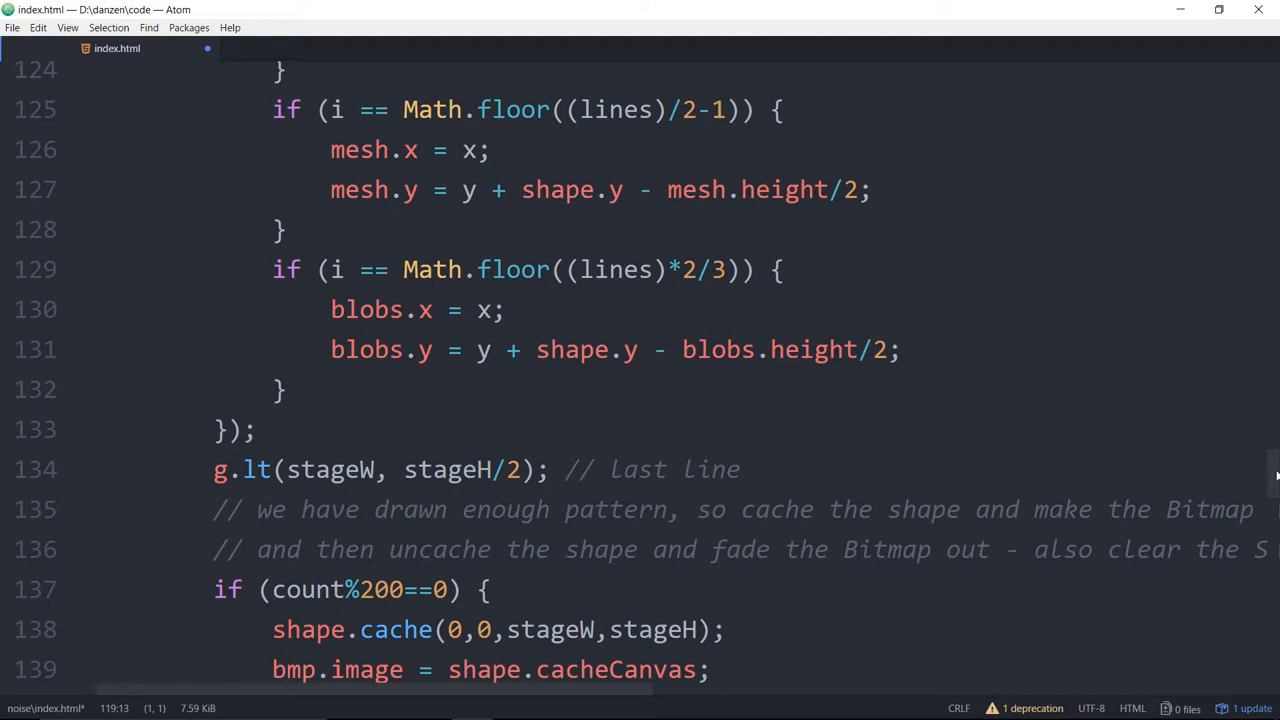
pyautogui.scroll(-3)
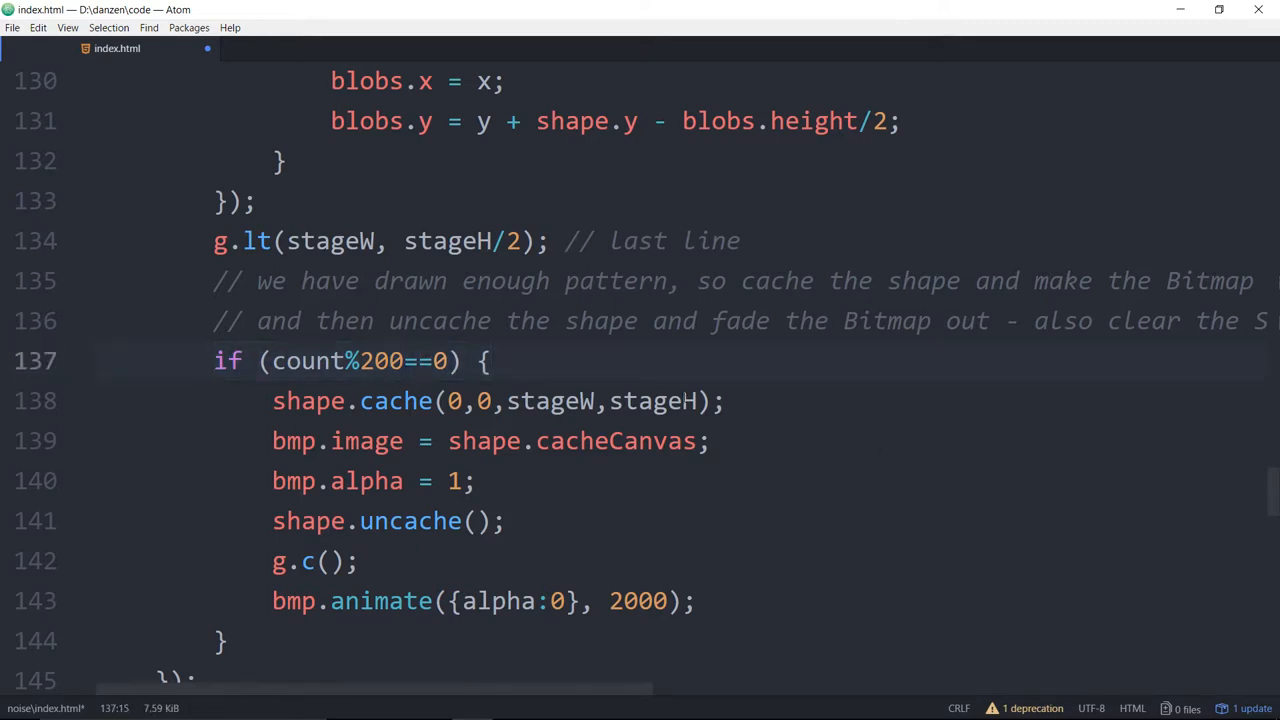
pyautogui.scroll(3)
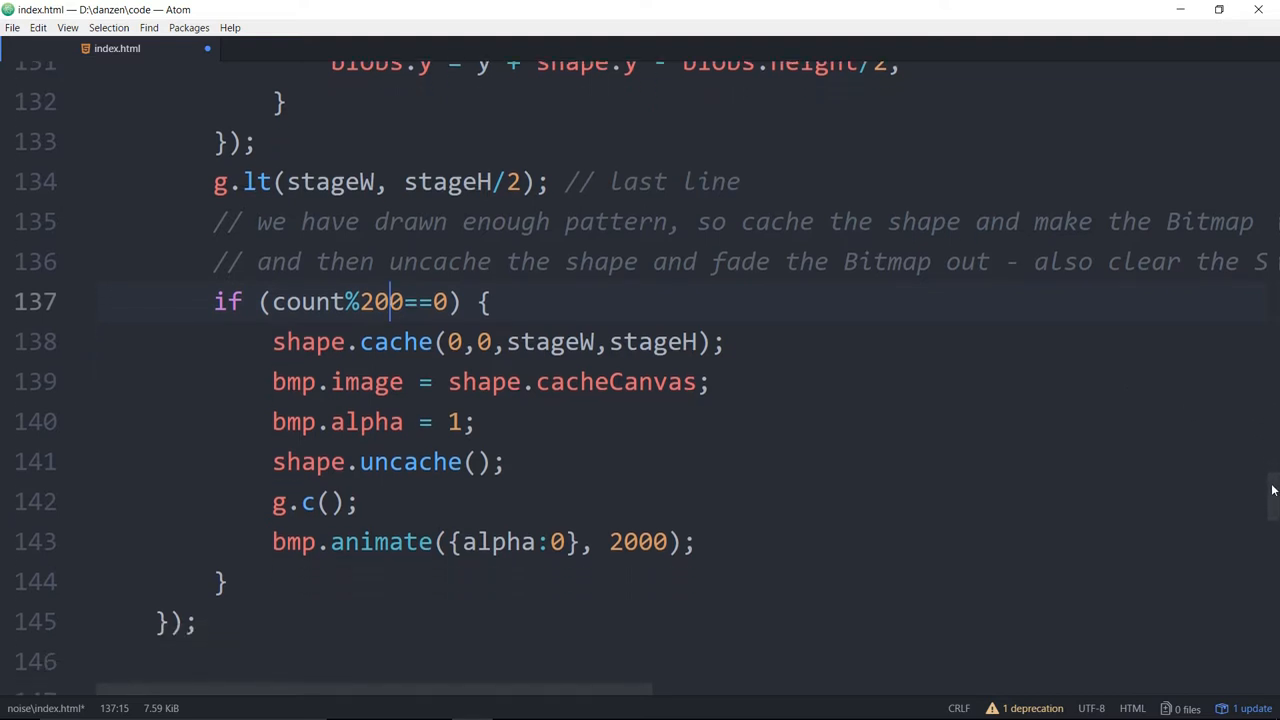
pyautogui.scroll(-3)
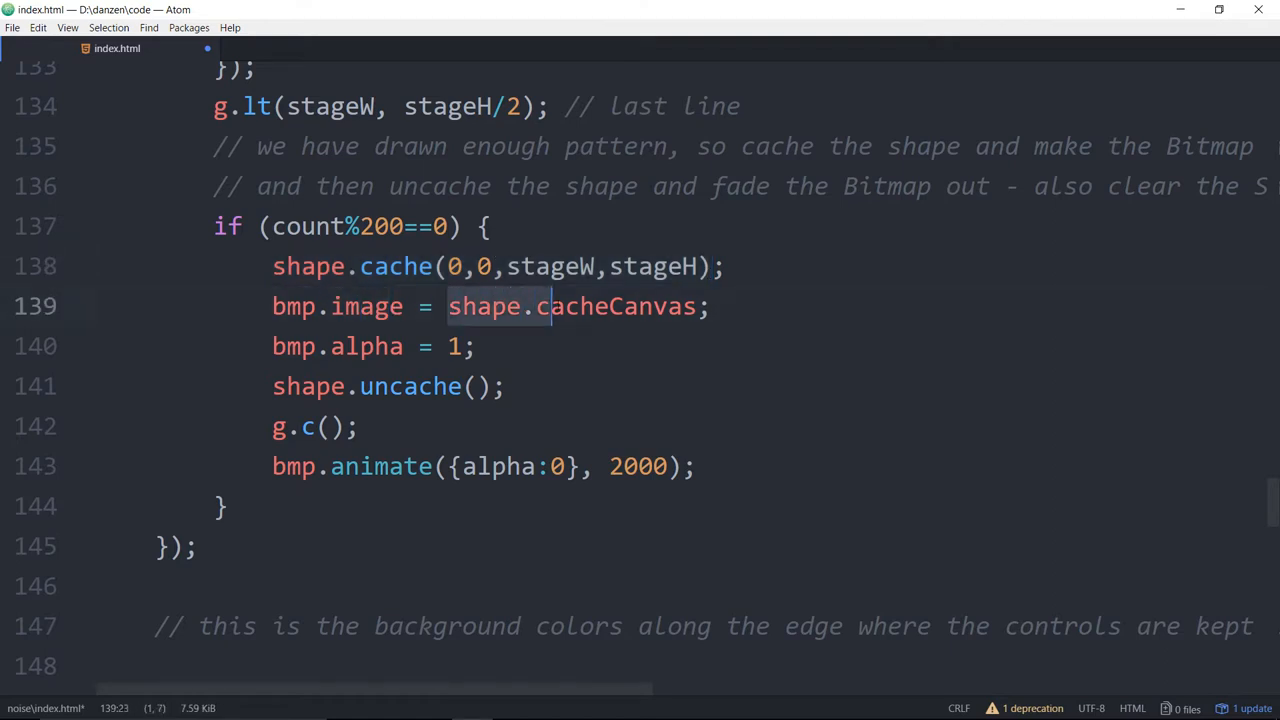
pyautogui.click(708, 306)
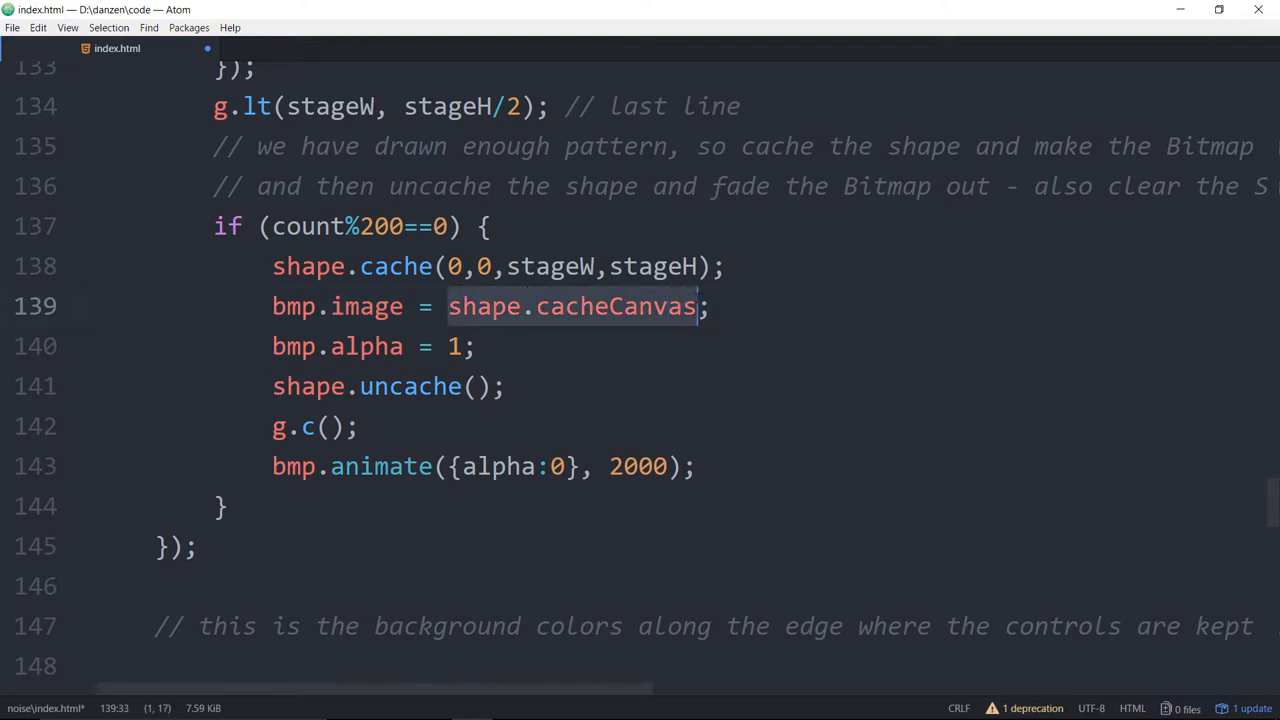
pyautogui.click(447, 306)
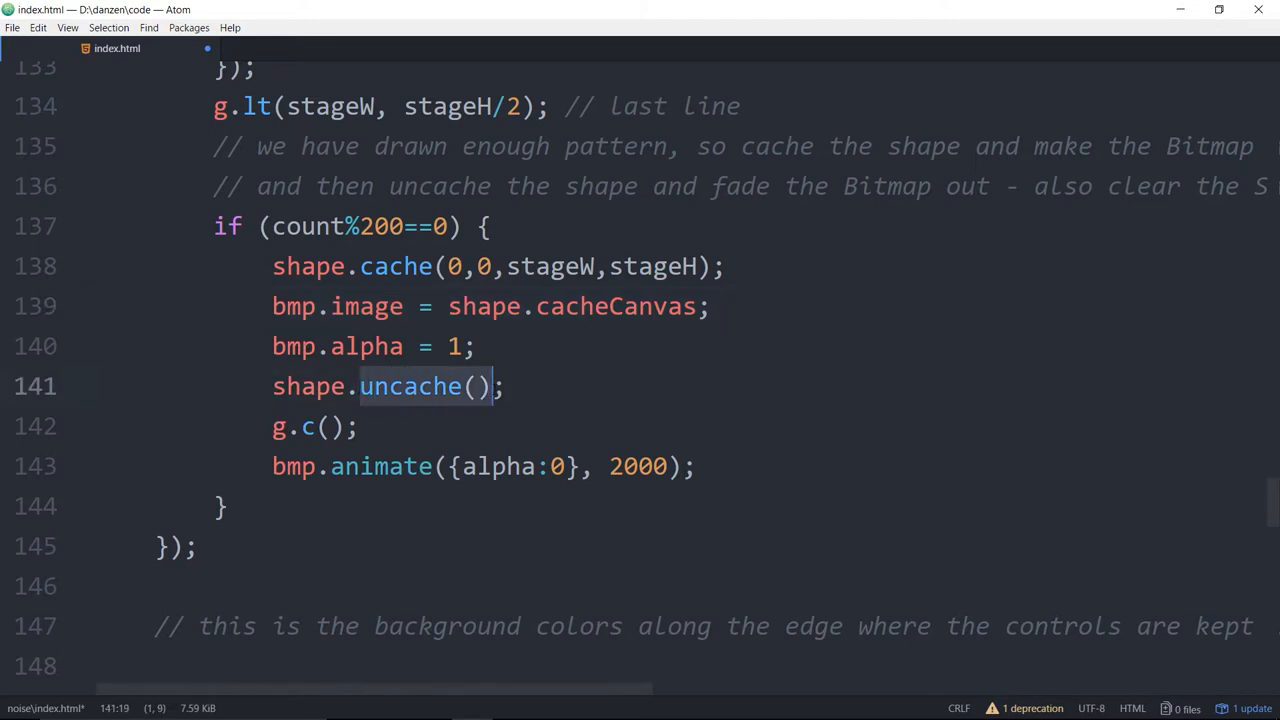
pyautogui.click(355, 427)
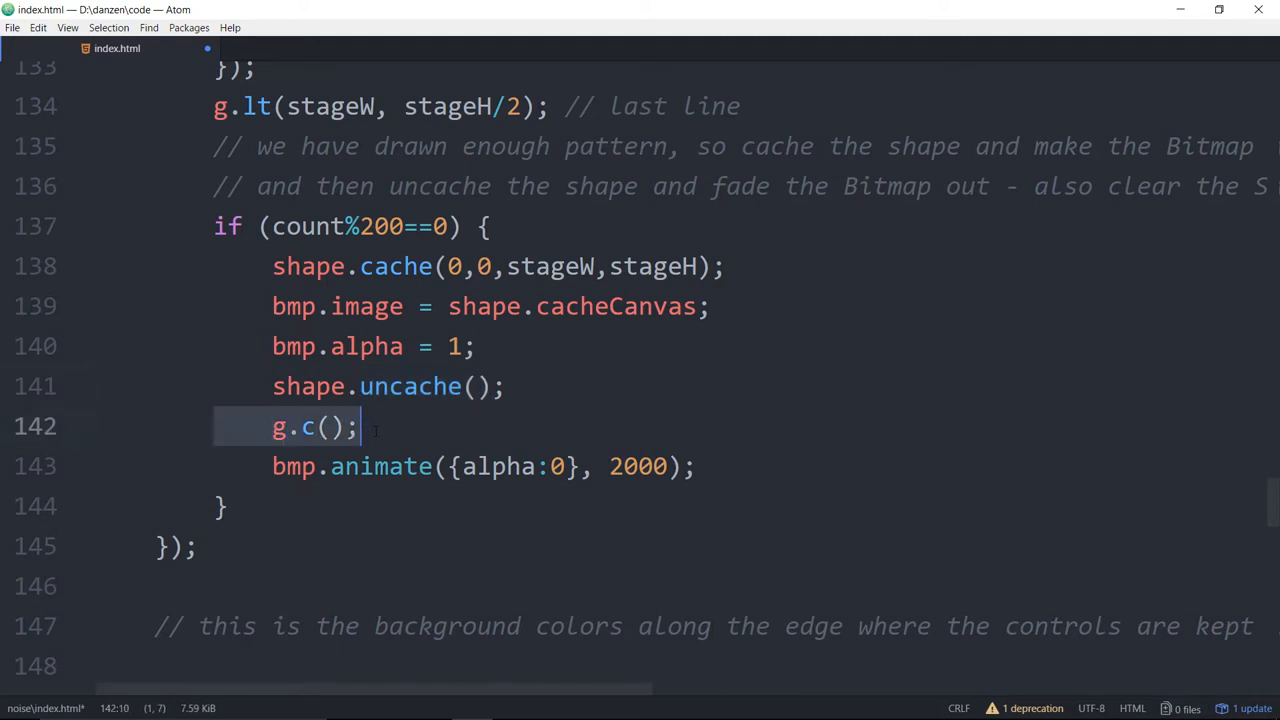
pyautogui.click(288, 466)
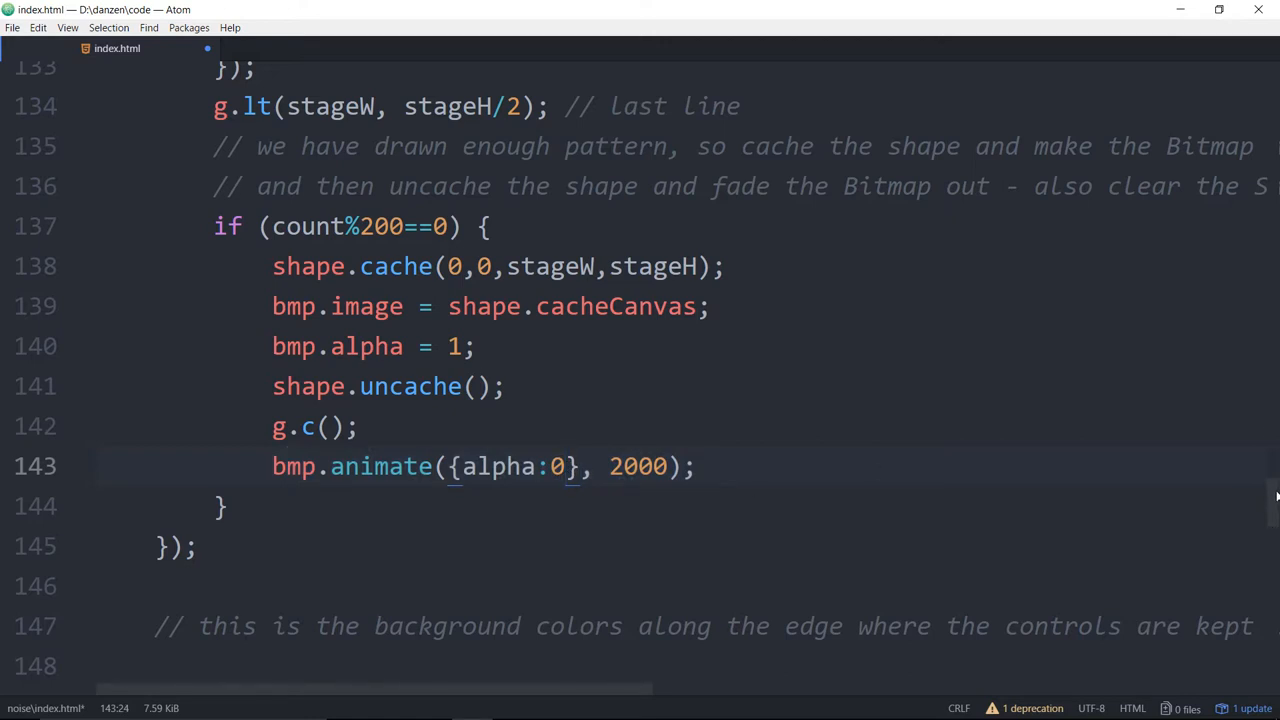
pyautogui.scroll(-3)
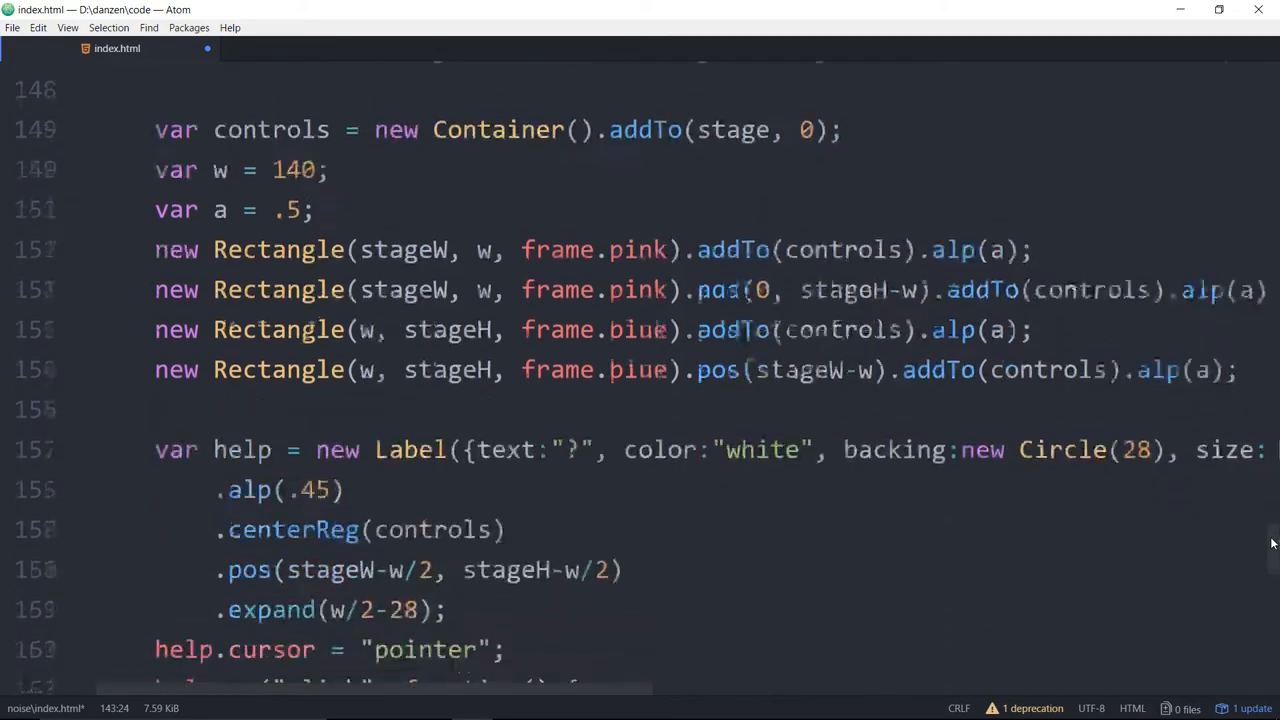
pyautogui.scroll(3)
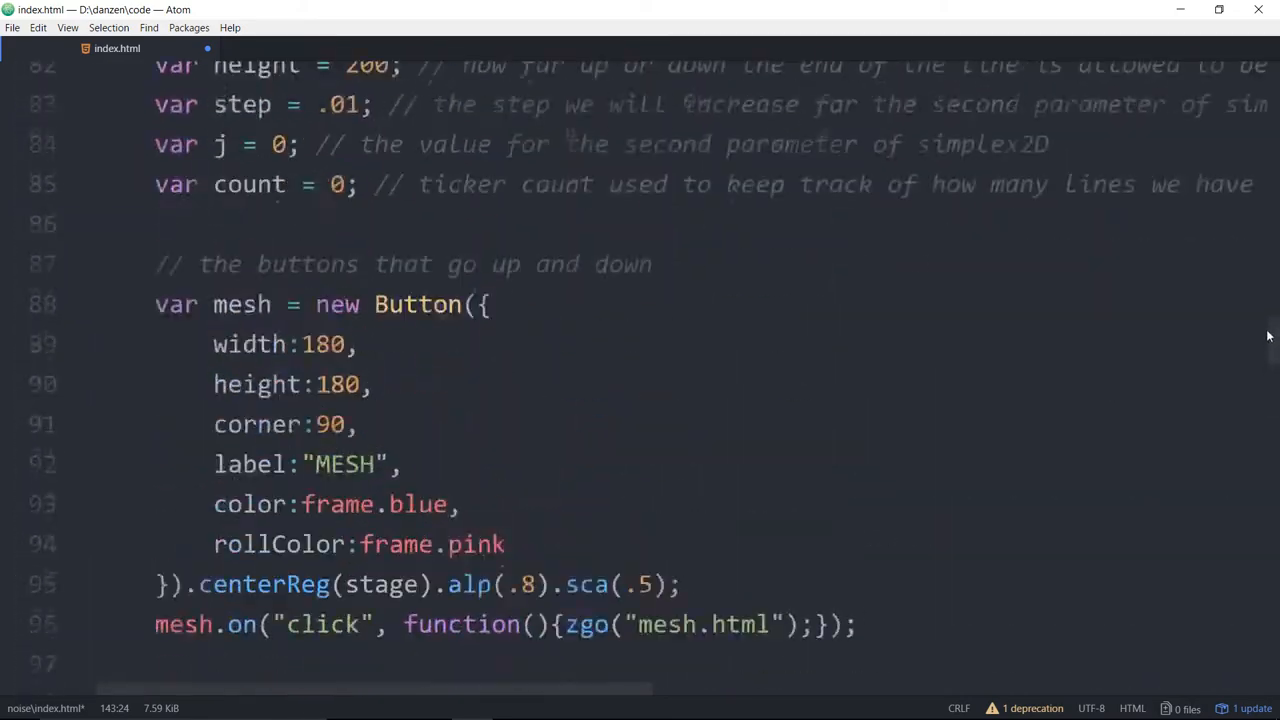
pyautogui.scroll(-3)
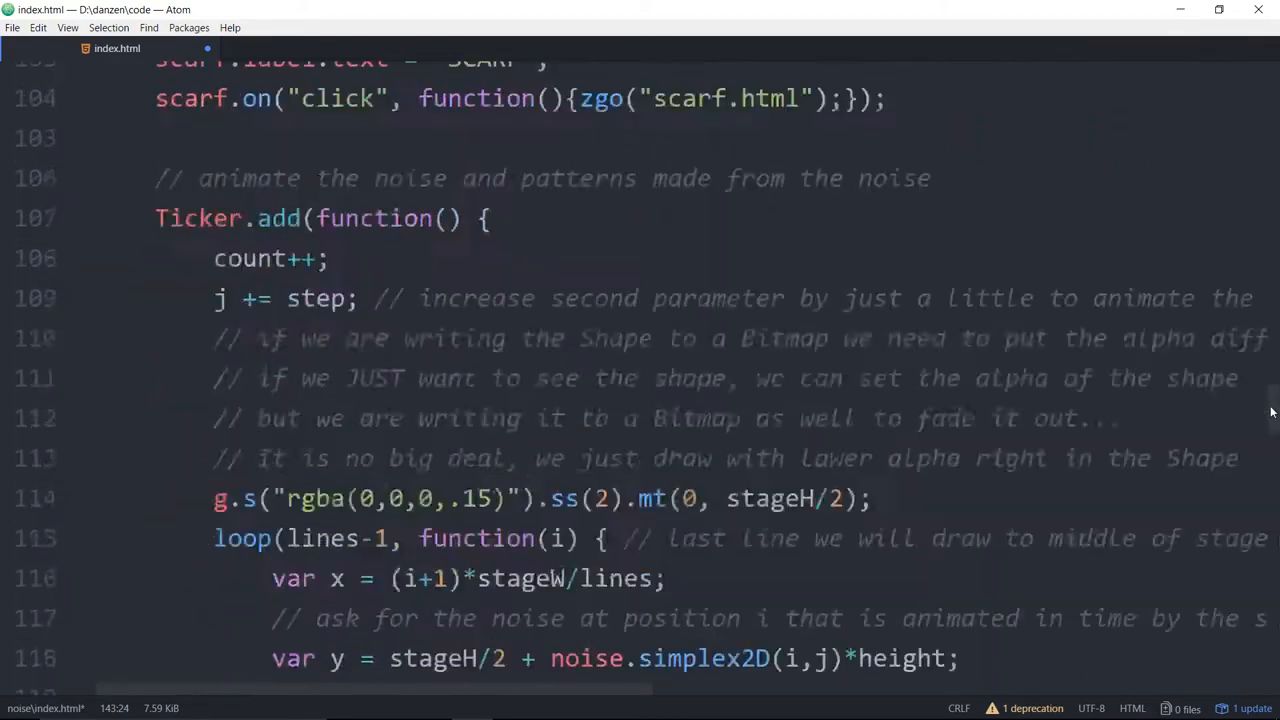
pyautogui.scroll(-3)
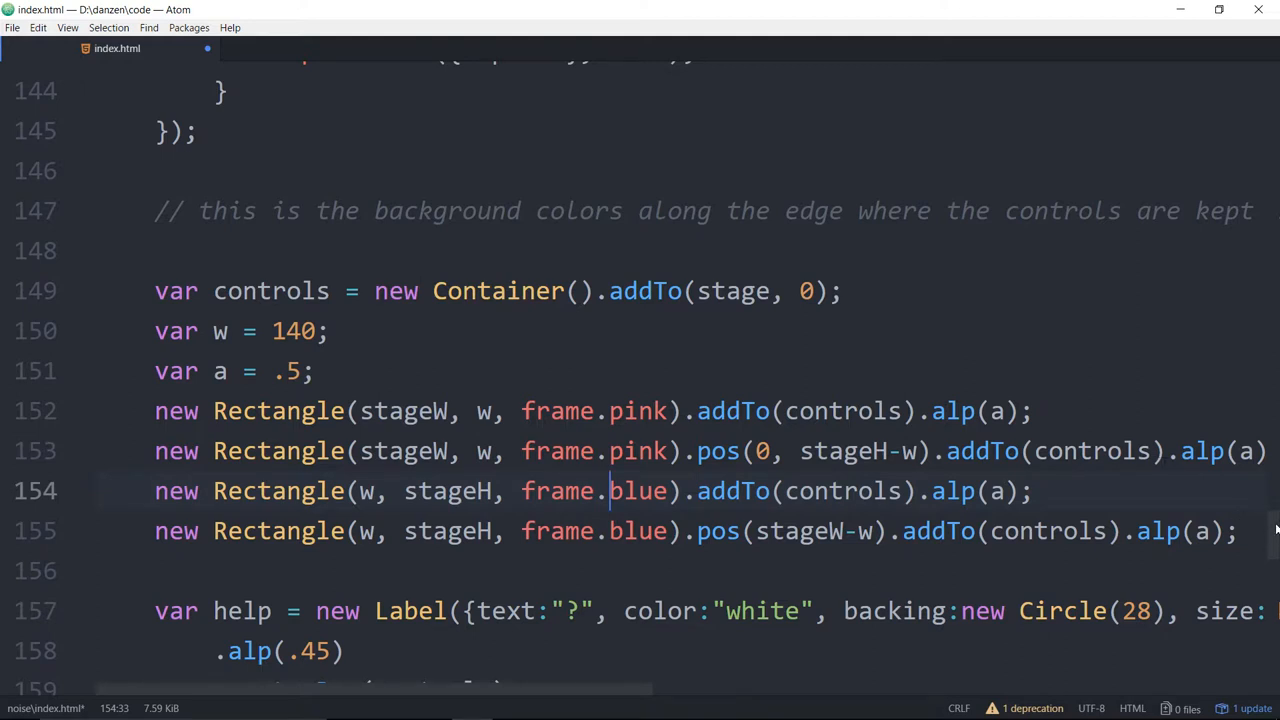
pyautogui.scroll(-3)
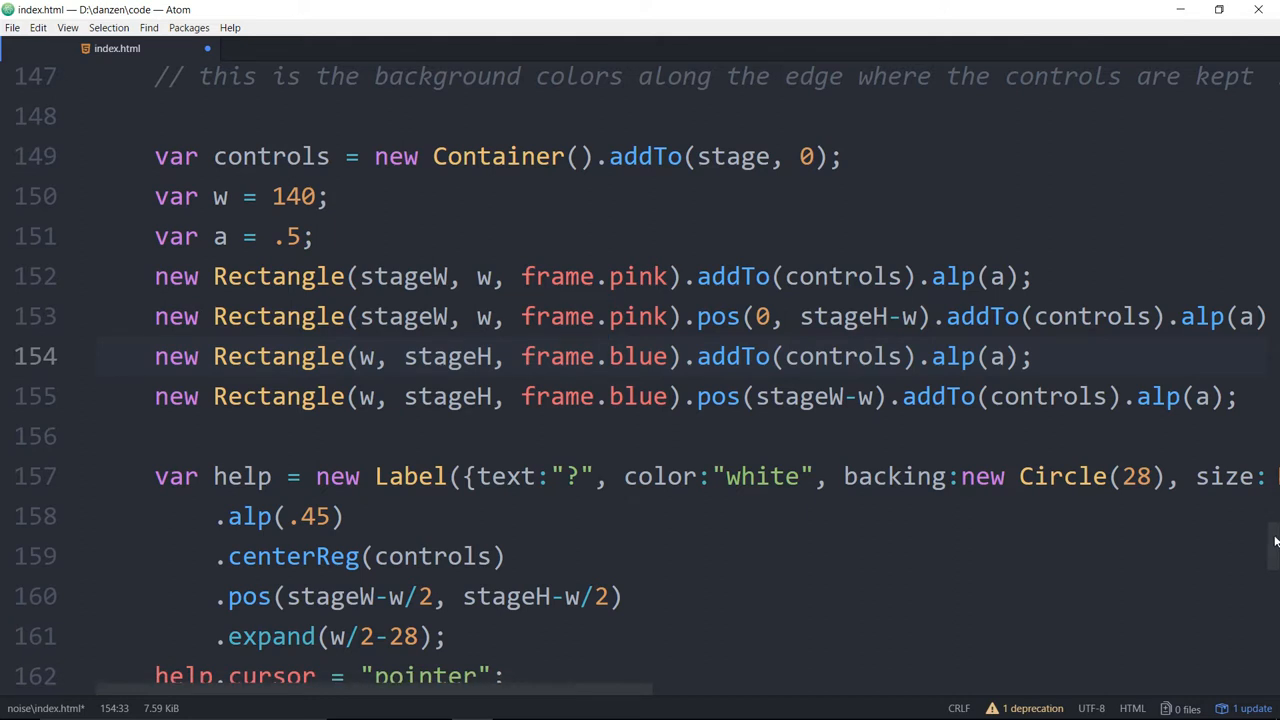
pyautogui.scroll(-3)
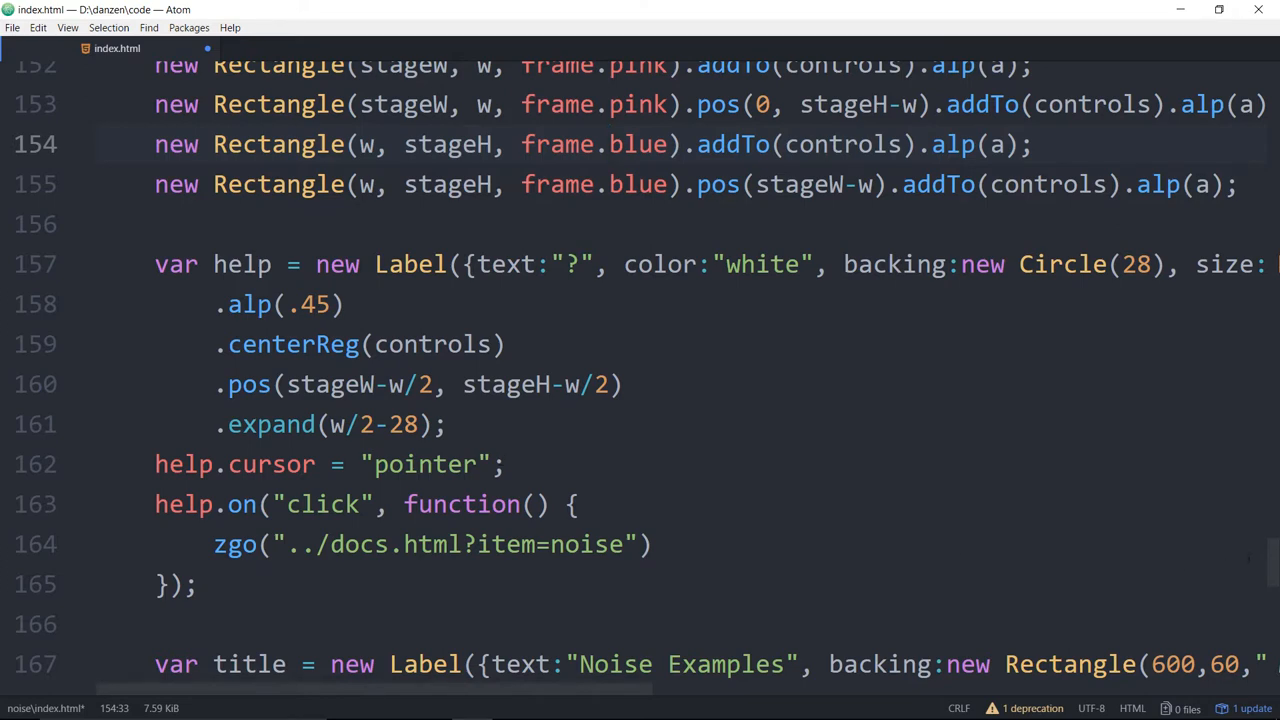
pyautogui.scroll(-3)
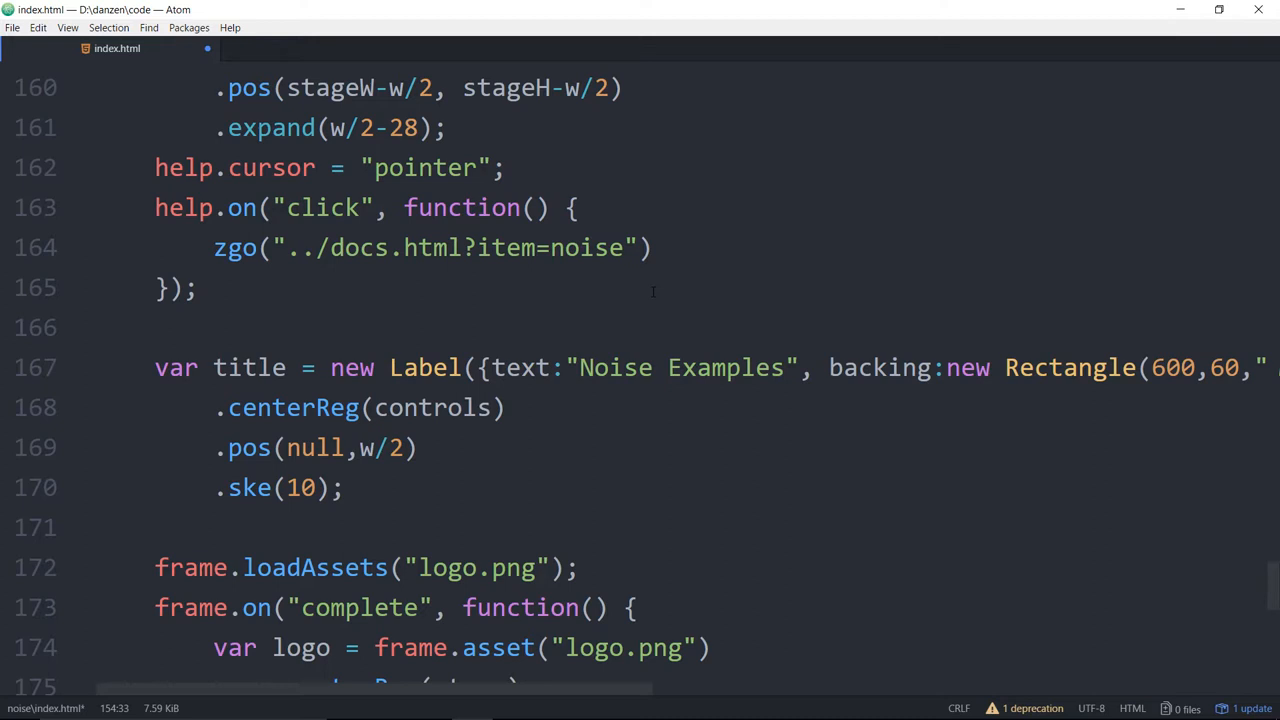
pyautogui.moveTo(640, 705)
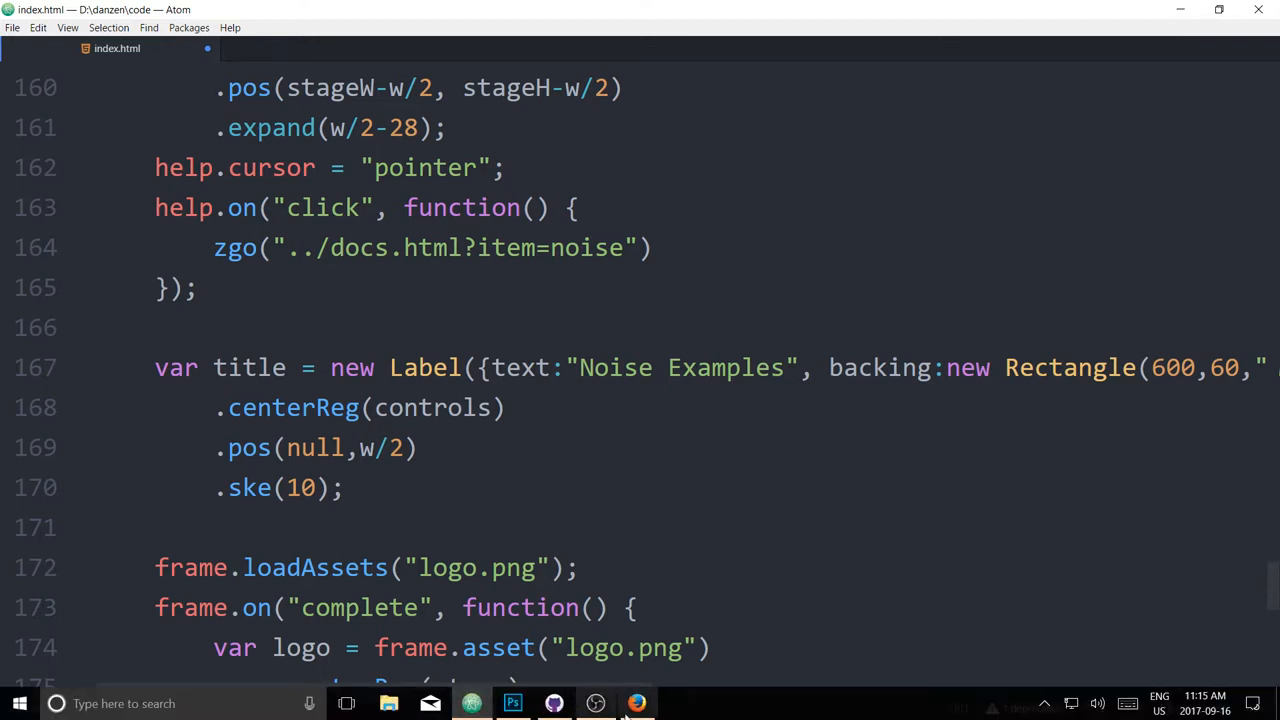
# Reopen Noise Examples in Firefox, open Scarf, and adjust its wave height
pyautogui.click(637, 703)
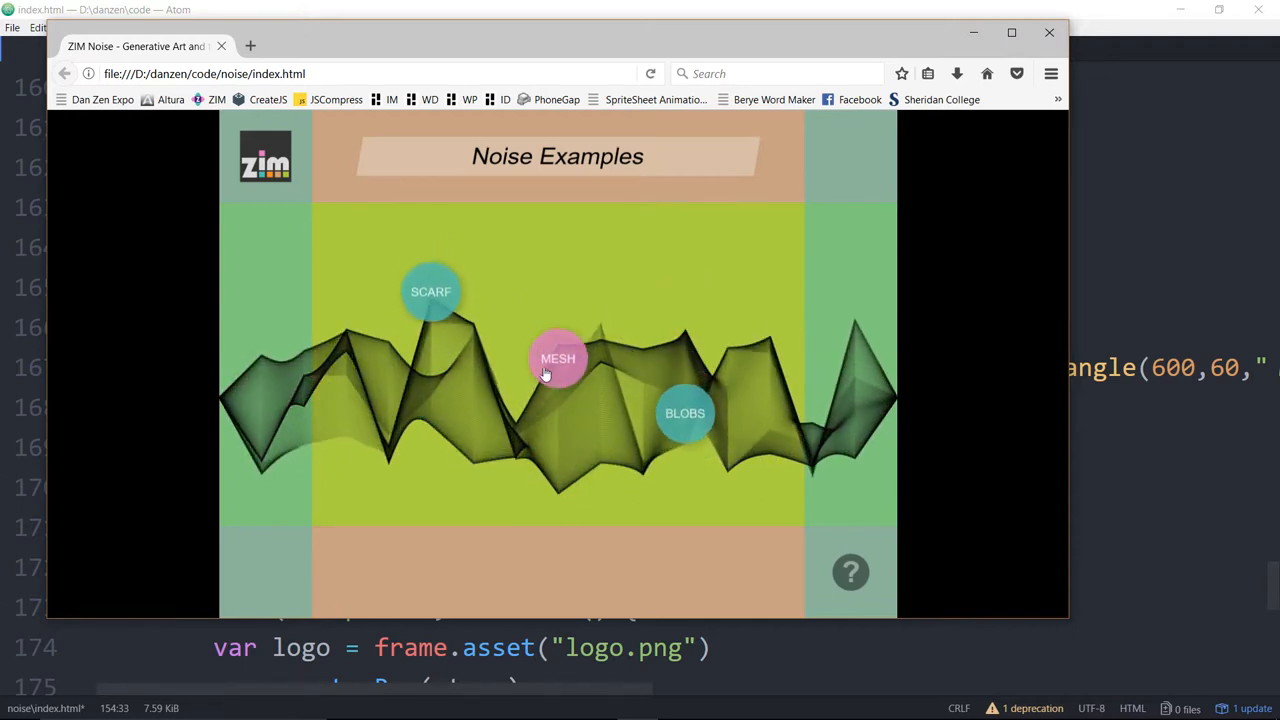
pyautogui.click(431, 291)
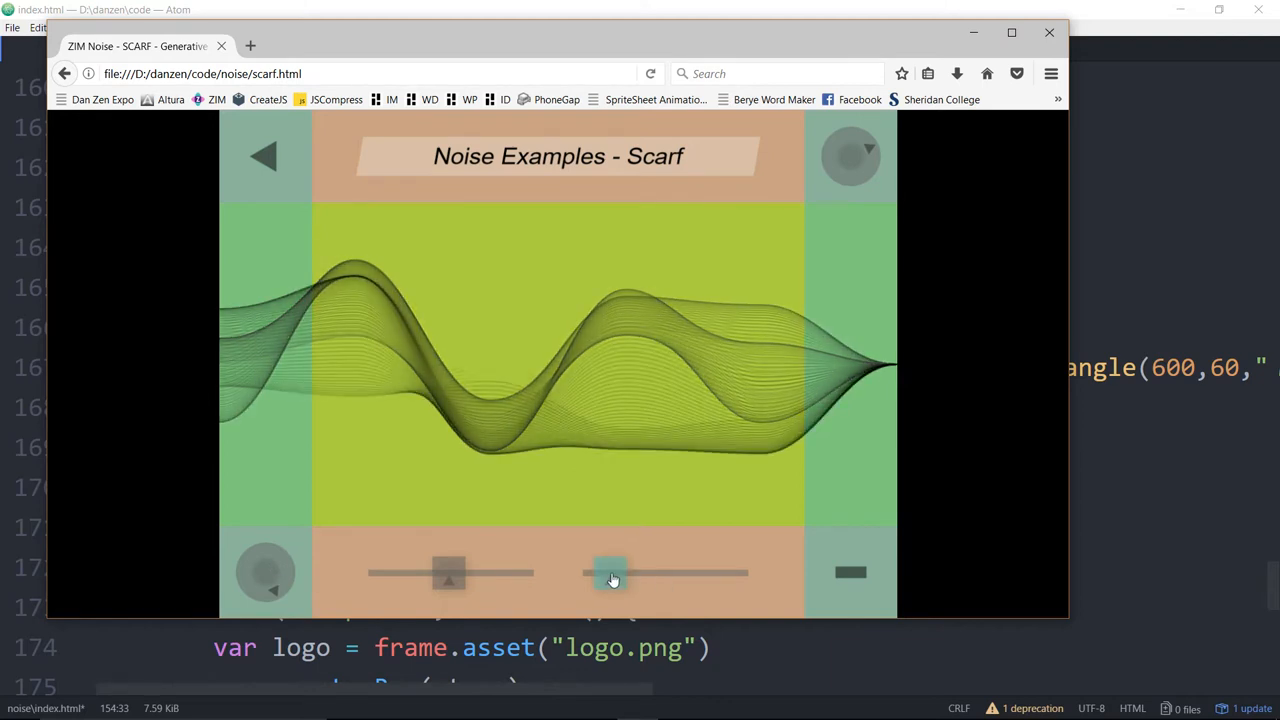
pyautogui.moveTo(612, 575); pyautogui.dragTo(645, 575)
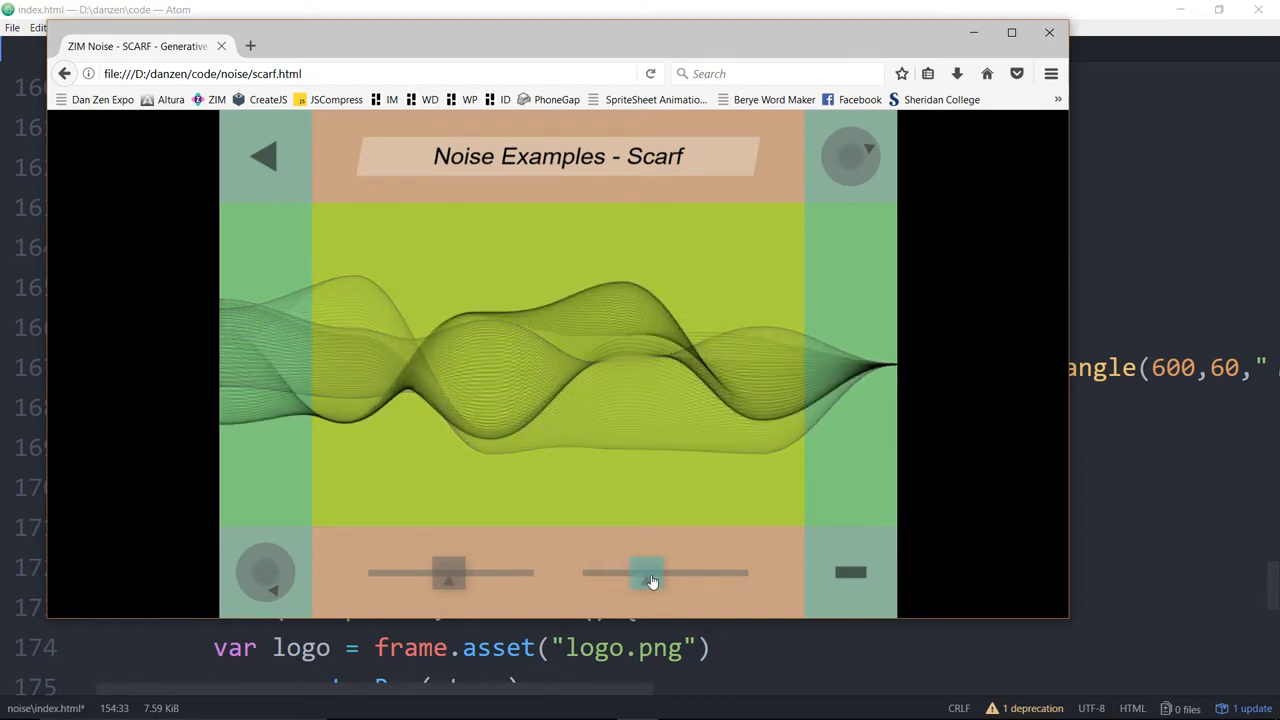
pyautogui.moveTo(645, 572); pyautogui.dragTo(715, 572)
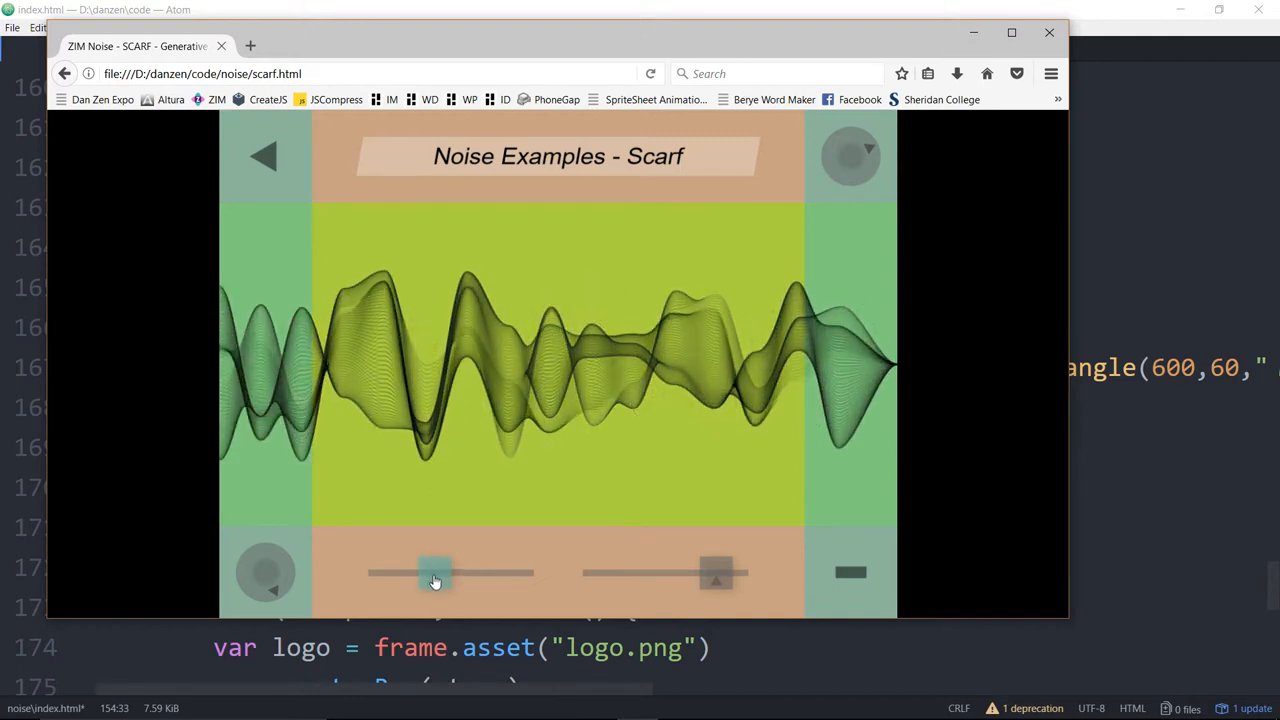
# Vary the scarf strands between narrow and wide spread, ending at a medium layering
pyautogui.moveTo(435, 572); pyautogui.dragTo(390, 572)
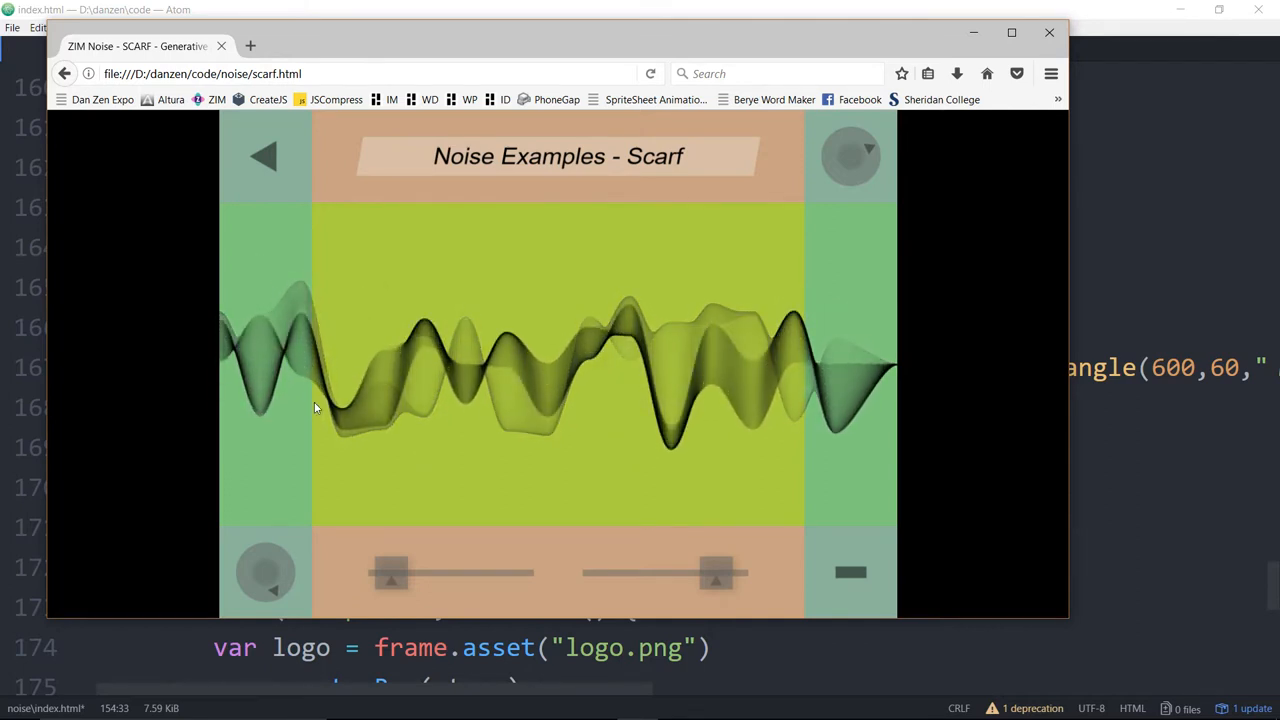
pyautogui.moveTo(390, 572); pyautogui.dragTo(497, 572)
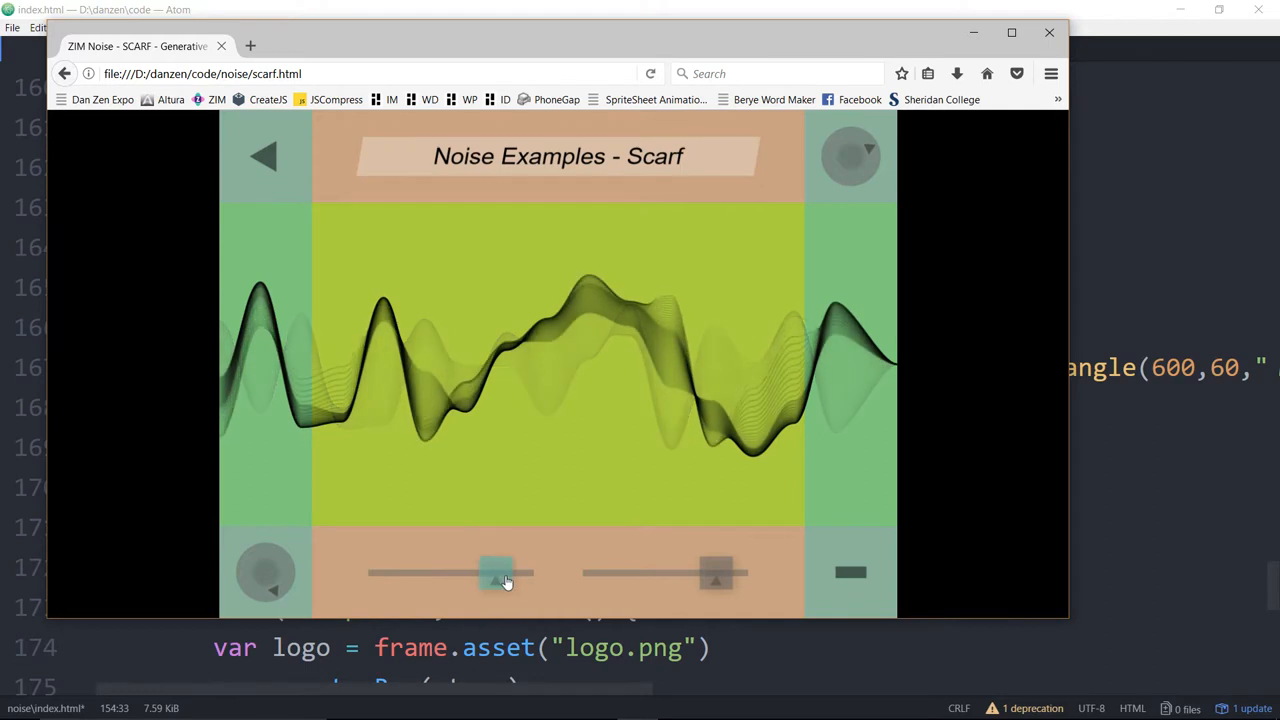
pyautogui.moveTo(497, 573); pyautogui.dragTo(505, 573)
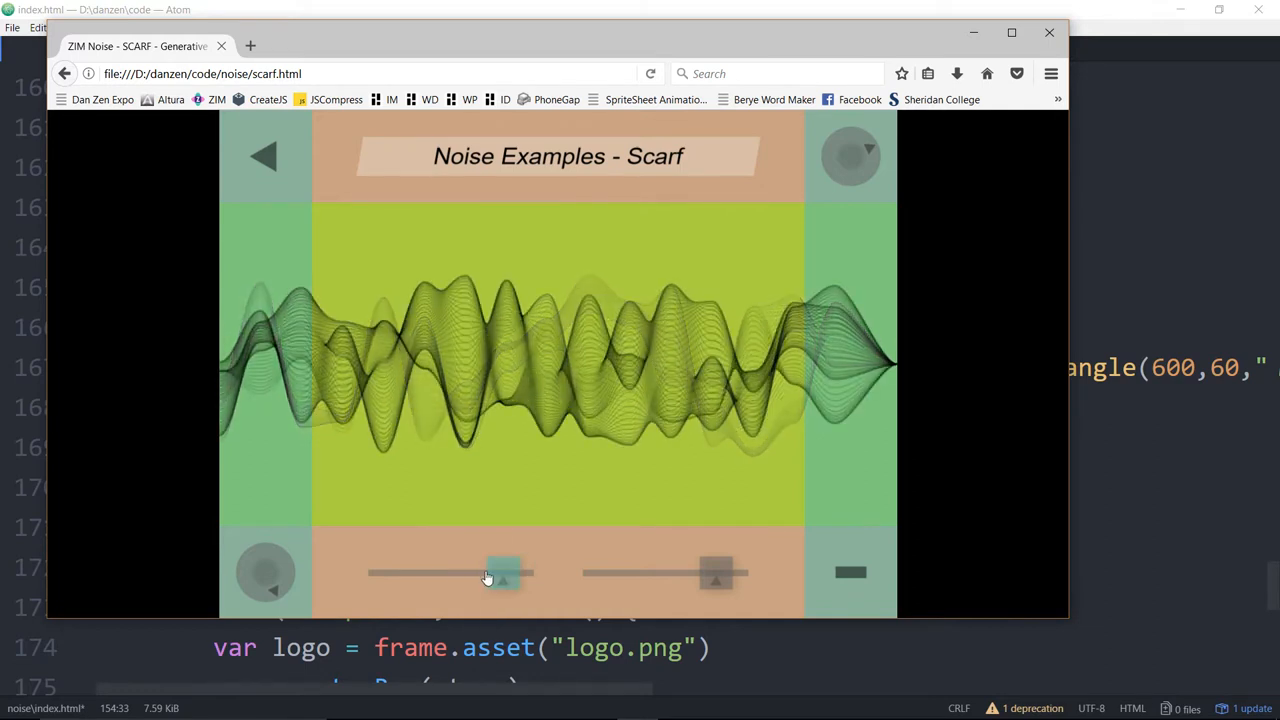
pyautogui.moveTo(505, 572); pyautogui.dragTo(400, 572)
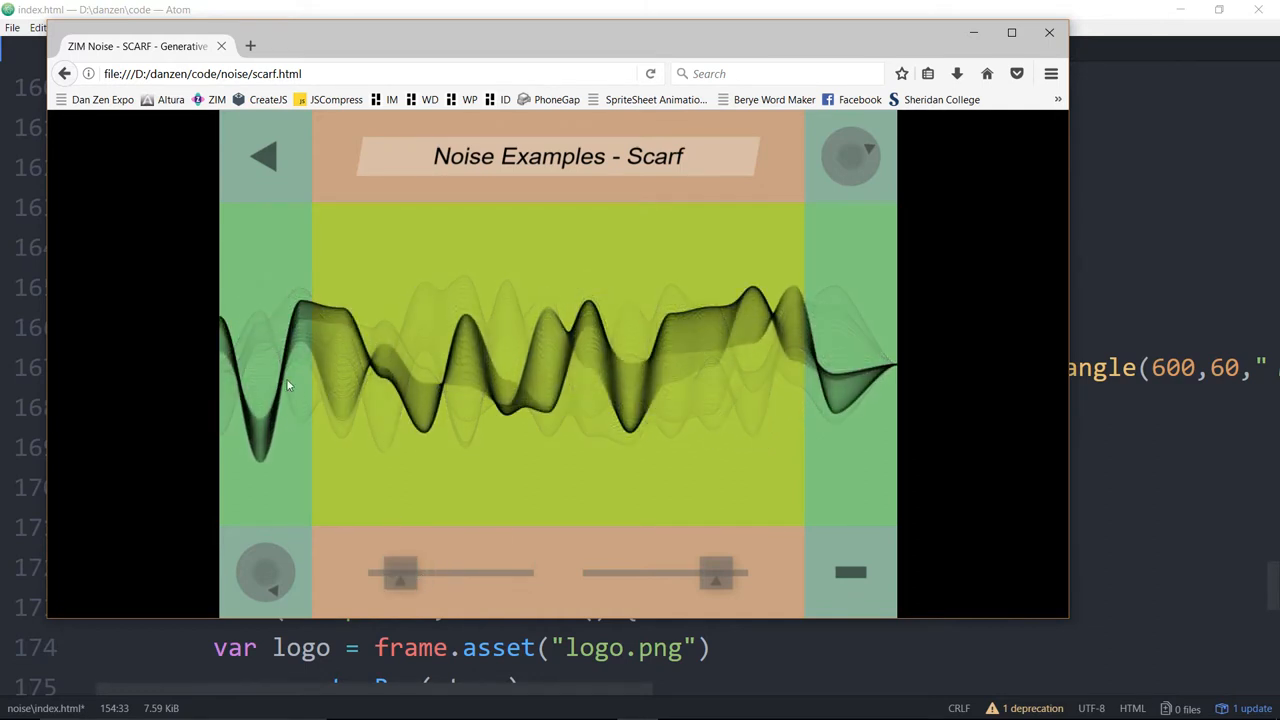
pyautogui.moveTo(718, 572); pyautogui.dragTo(720, 572)
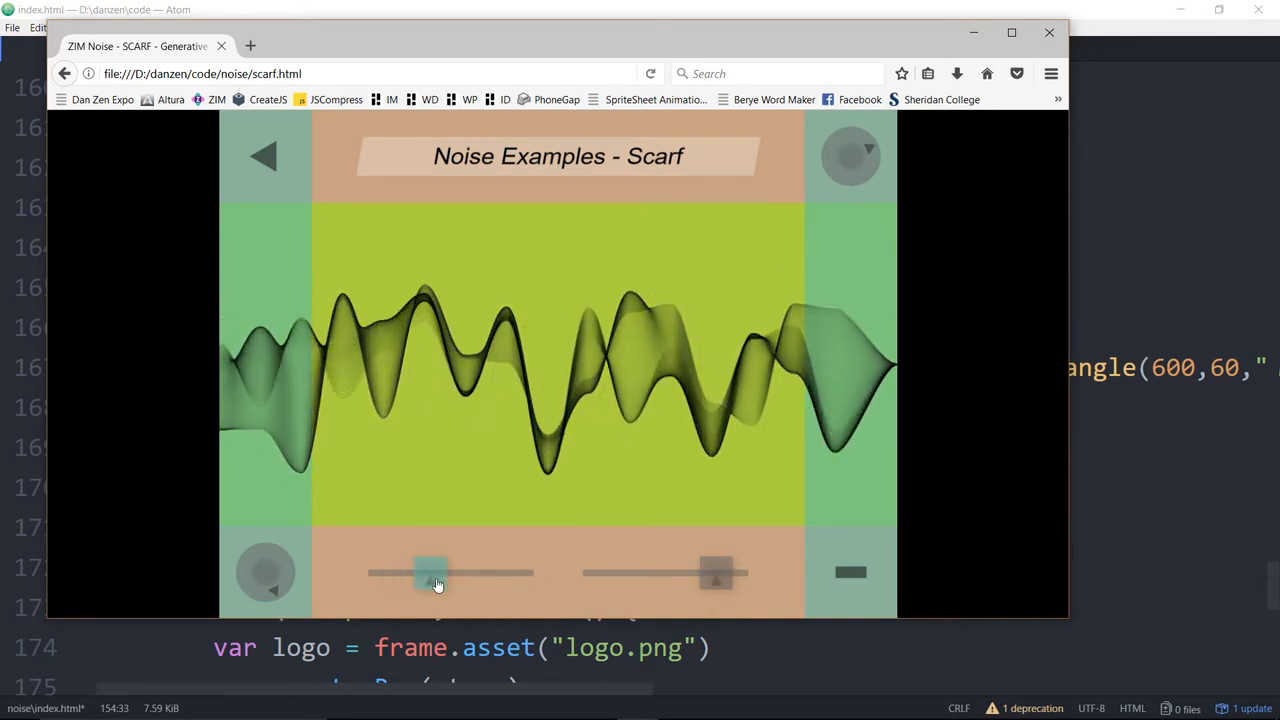
pyautogui.moveTo(430, 572); pyautogui.dragTo(457, 572)
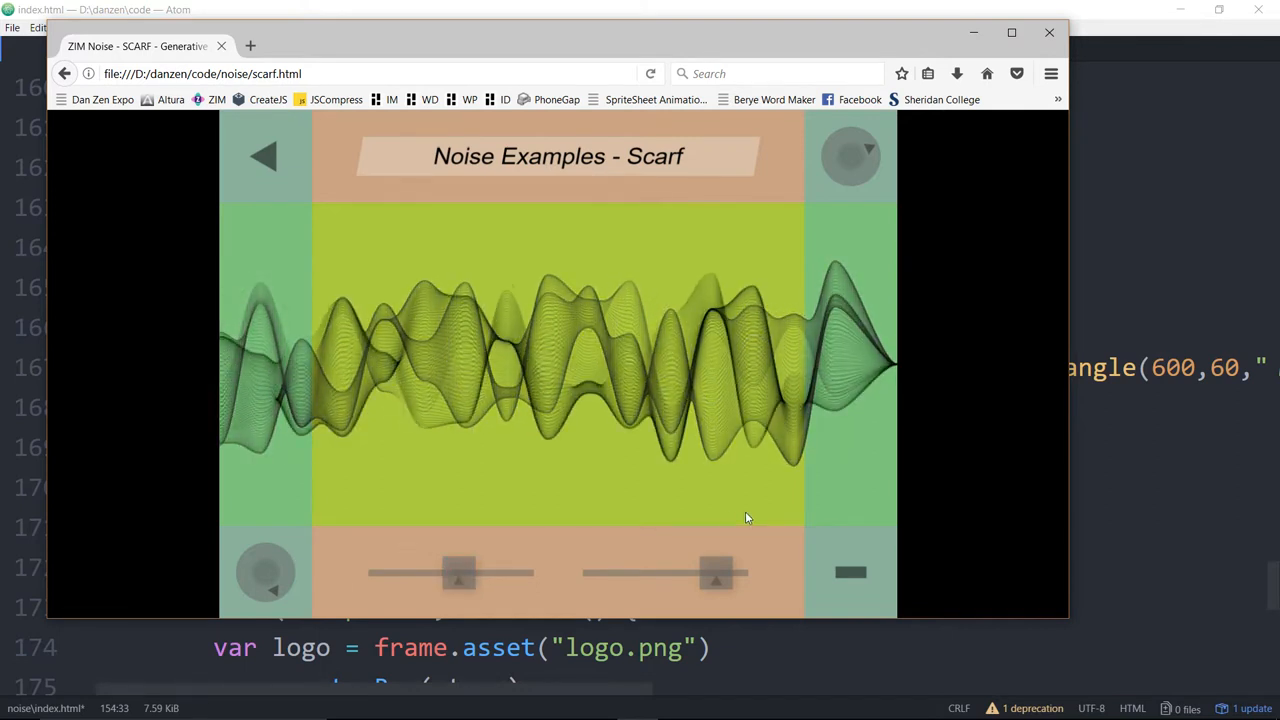
pyautogui.moveTo(460, 572); pyautogui.dragTo(455, 574)
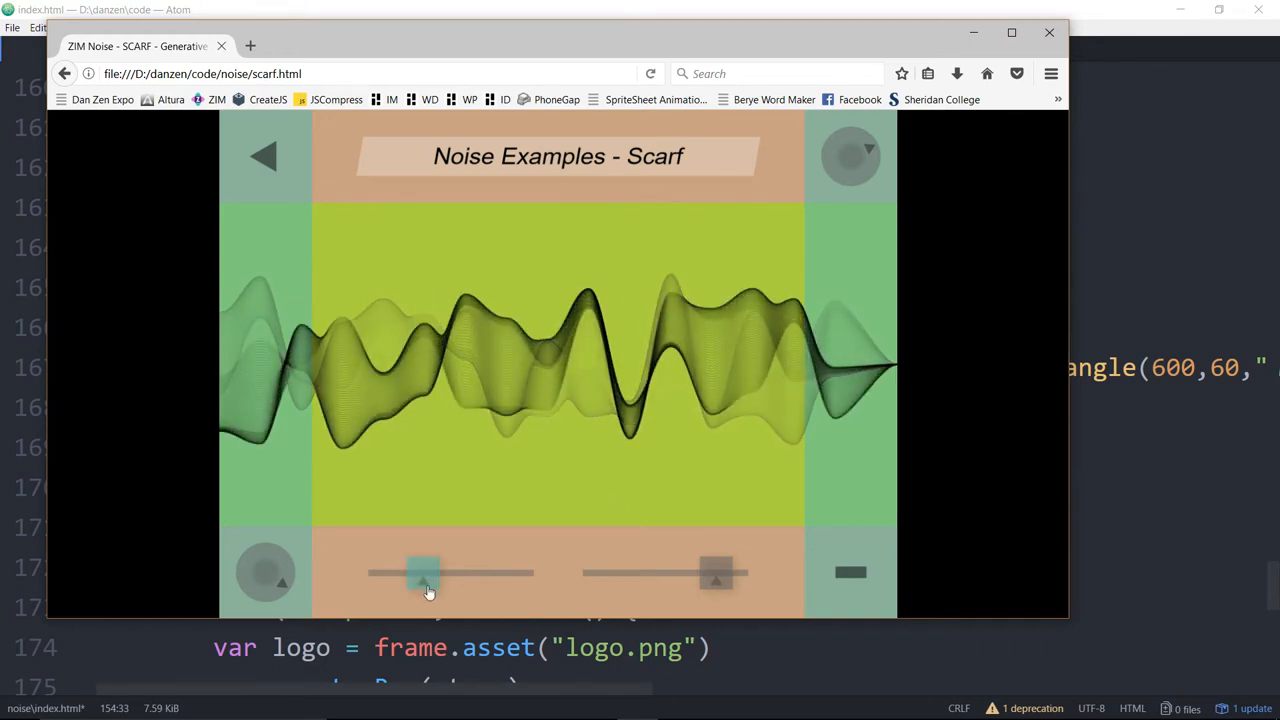
# Nudge the Scarf demo's left slider slightly left to narrow the strand spread
pyautogui.moveTo(423, 572); pyautogui.dragTo(418, 572)
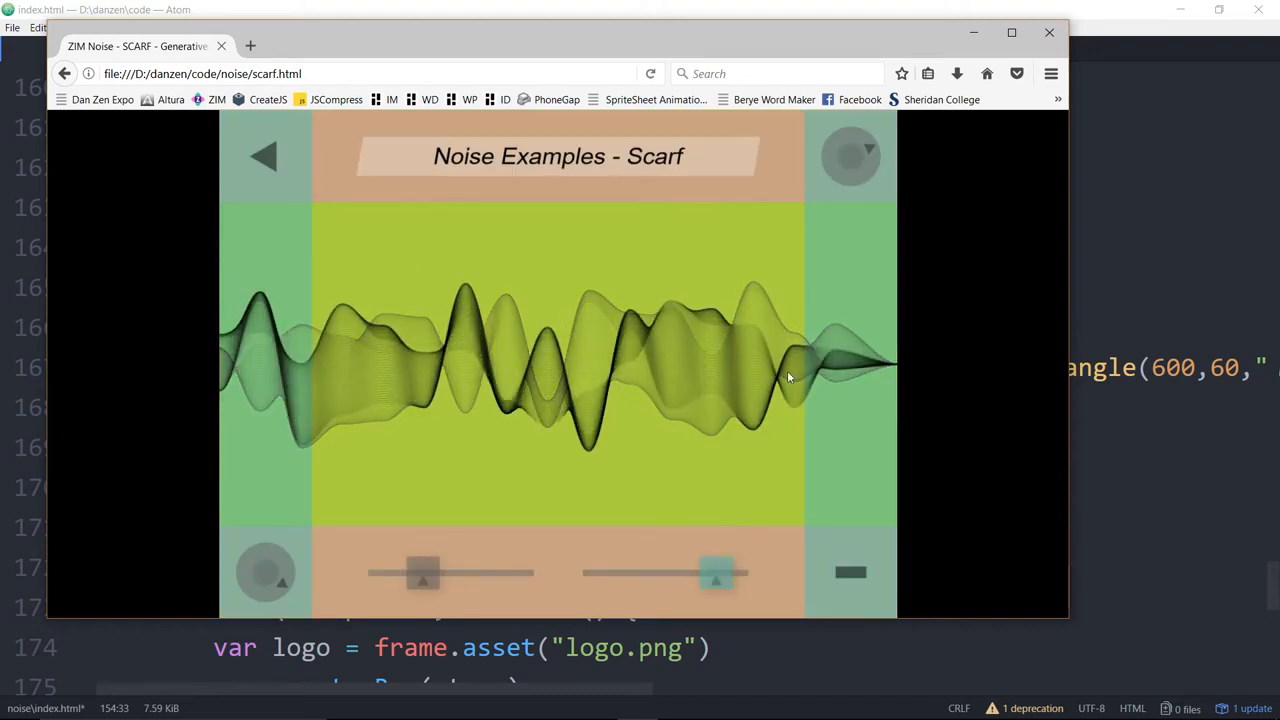
# Lower the right slider for angular zigzags, then sweep strand spread from single line to wide
pyautogui.moveTo(715, 572); pyautogui.dragTo(700, 572)
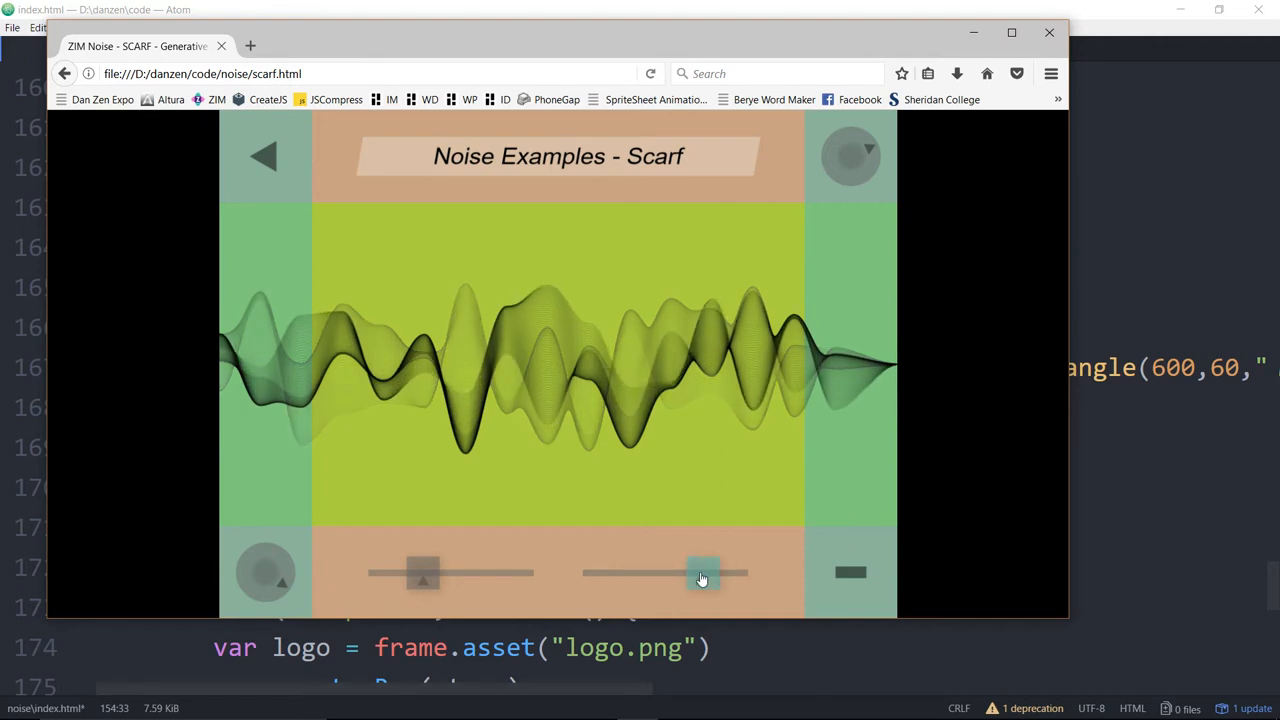
pyautogui.moveTo(700, 572); pyautogui.dragTo(680, 572)
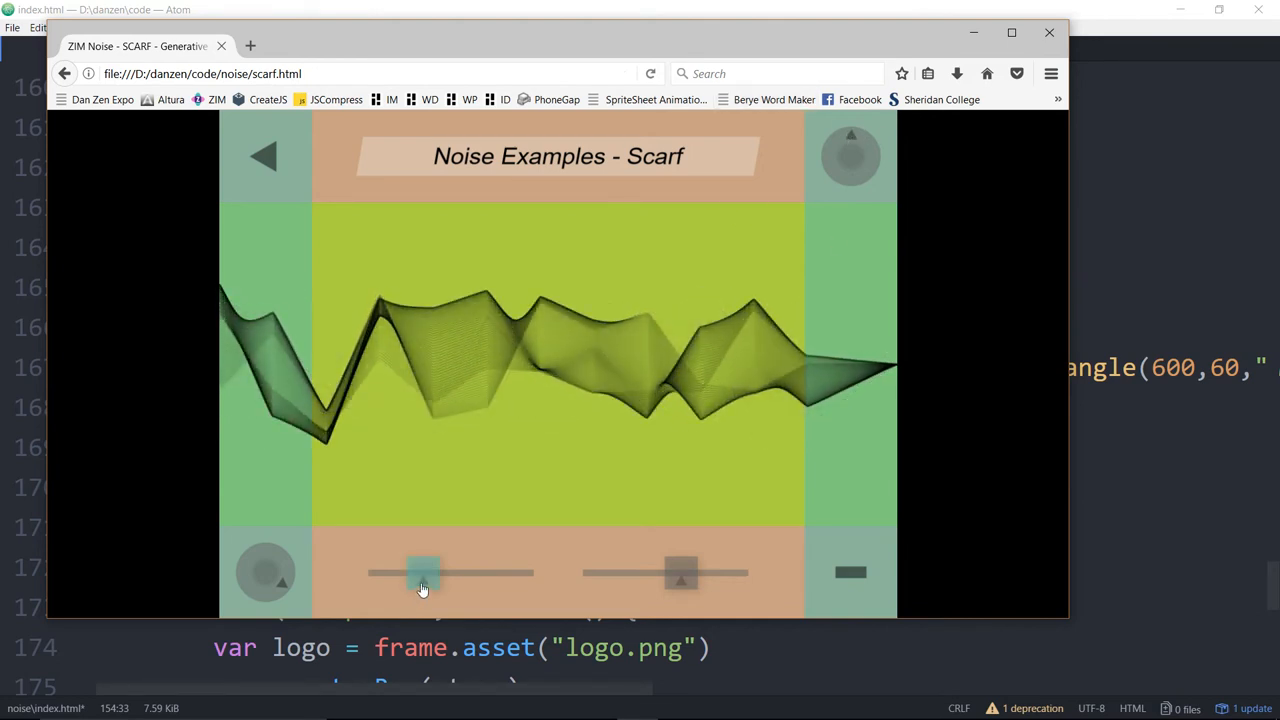
pyautogui.moveTo(420, 572); pyautogui.dragTo(368, 572)
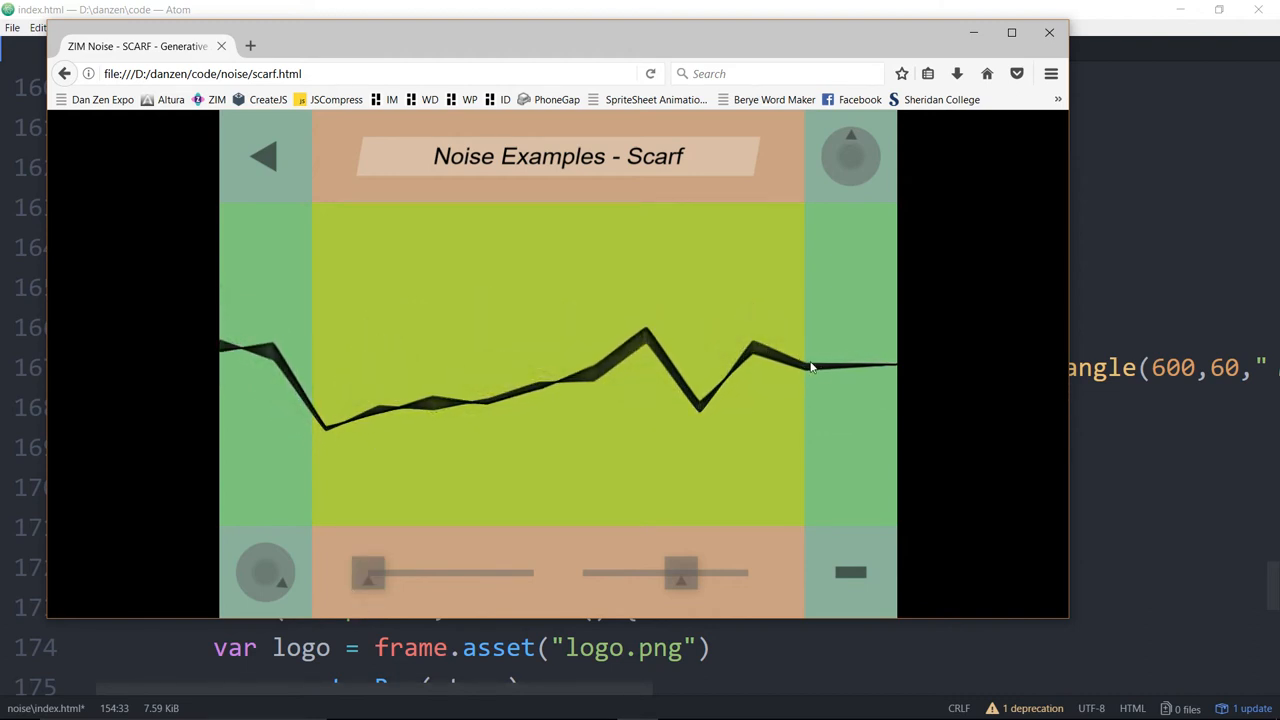
pyautogui.moveTo(370, 572); pyautogui.dragTo(372, 572)
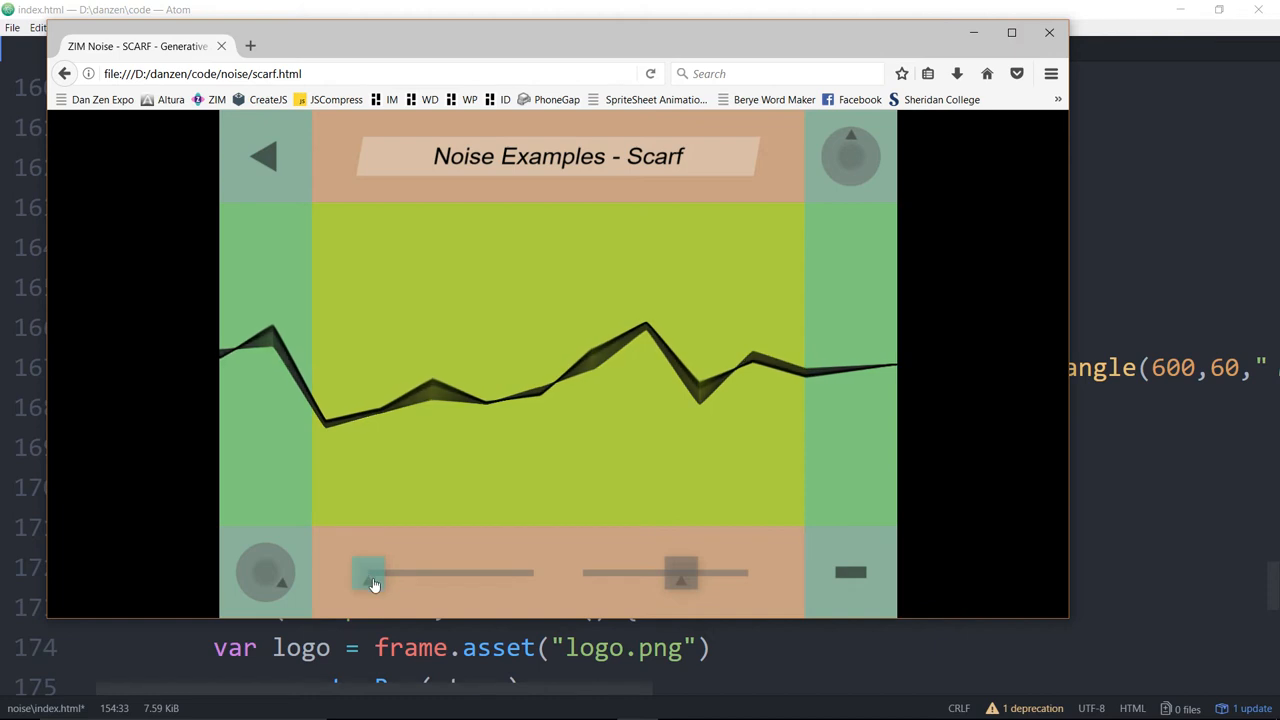
pyautogui.moveTo(370, 572); pyautogui.dragTo(525, 572)
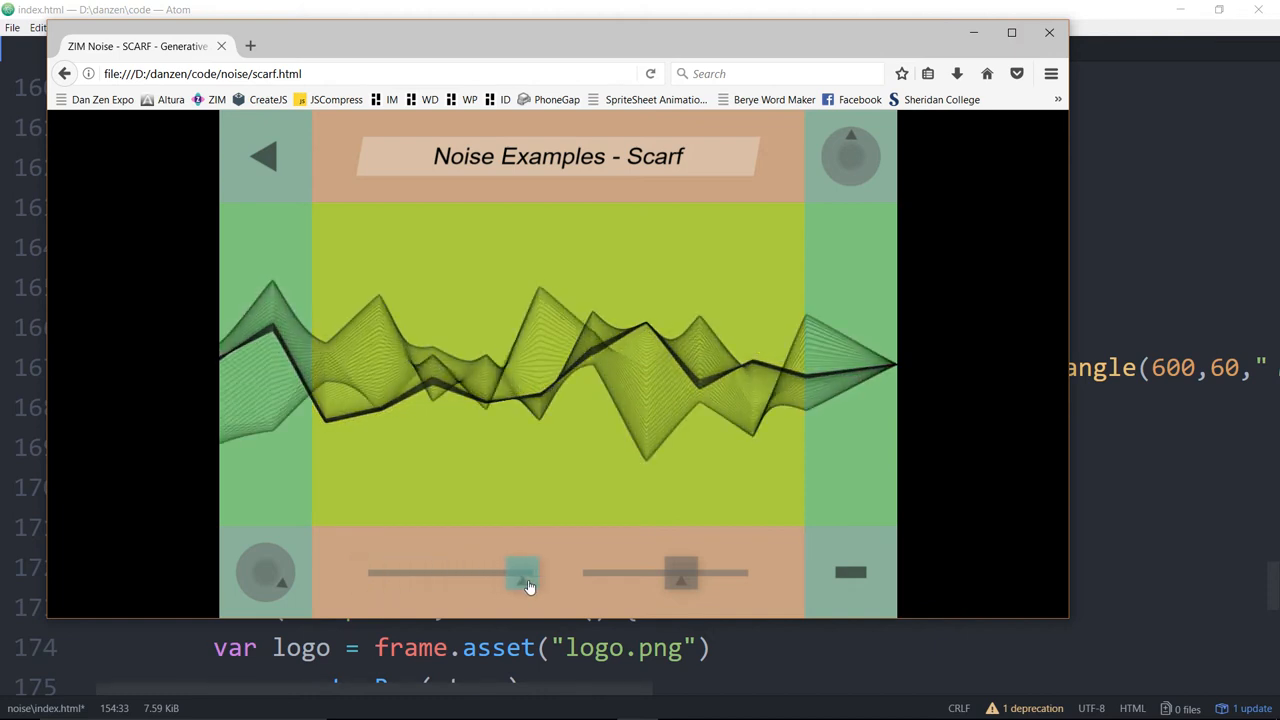
pyautogui.moveTo(520, 572); pyautogui.dragTo(480, 572)
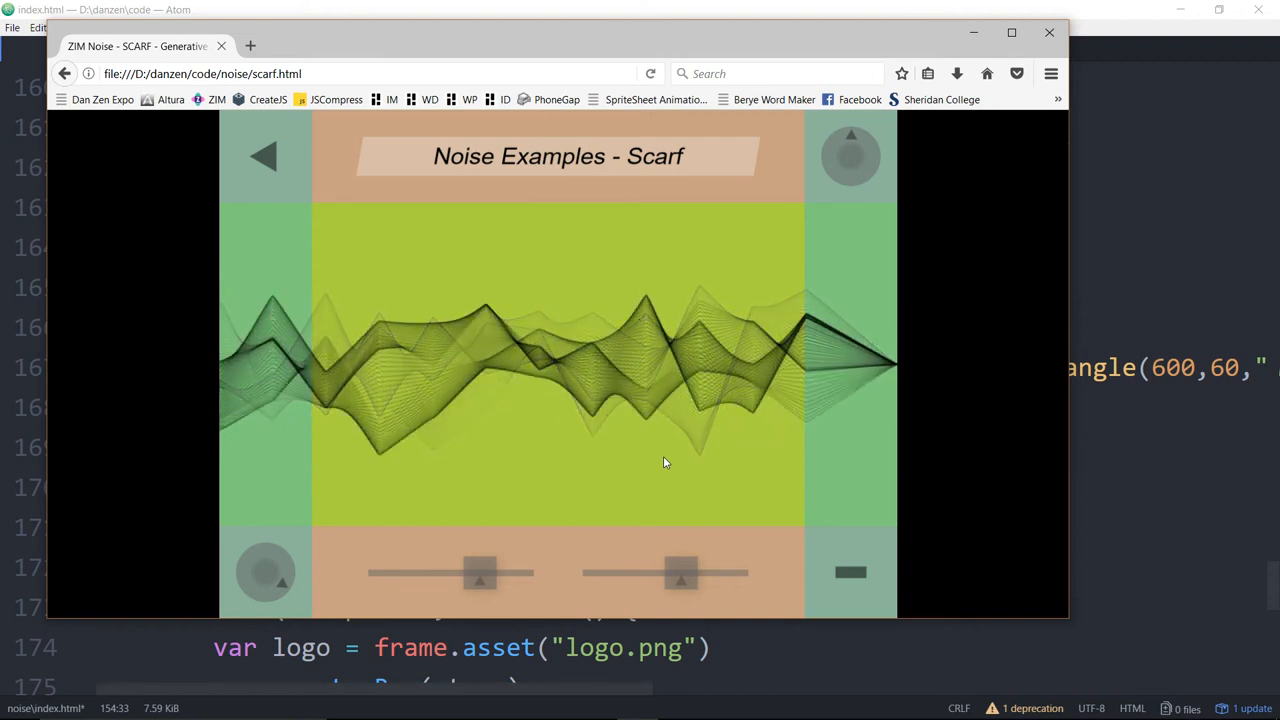
# Reshape the scarf into broad, tall sweeping waves, then go to the ZIM home page
pyautogui.moveTo(480, 572); pyautogui.dragTo(460, 572)
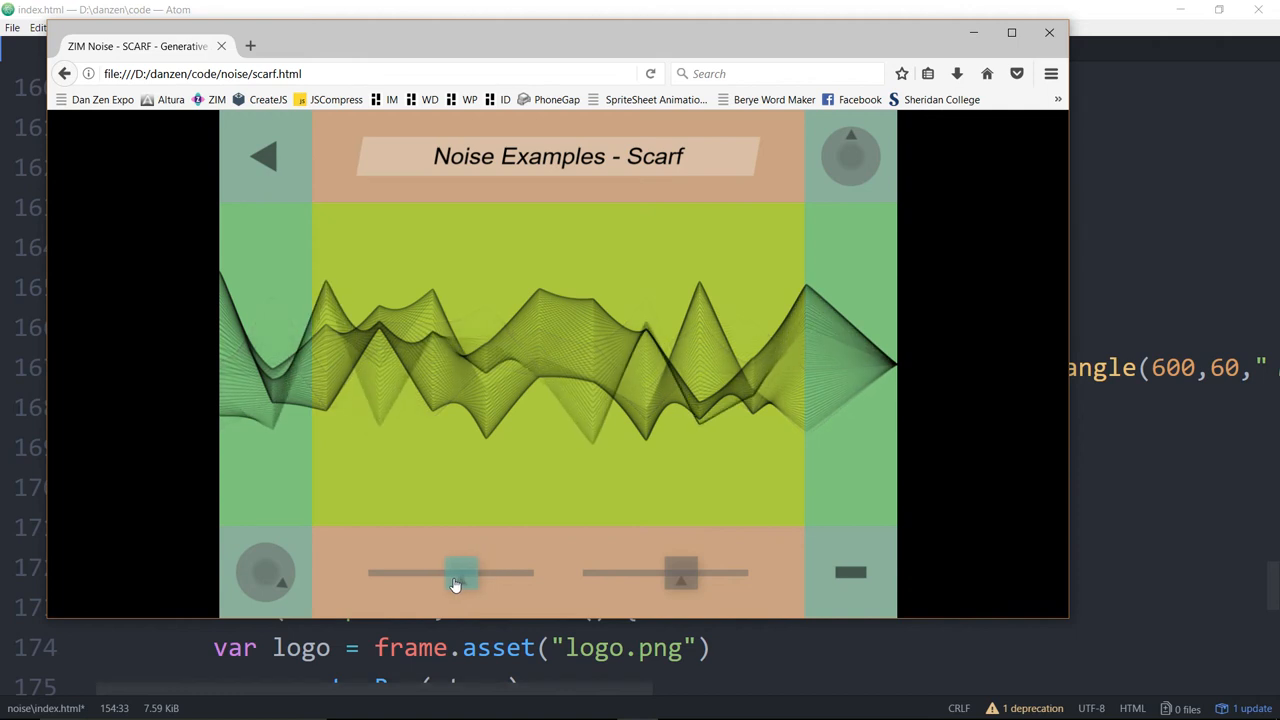
pyautogui.moveTo(462, 572); pyautogui.dragTo(432, 572)
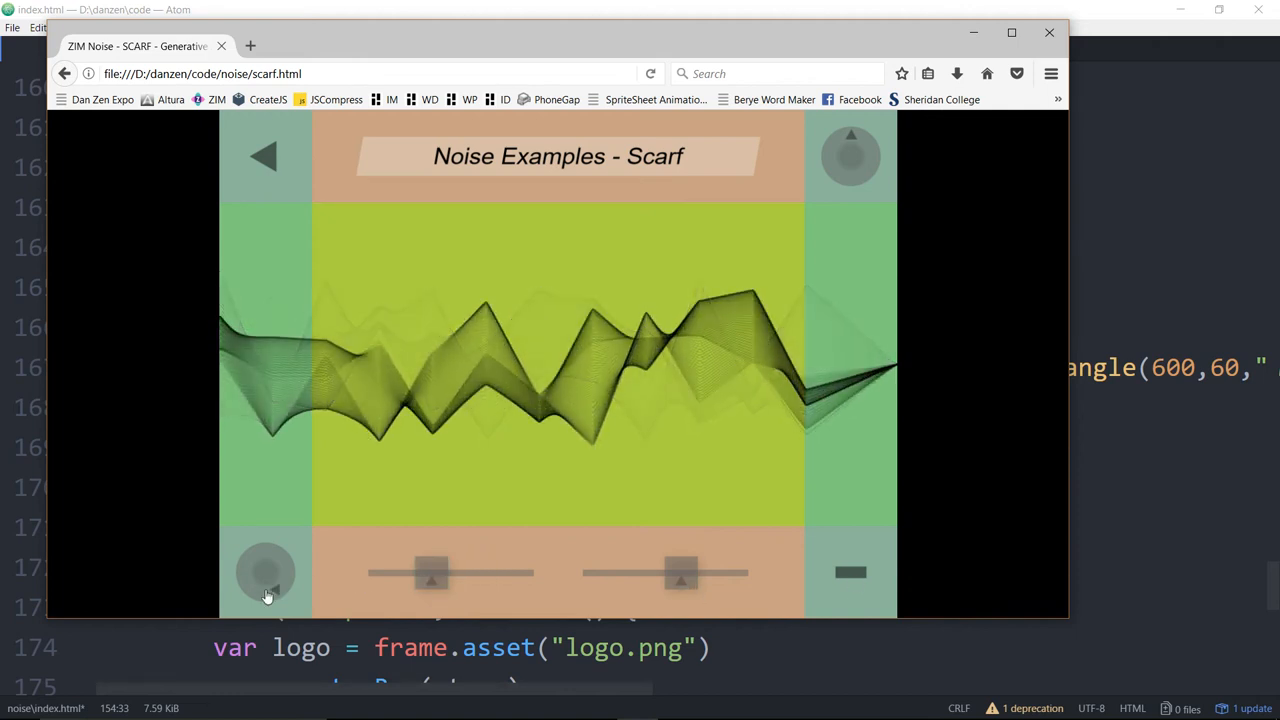
pyautogui.moveTo(432, 572); pyautogui.dragTo(413, 572)
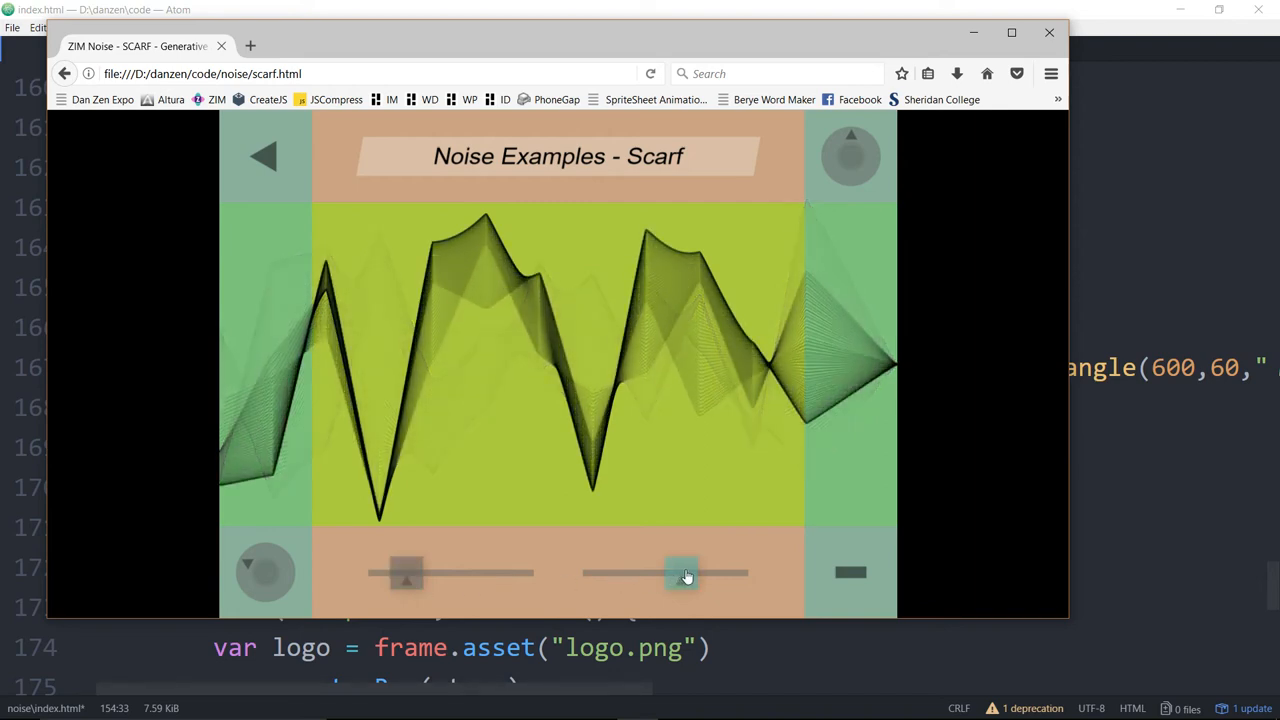
pyautogui.moveTo(683, 573); pyautogui.dragTo(617, 573)
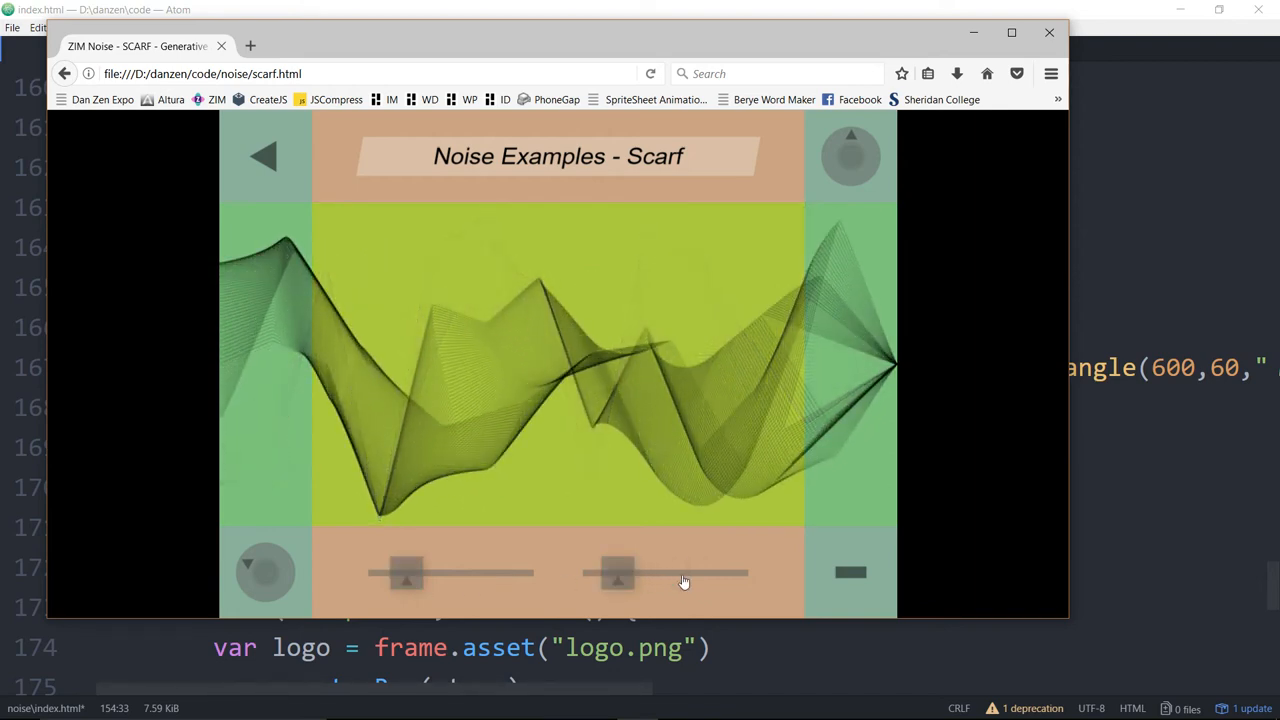
pyautogui.click(850, 572)
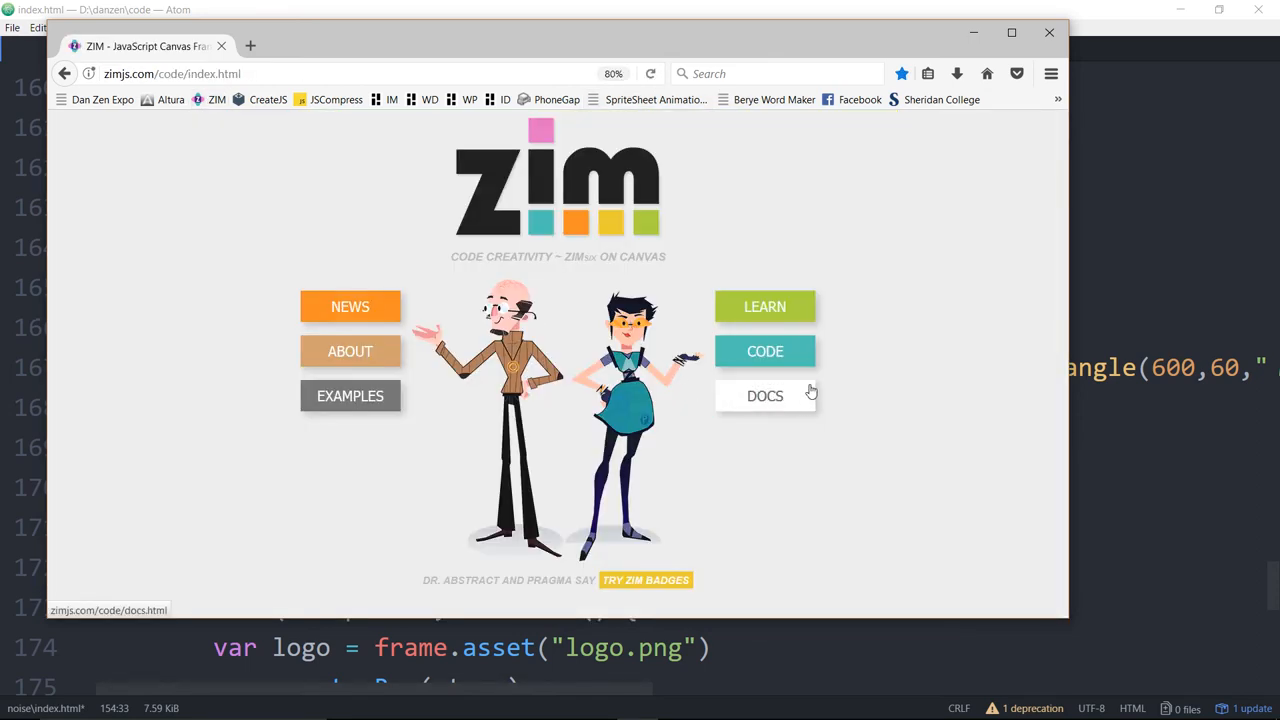
# Open ZIM Docs and its Updates page listing the ZIM 6.2.0 changes
pyautogui.click(765, 395)
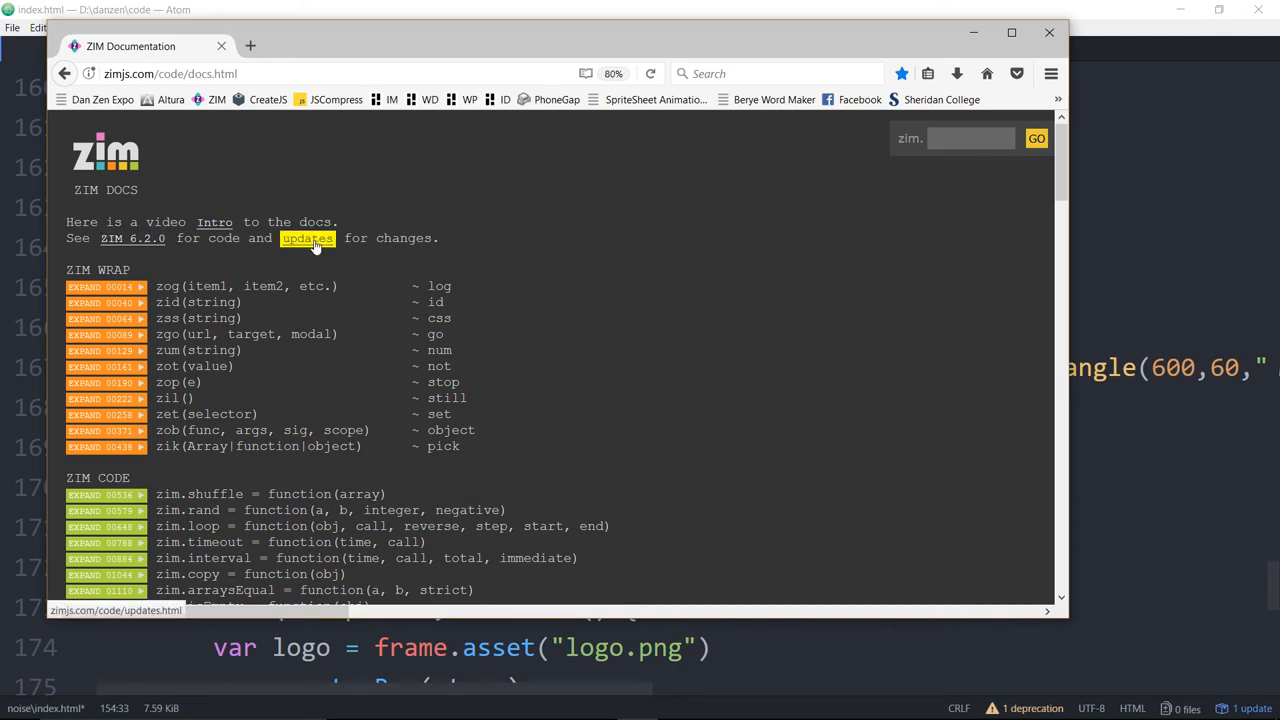
pyautogui.click(307, 238)
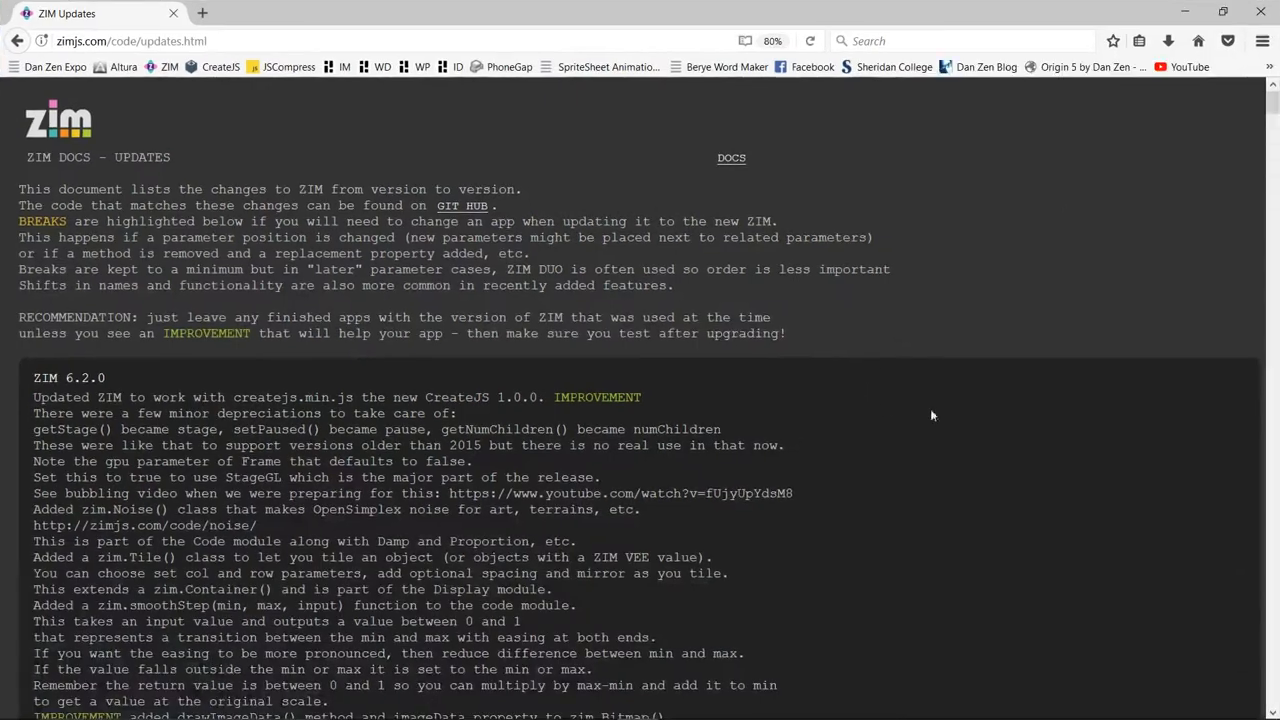
pyautogui.scroll(-3)
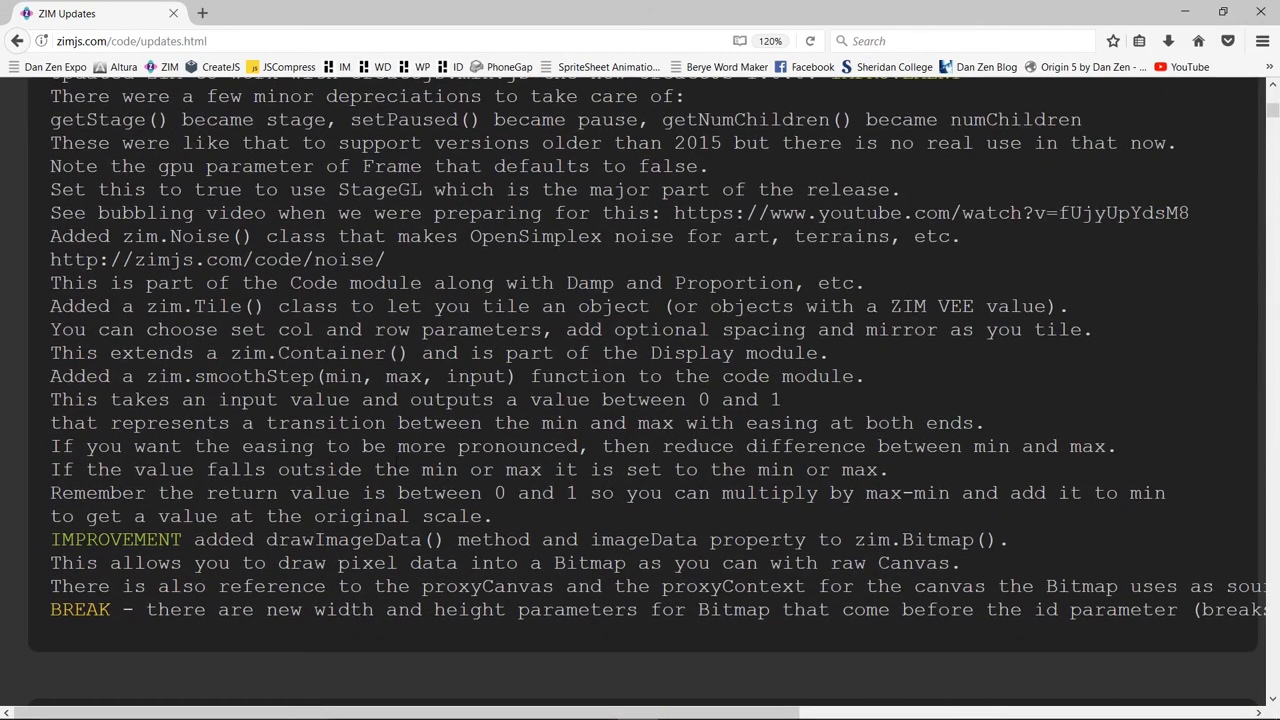
pyautogui.scroll(3)
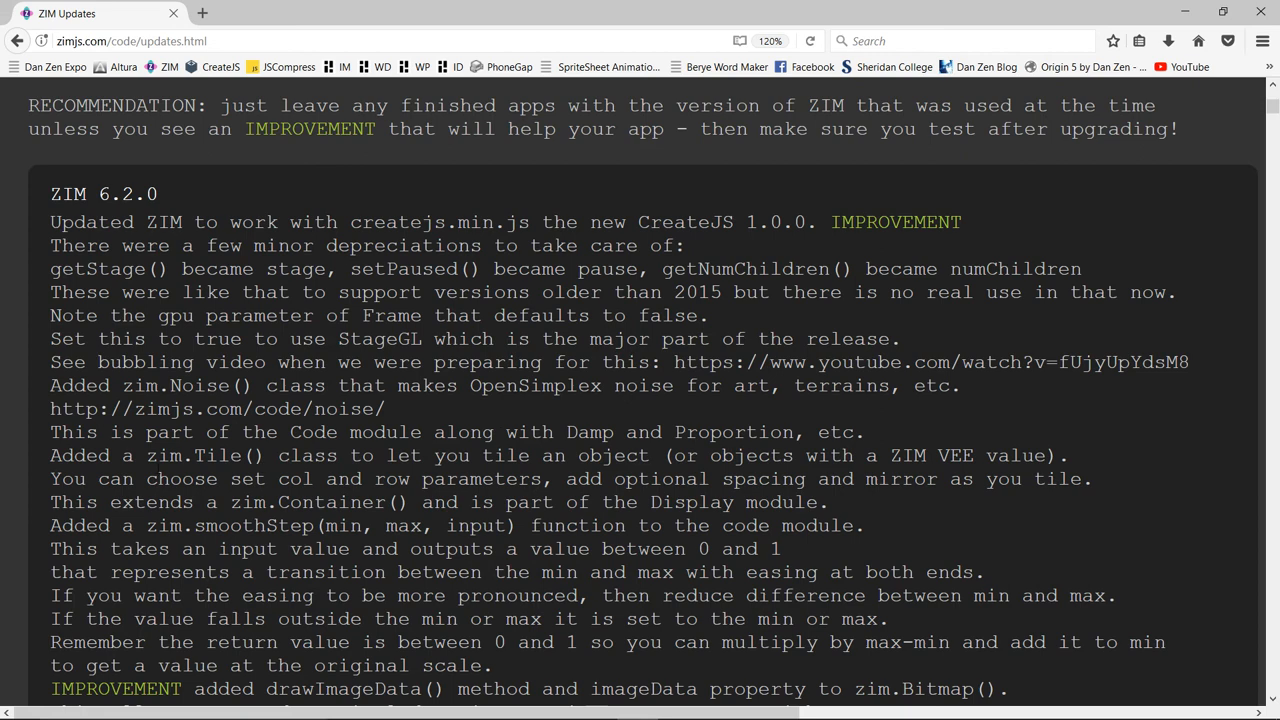
pyautogui.doubleClick(200, 385)
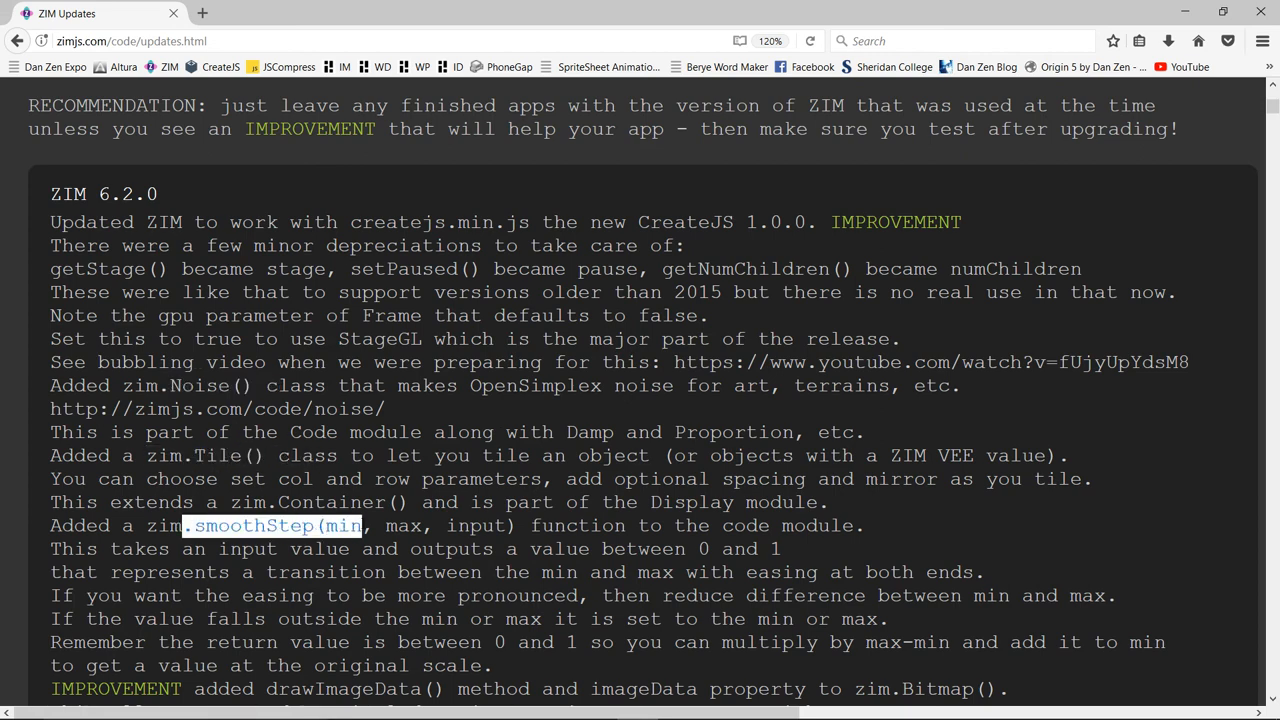
pyautogui.scroll(-3)
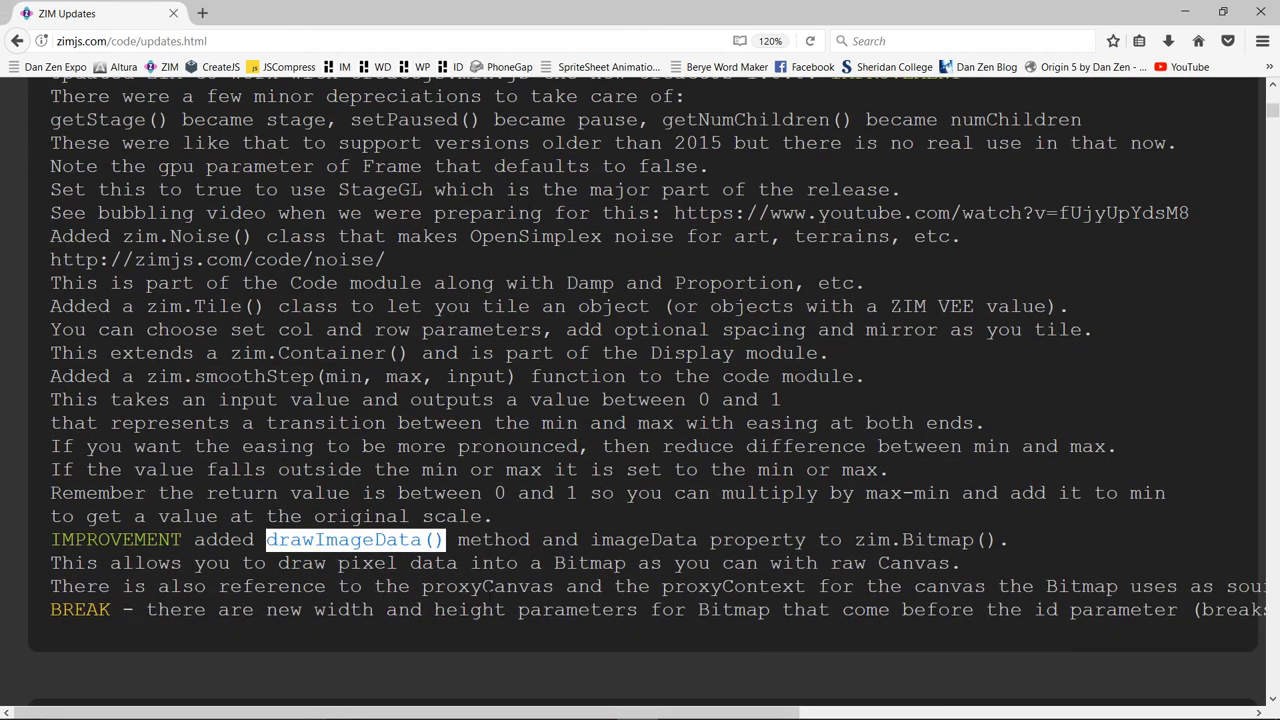
pyautogui.scroll(3)
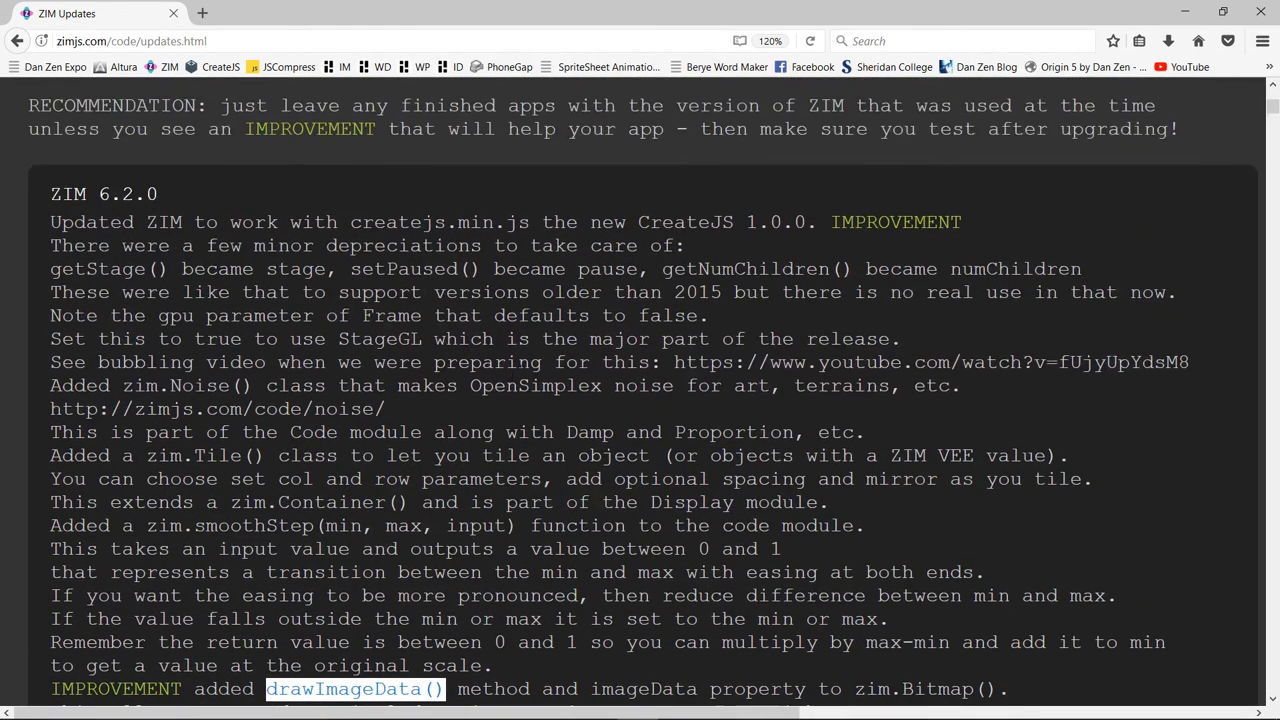